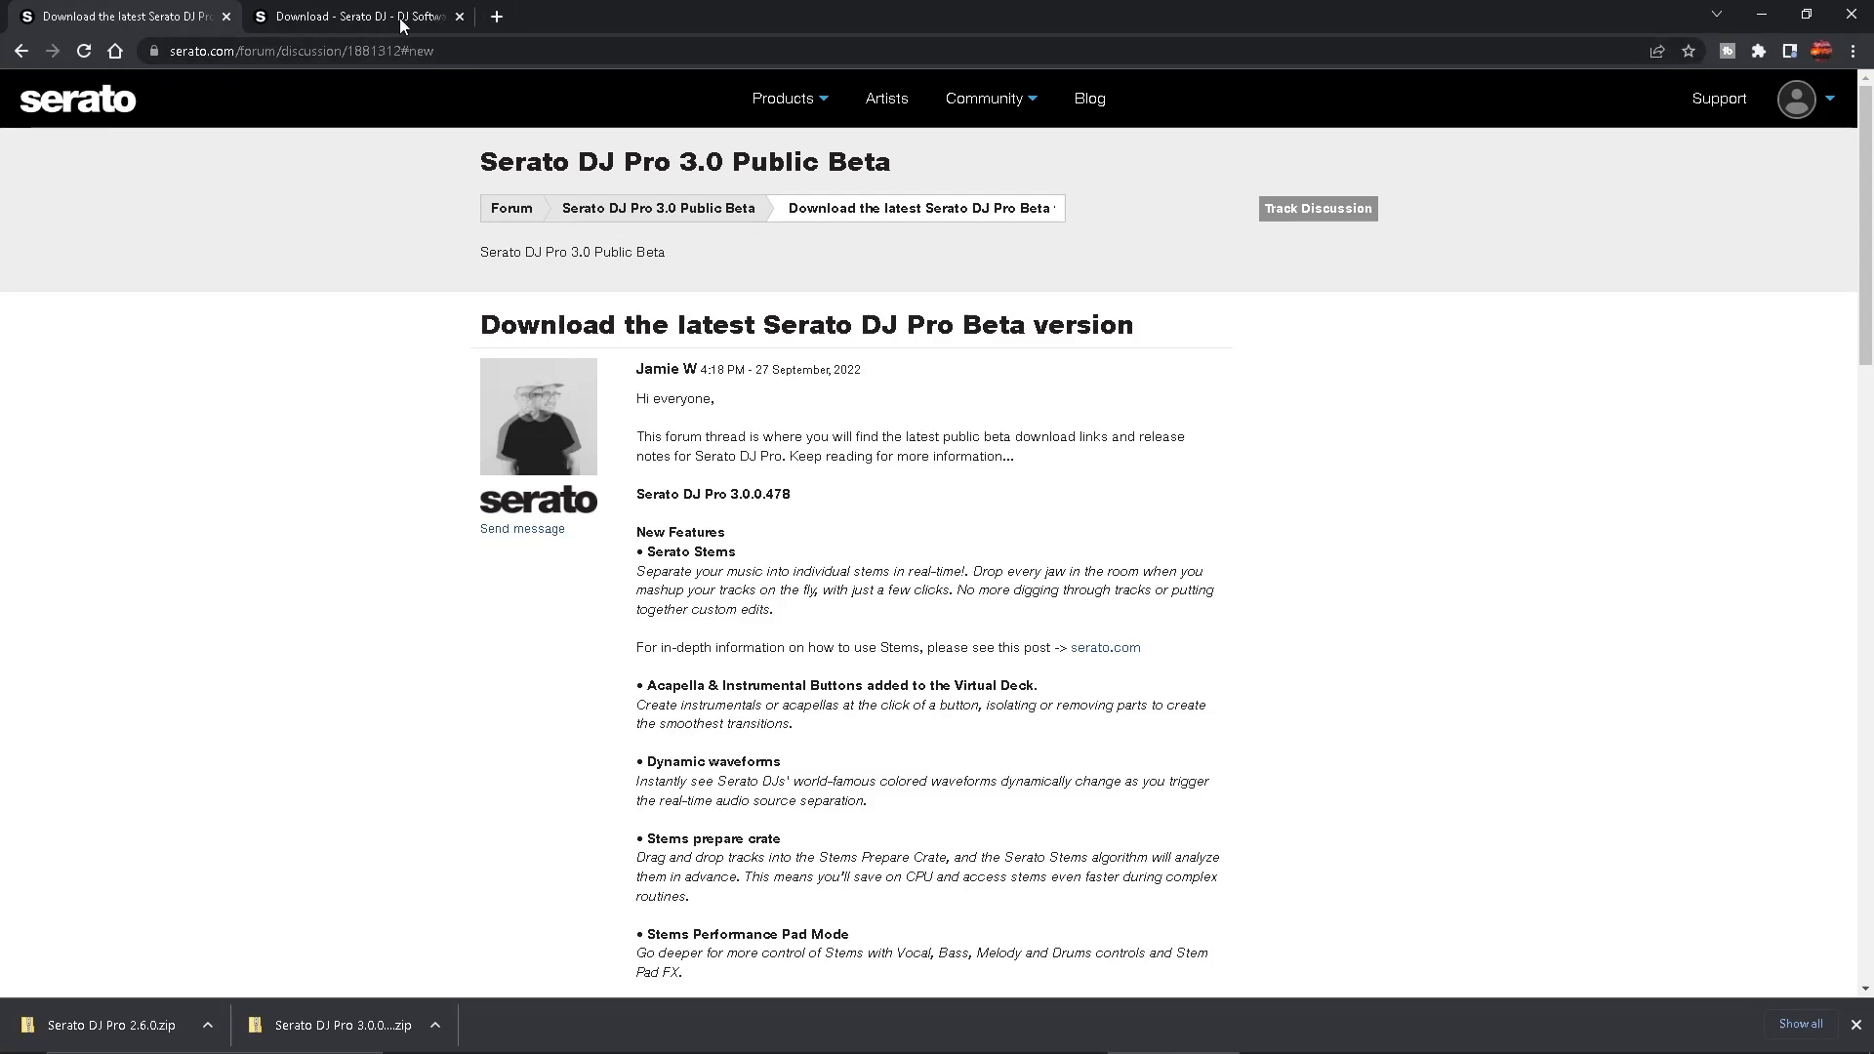
pyautogui.moveTo(404, 621)
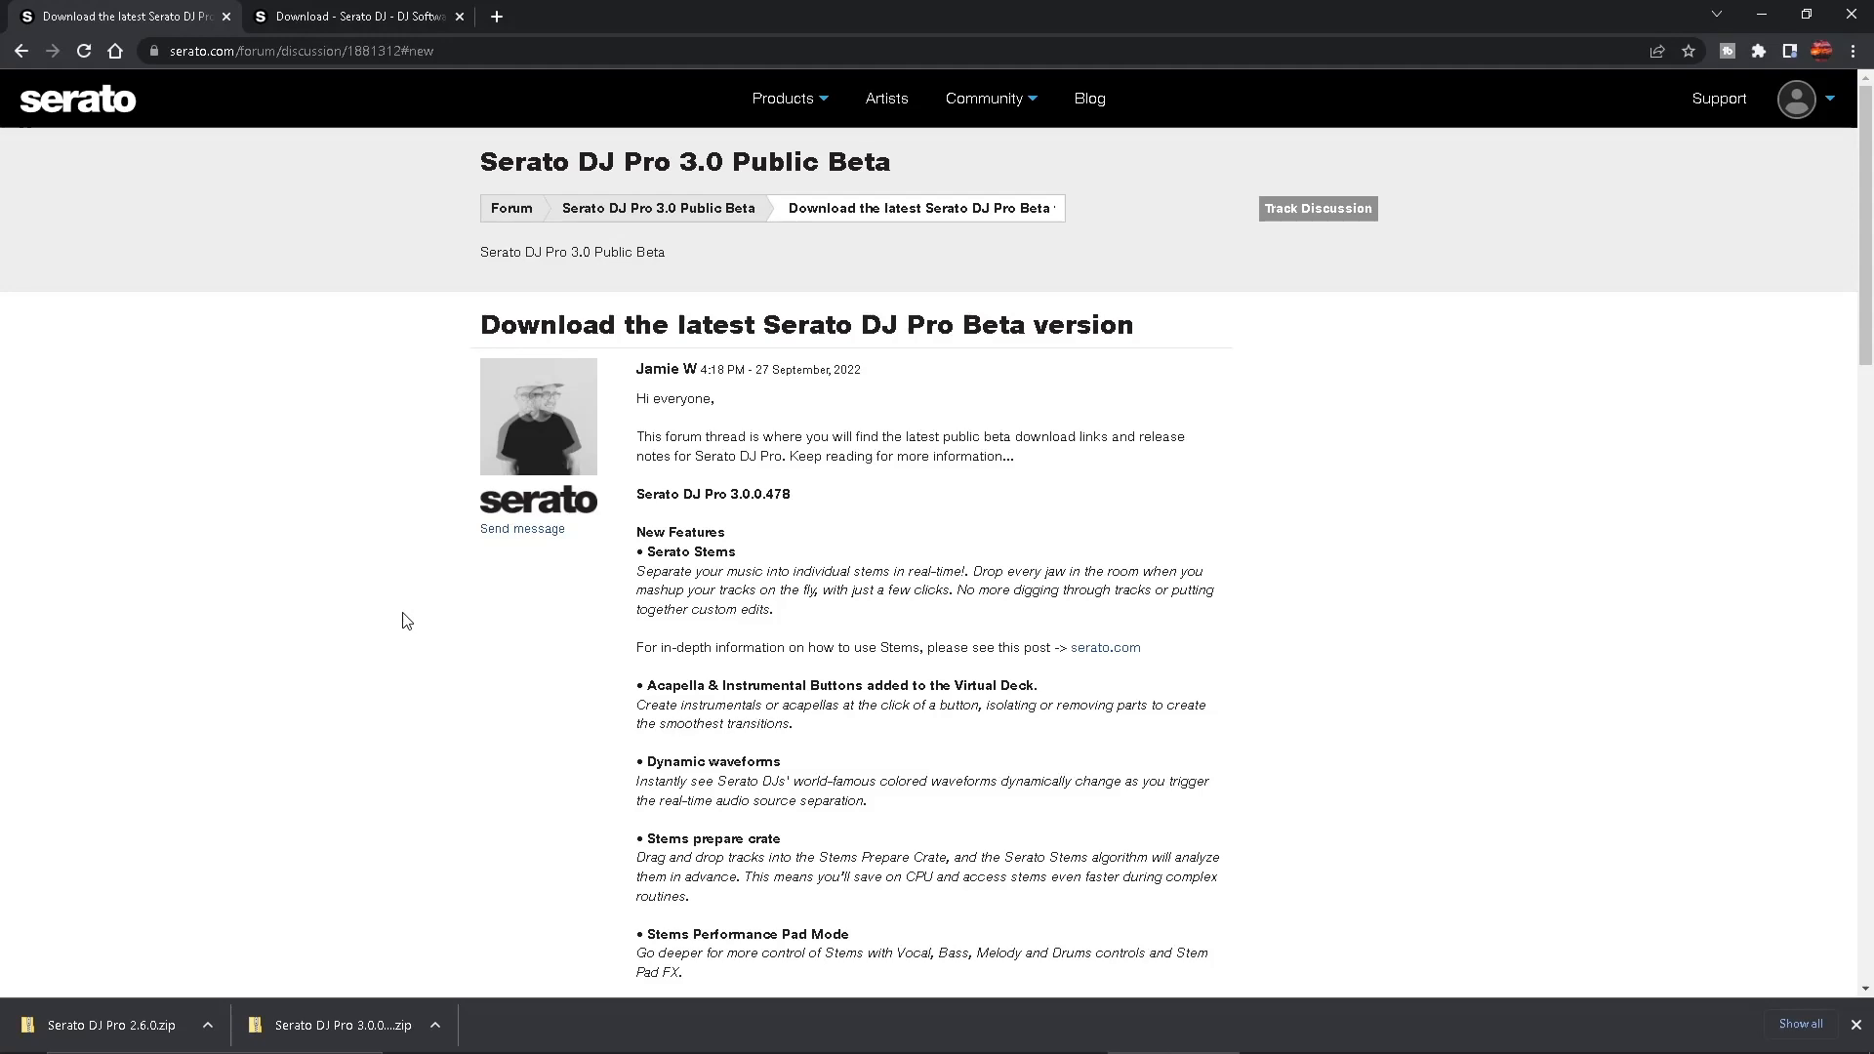
# Step: Switch from Chrome to the File Explorer window showing the Serato stuff folder
pyautogui.press('alt+tab')
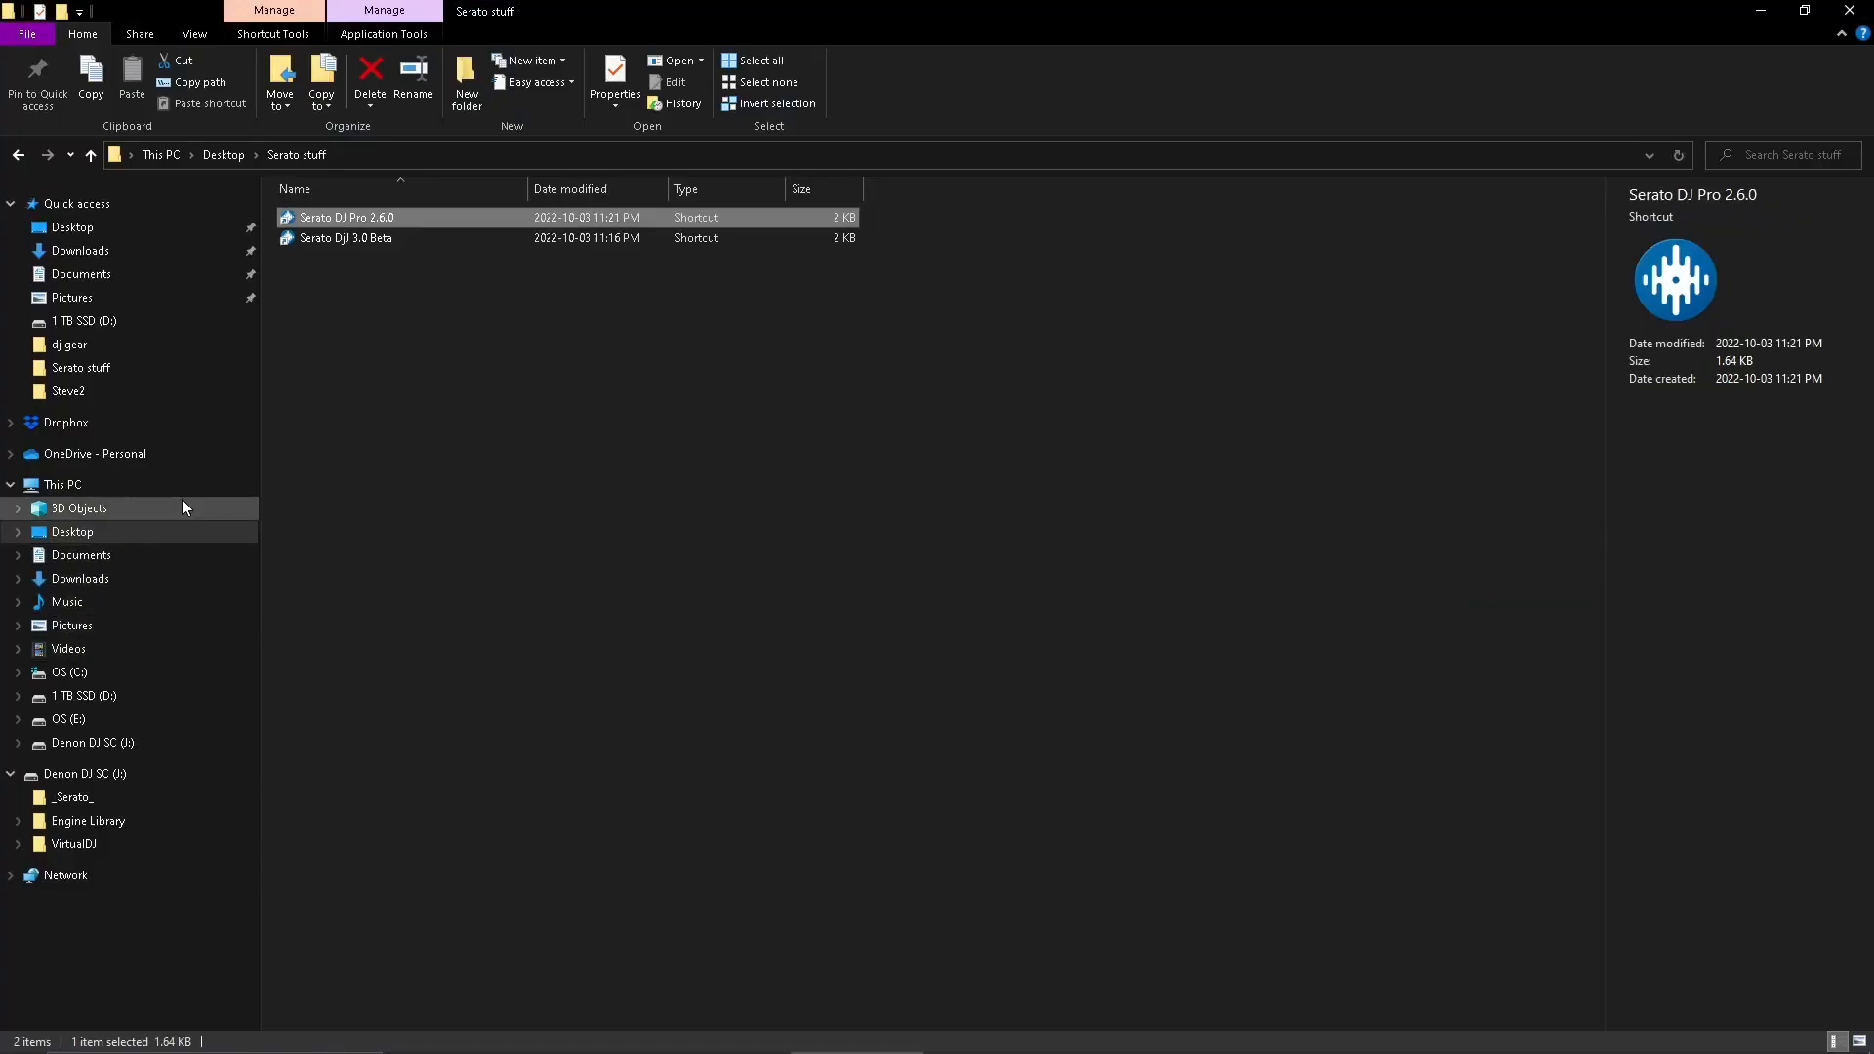
pyautogui.moveTo(113, 587)
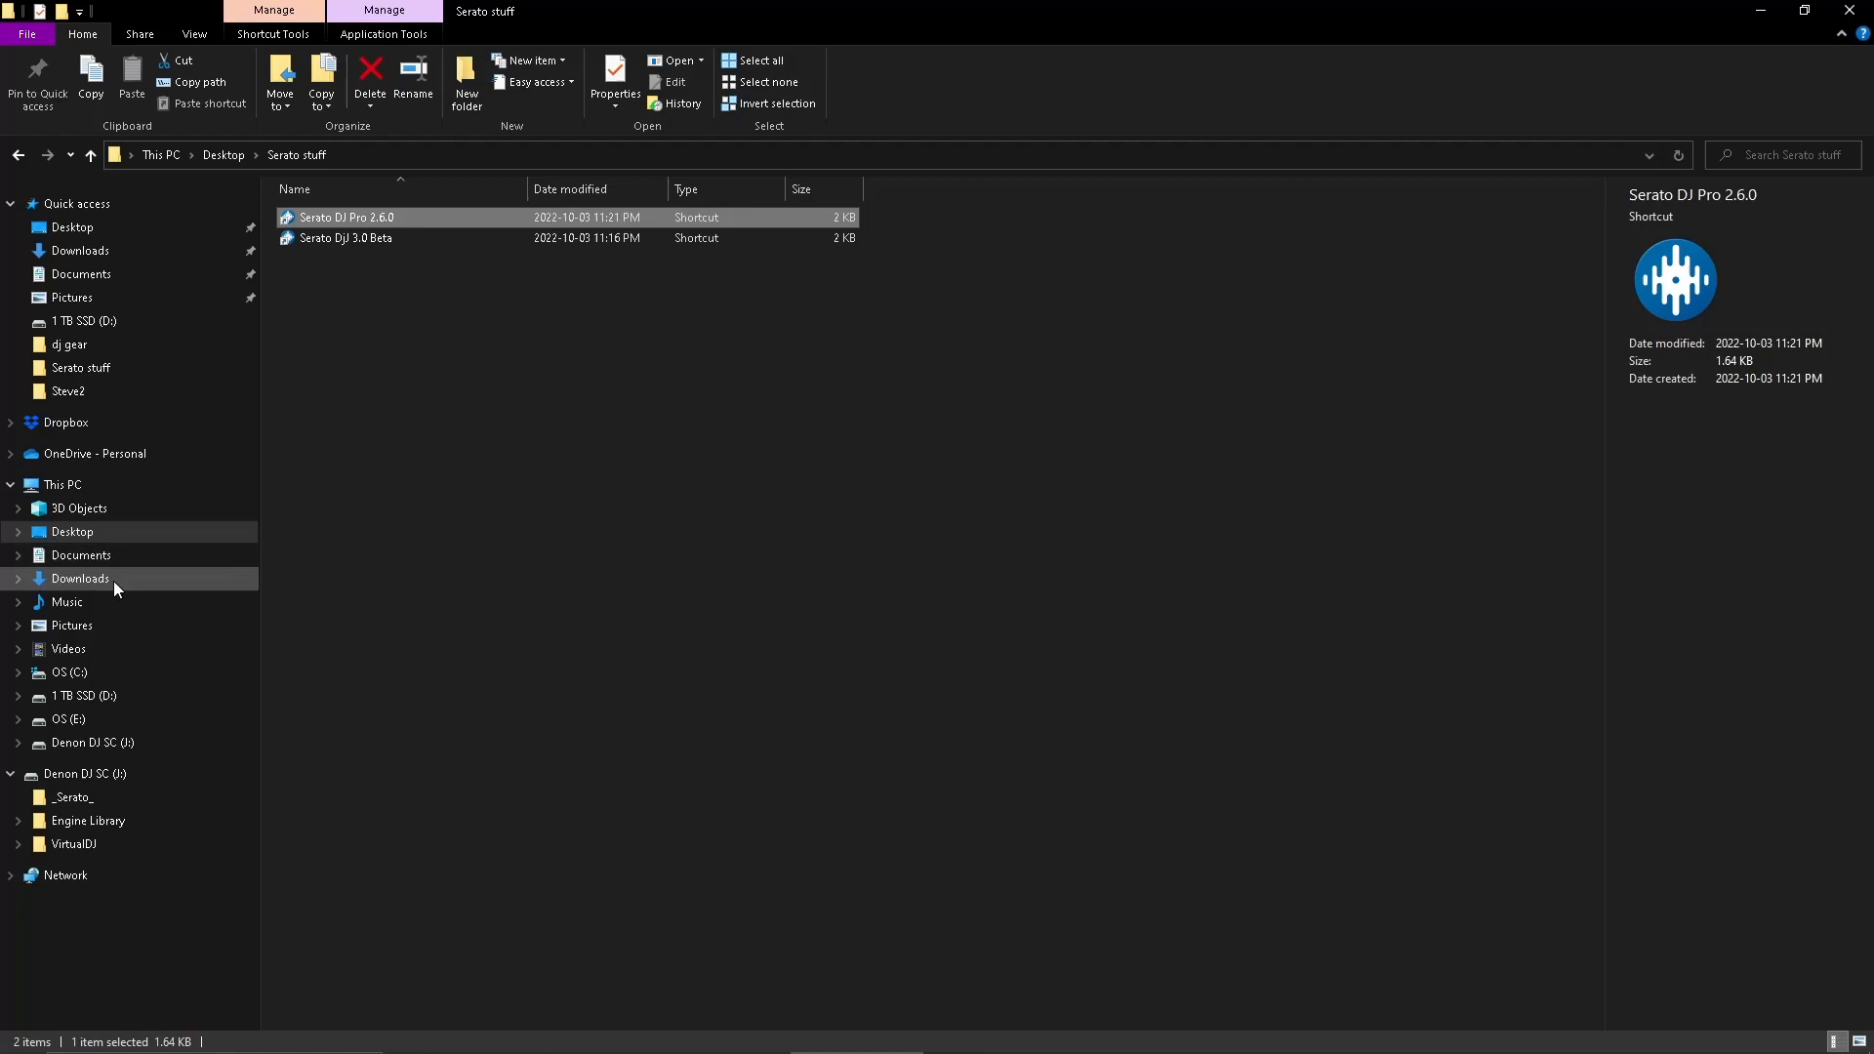
# Step: Browse C: drive into Program Files and open the Serato beta folder
pyautogui.click(68, 672)
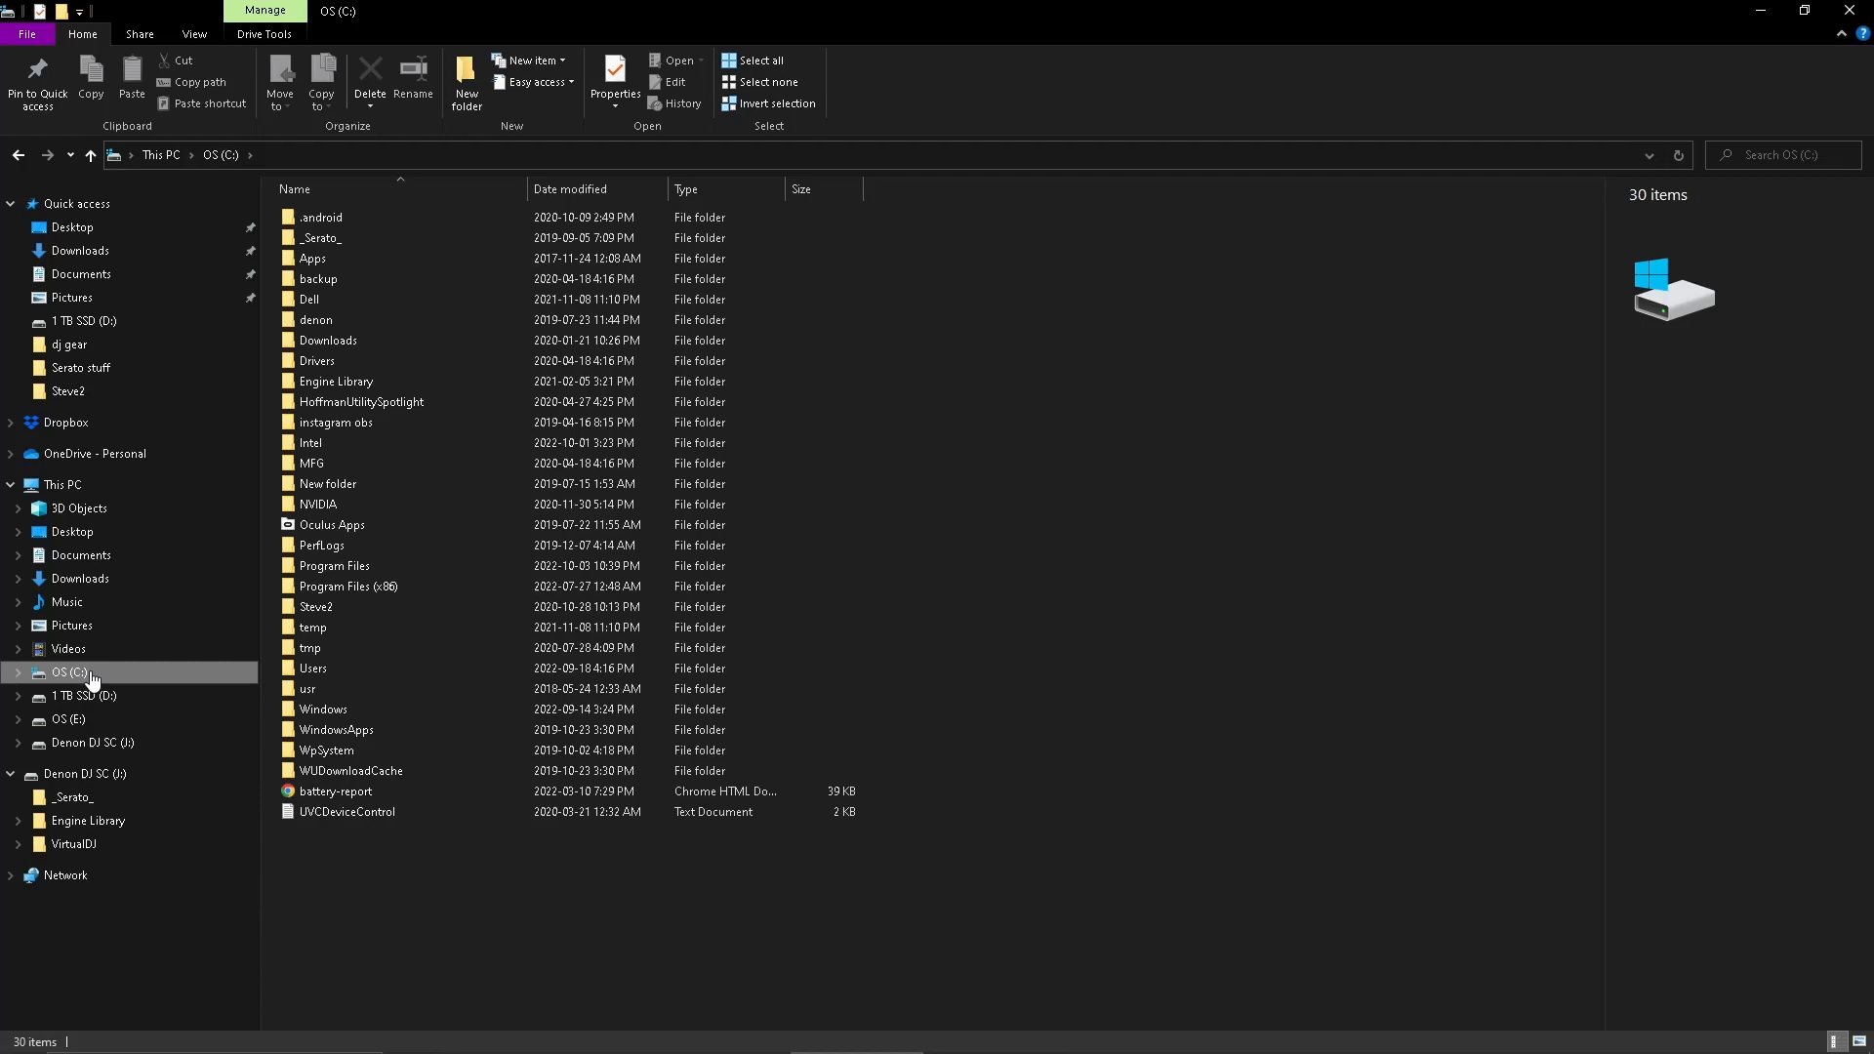
pyautogui.click(335, 565)
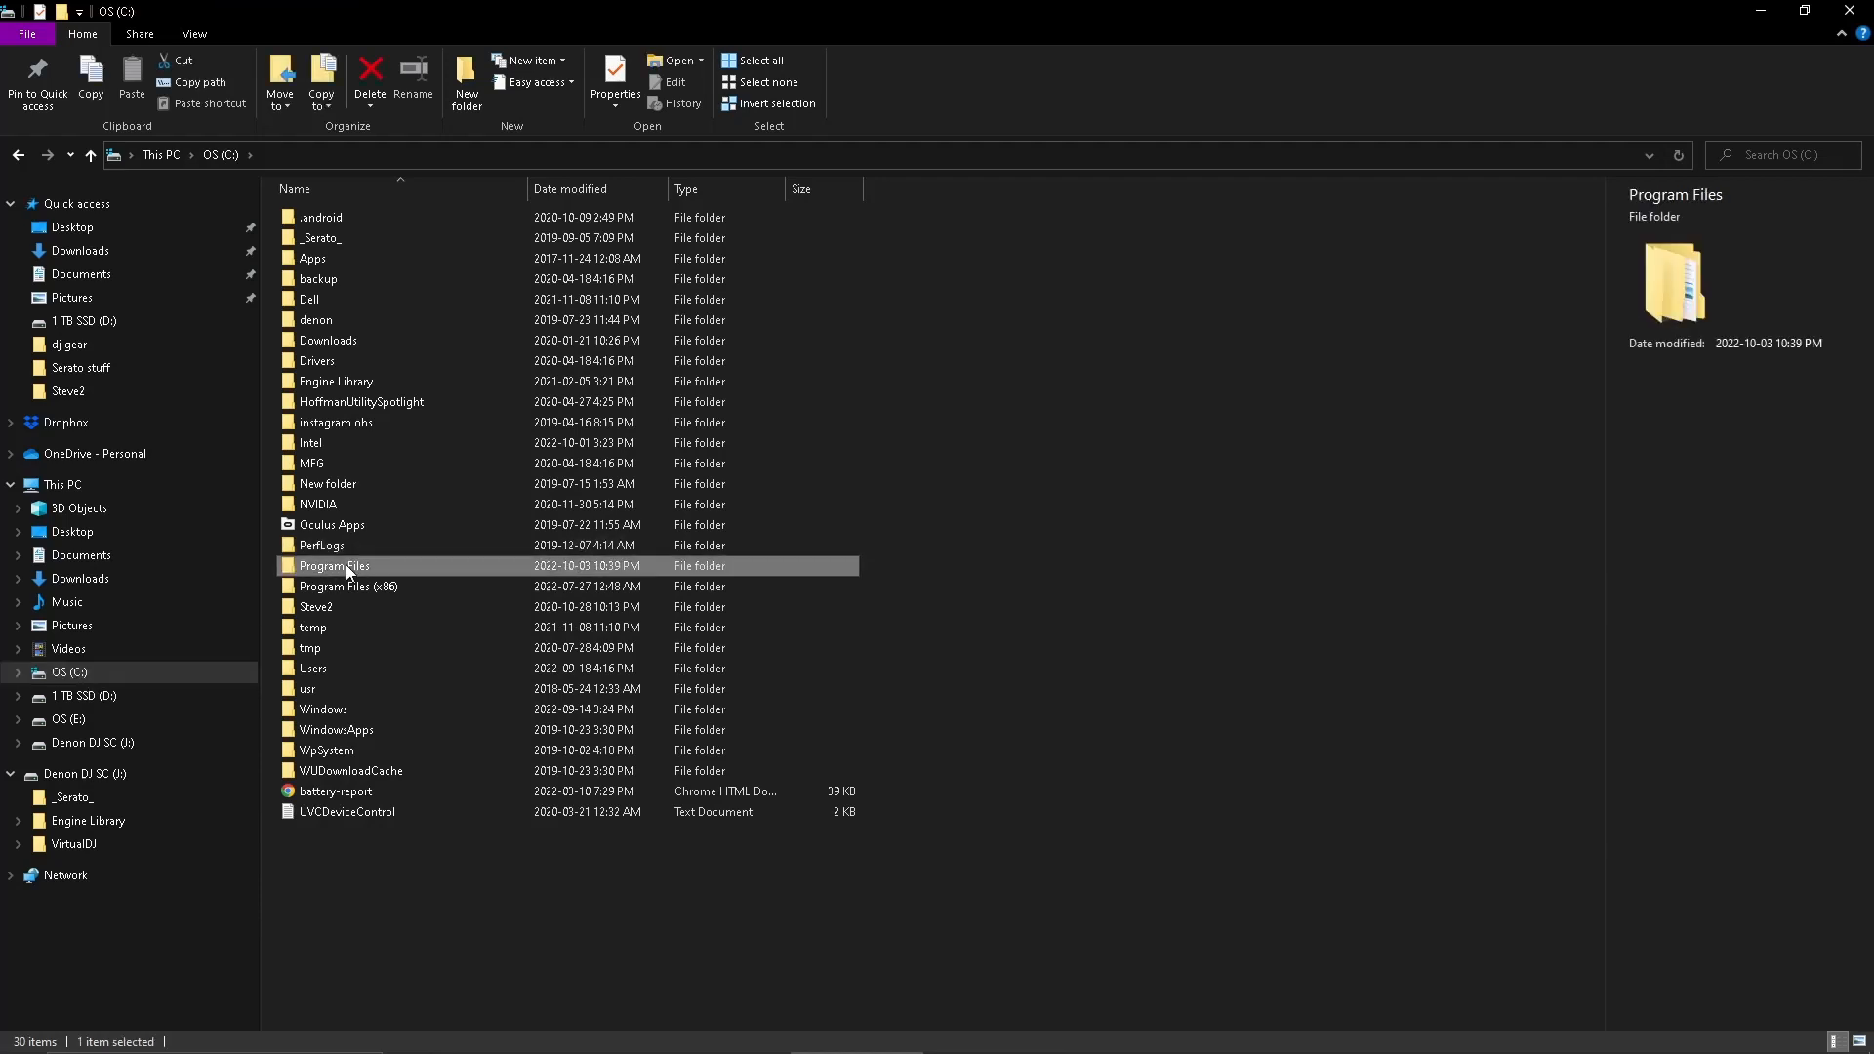
pyautogui.doubleClick(335, 565)
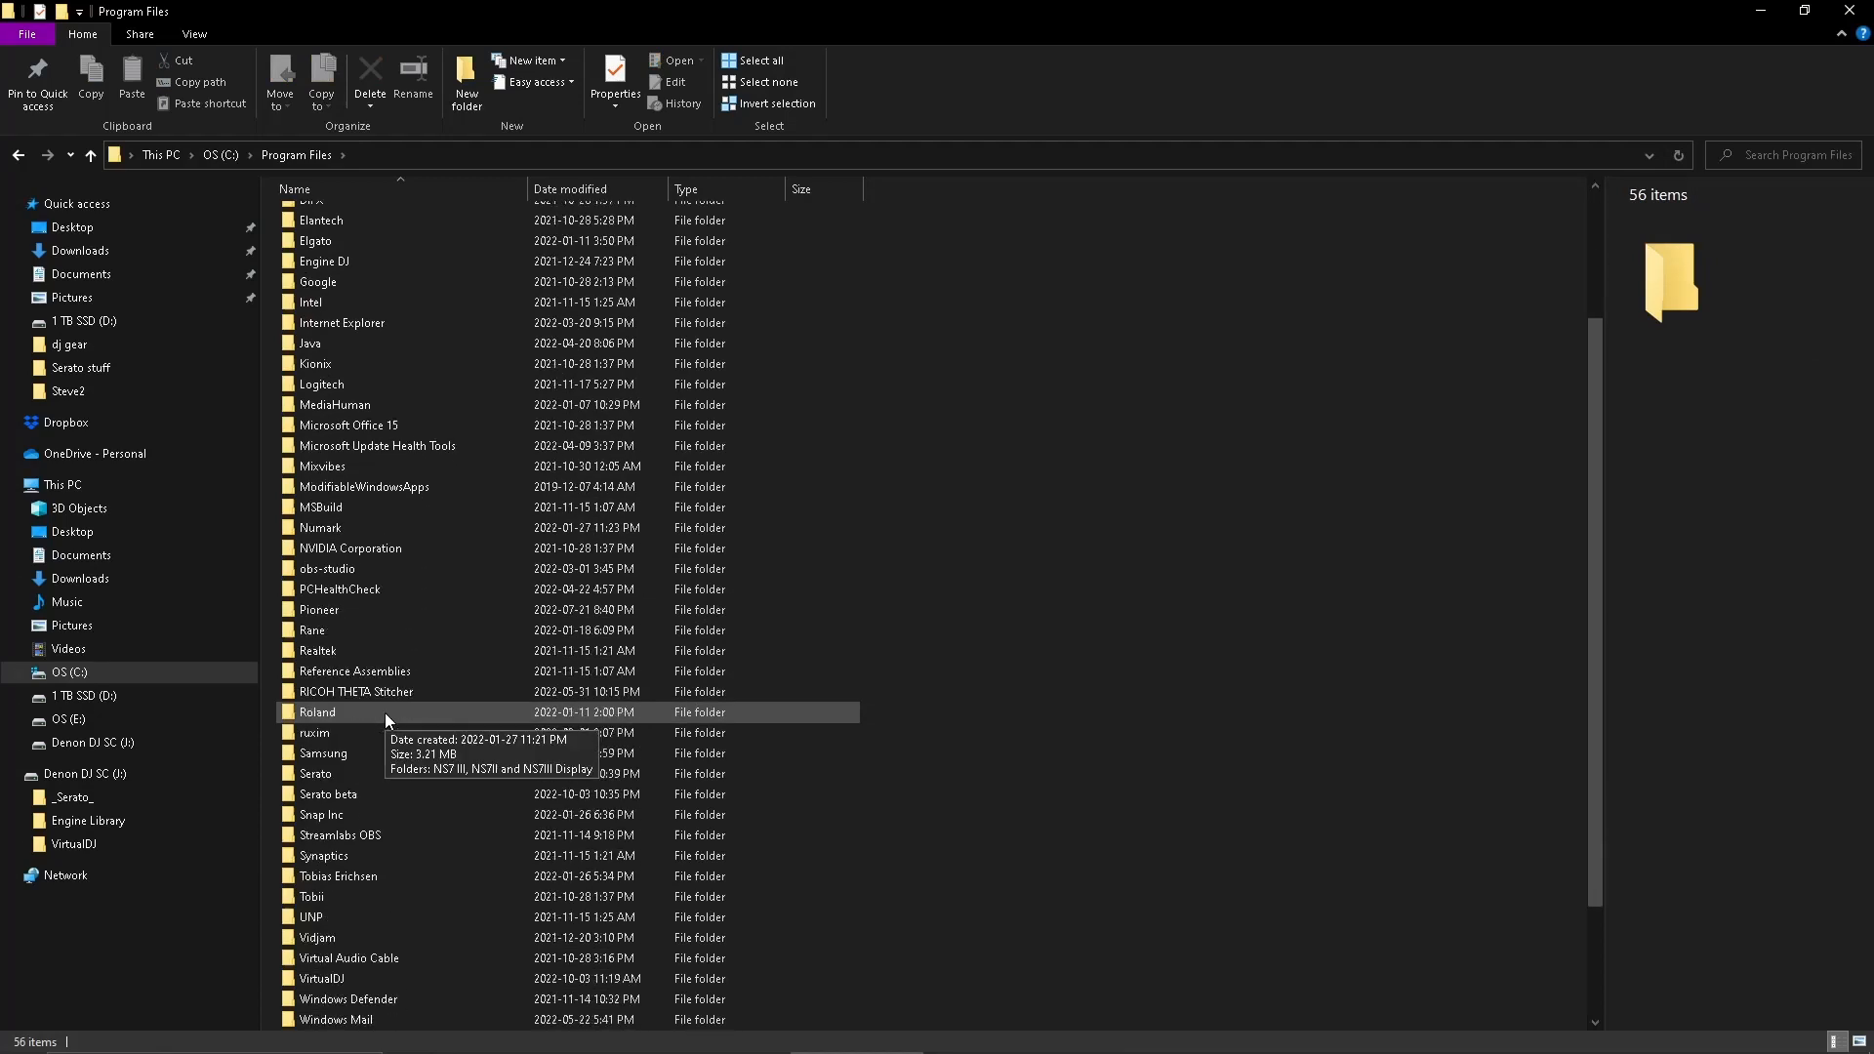
pyautogui.moveTo(359, 772)
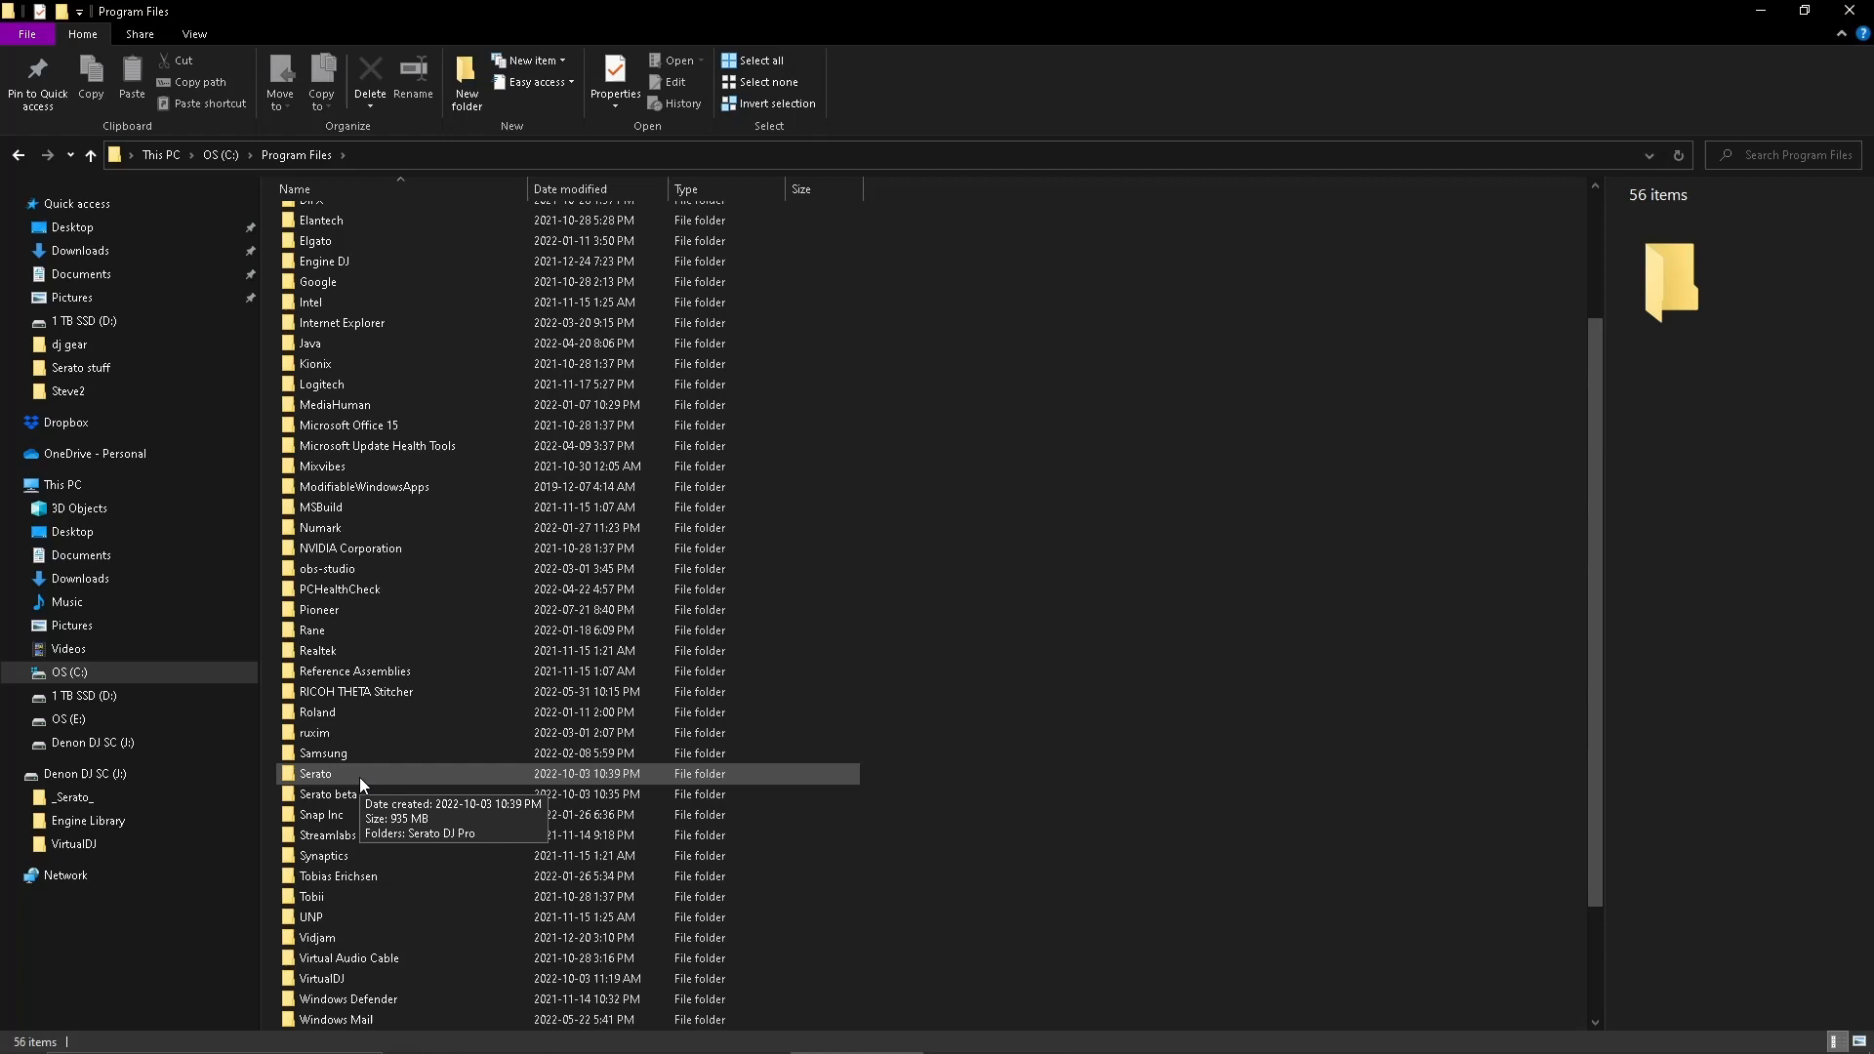
pyautogui.moveTo(326, 793)
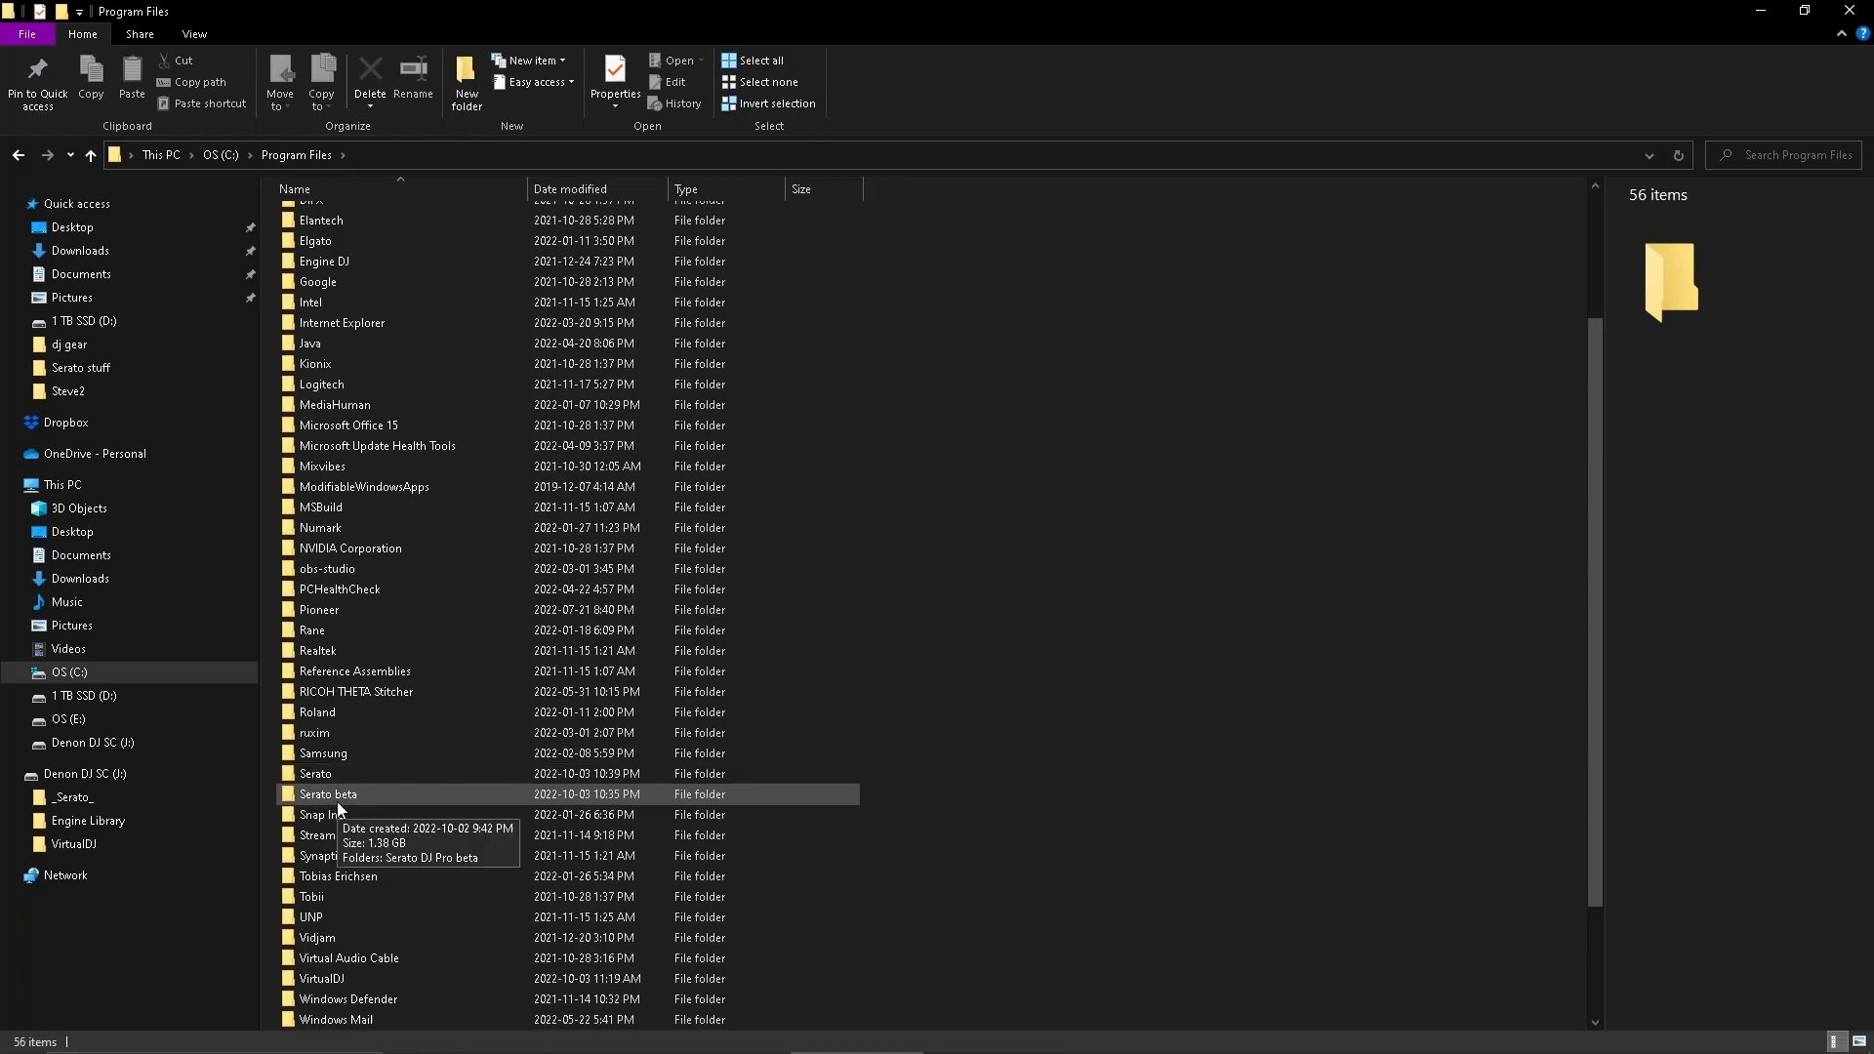
pyautogui.click(315, 773)
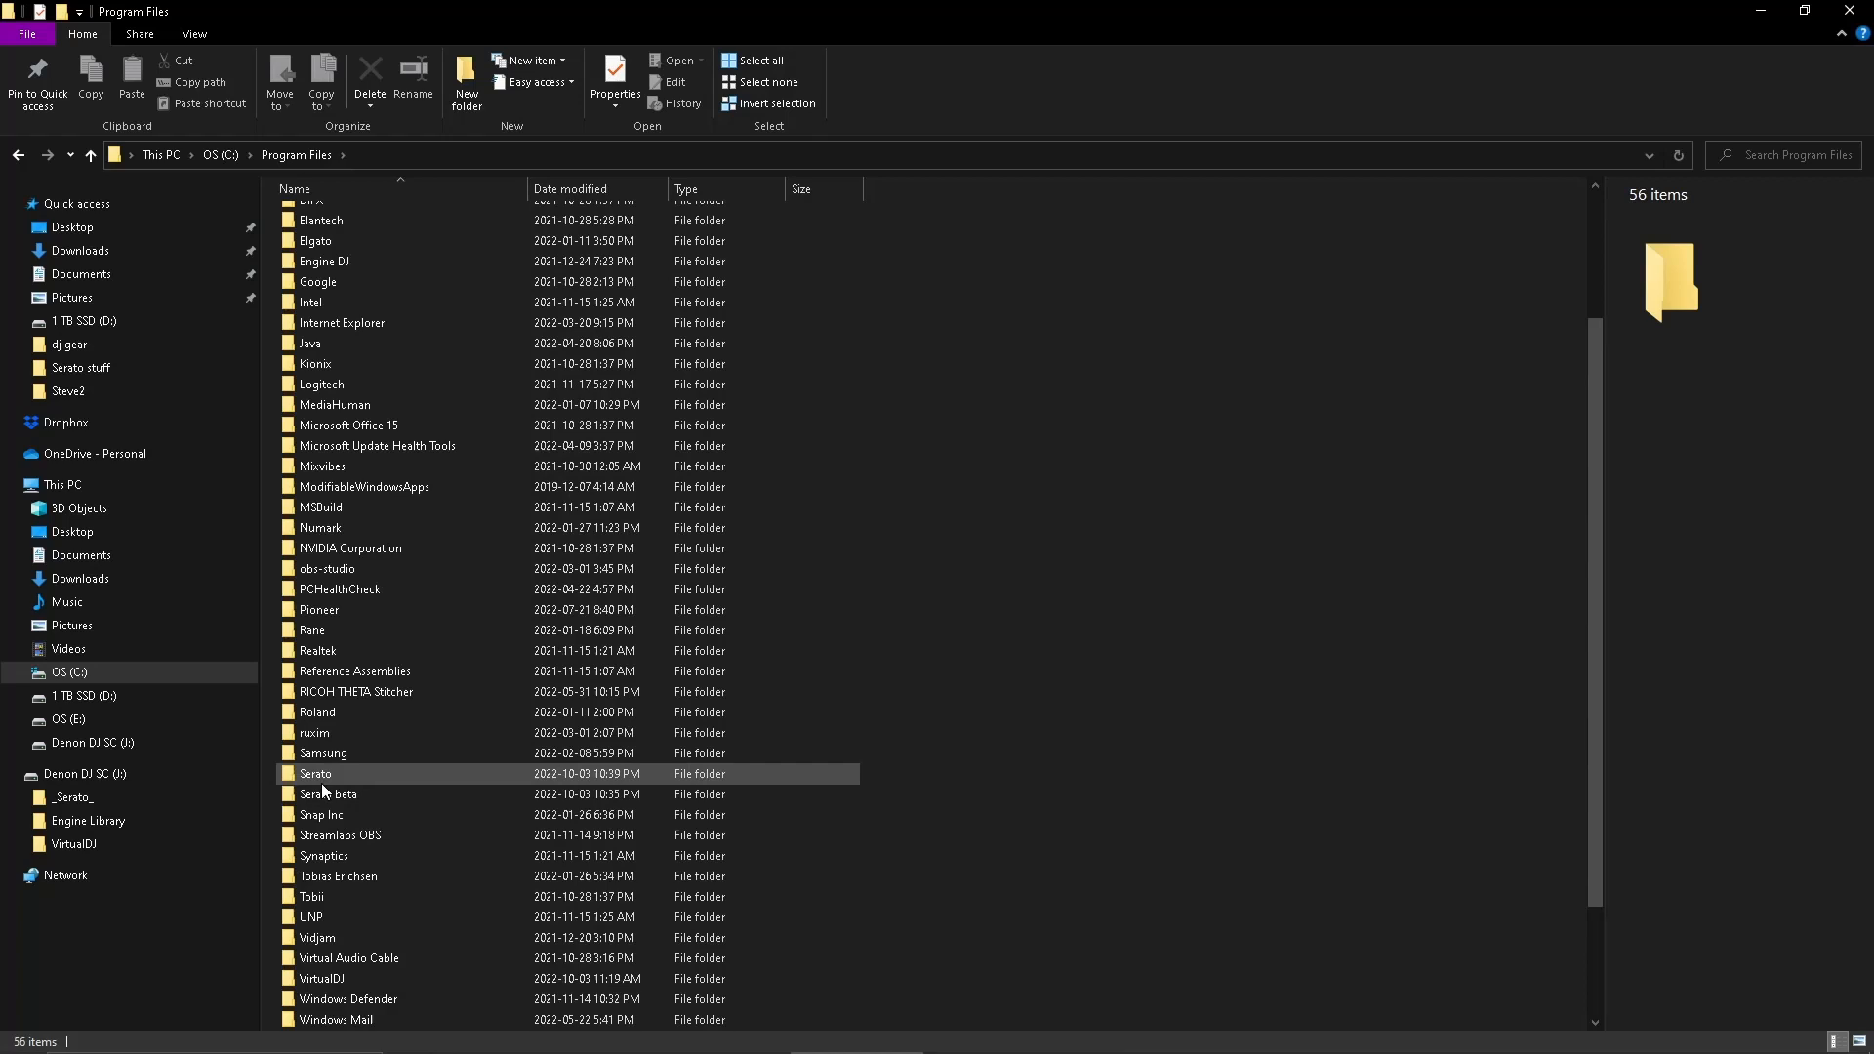
pyautogui.moveTo(329, 793)
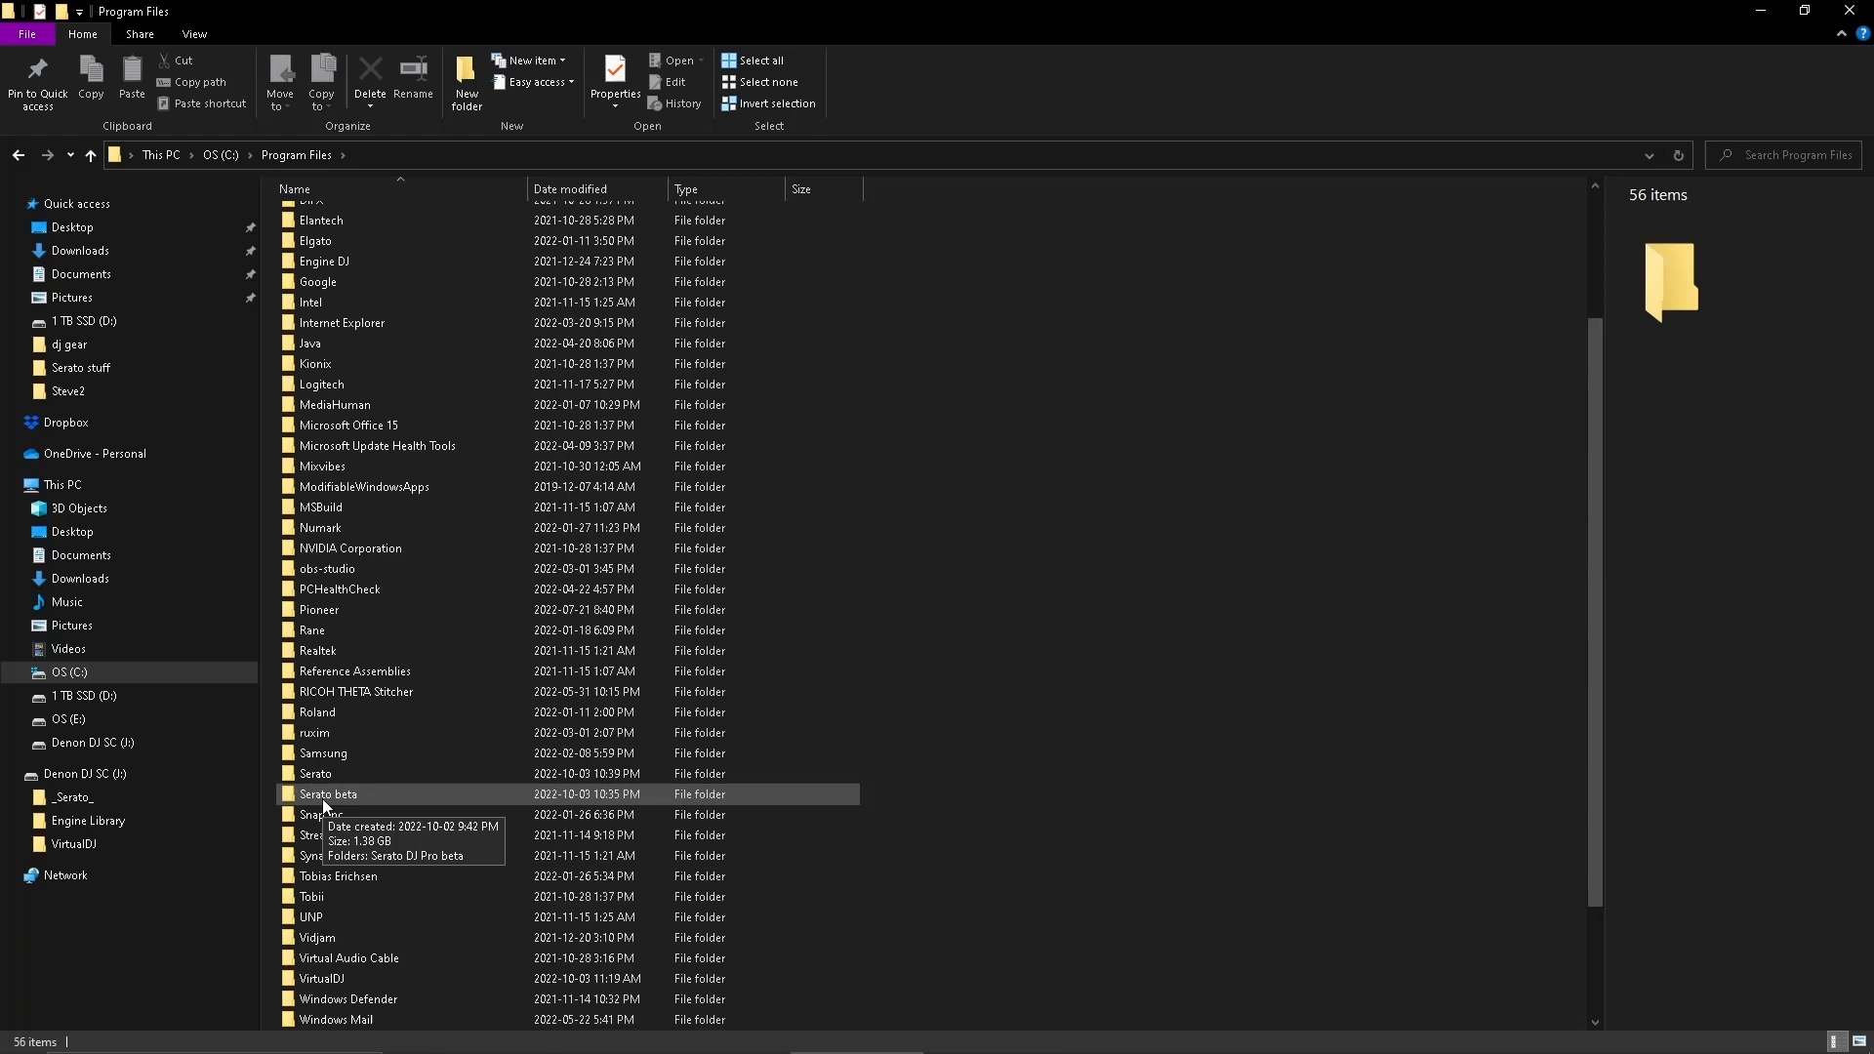
pyautogui.doubleClick(326, 794)
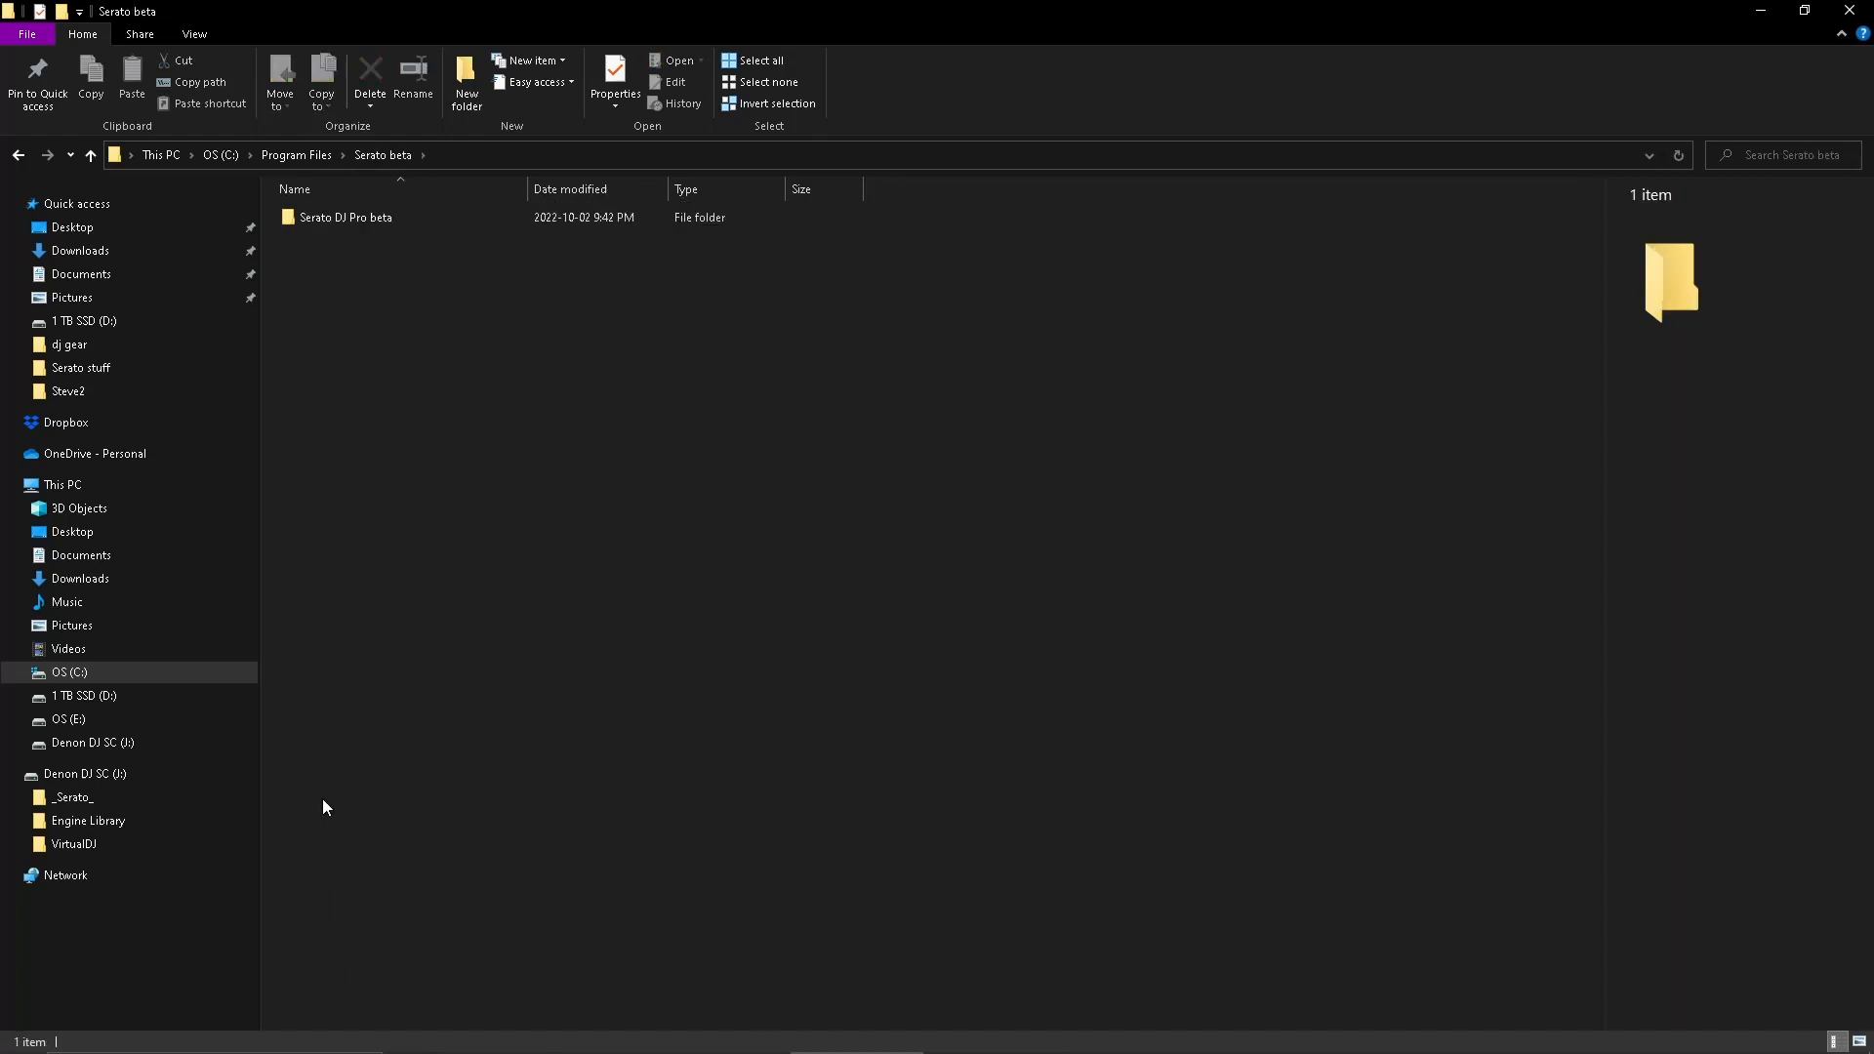
pyautogui.moveTo(325, 271)
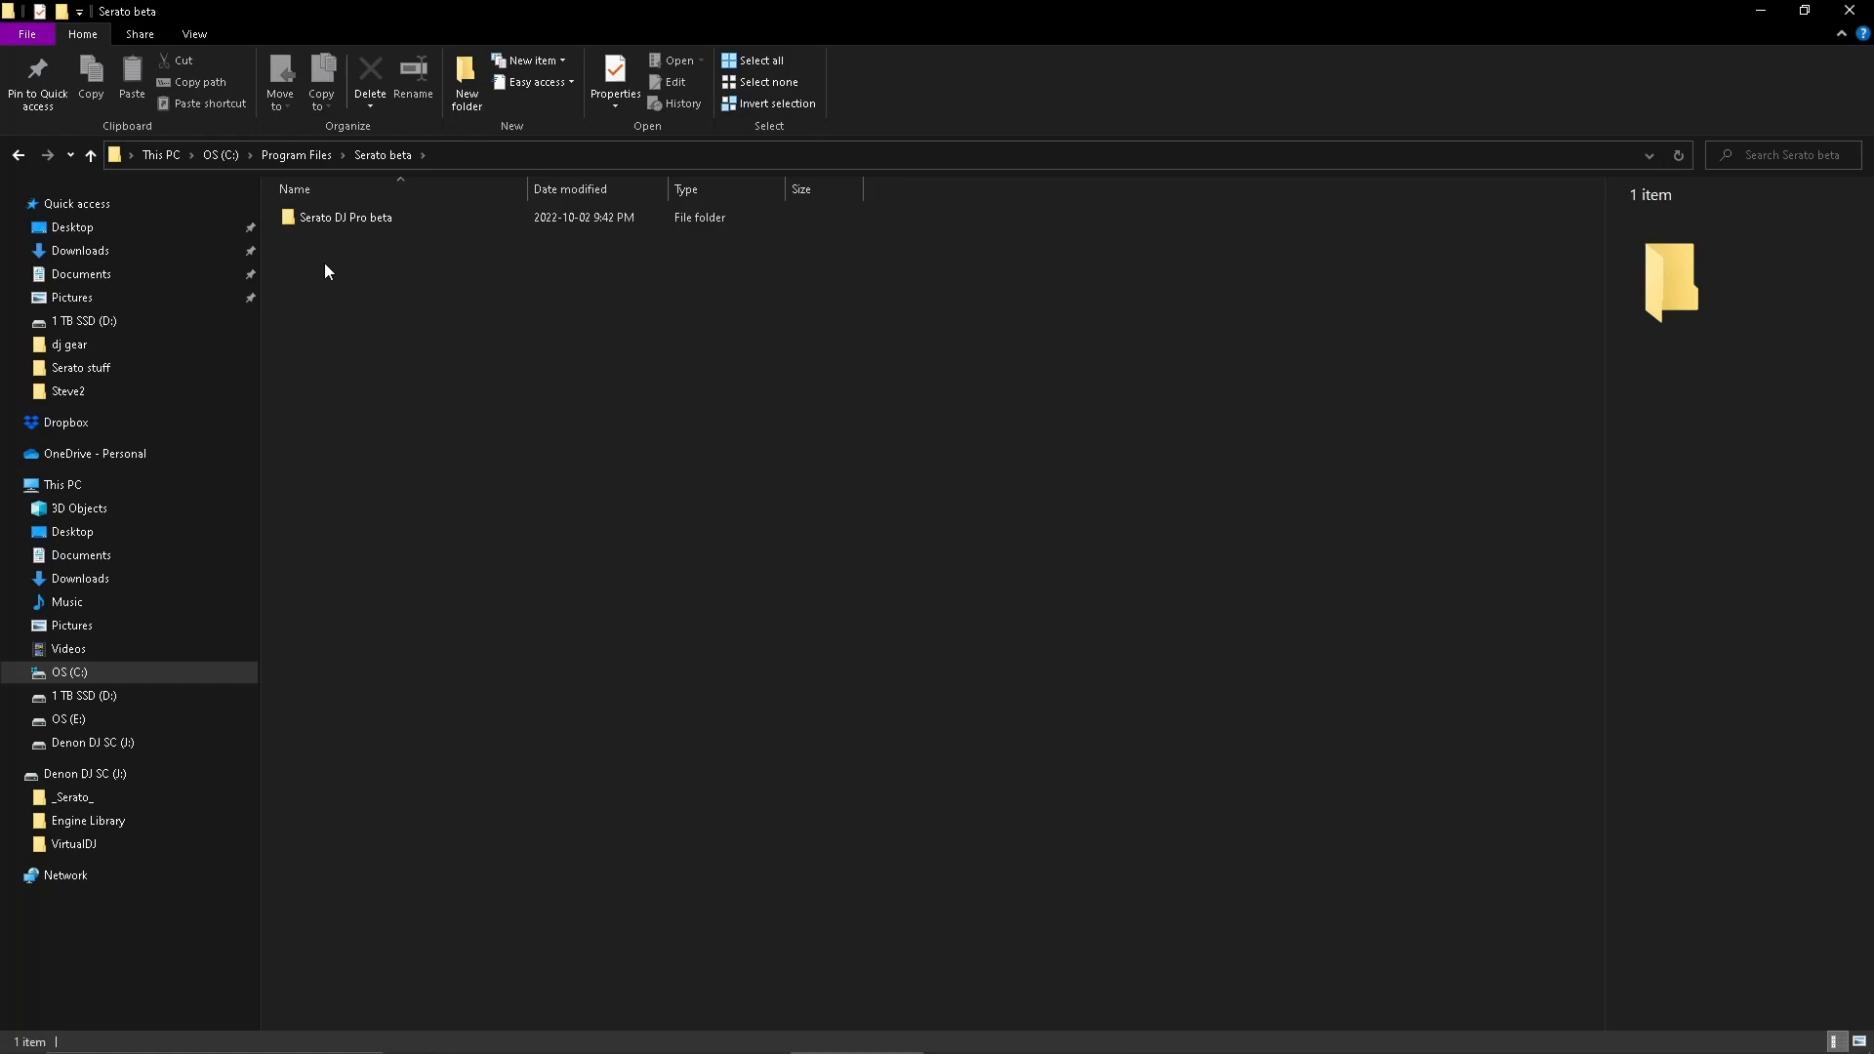
# Step: Inside Serato DJ Pro beta, create a desktop shortcut for Serato DJ Pro.exe
pyautogui.click(346, 217)
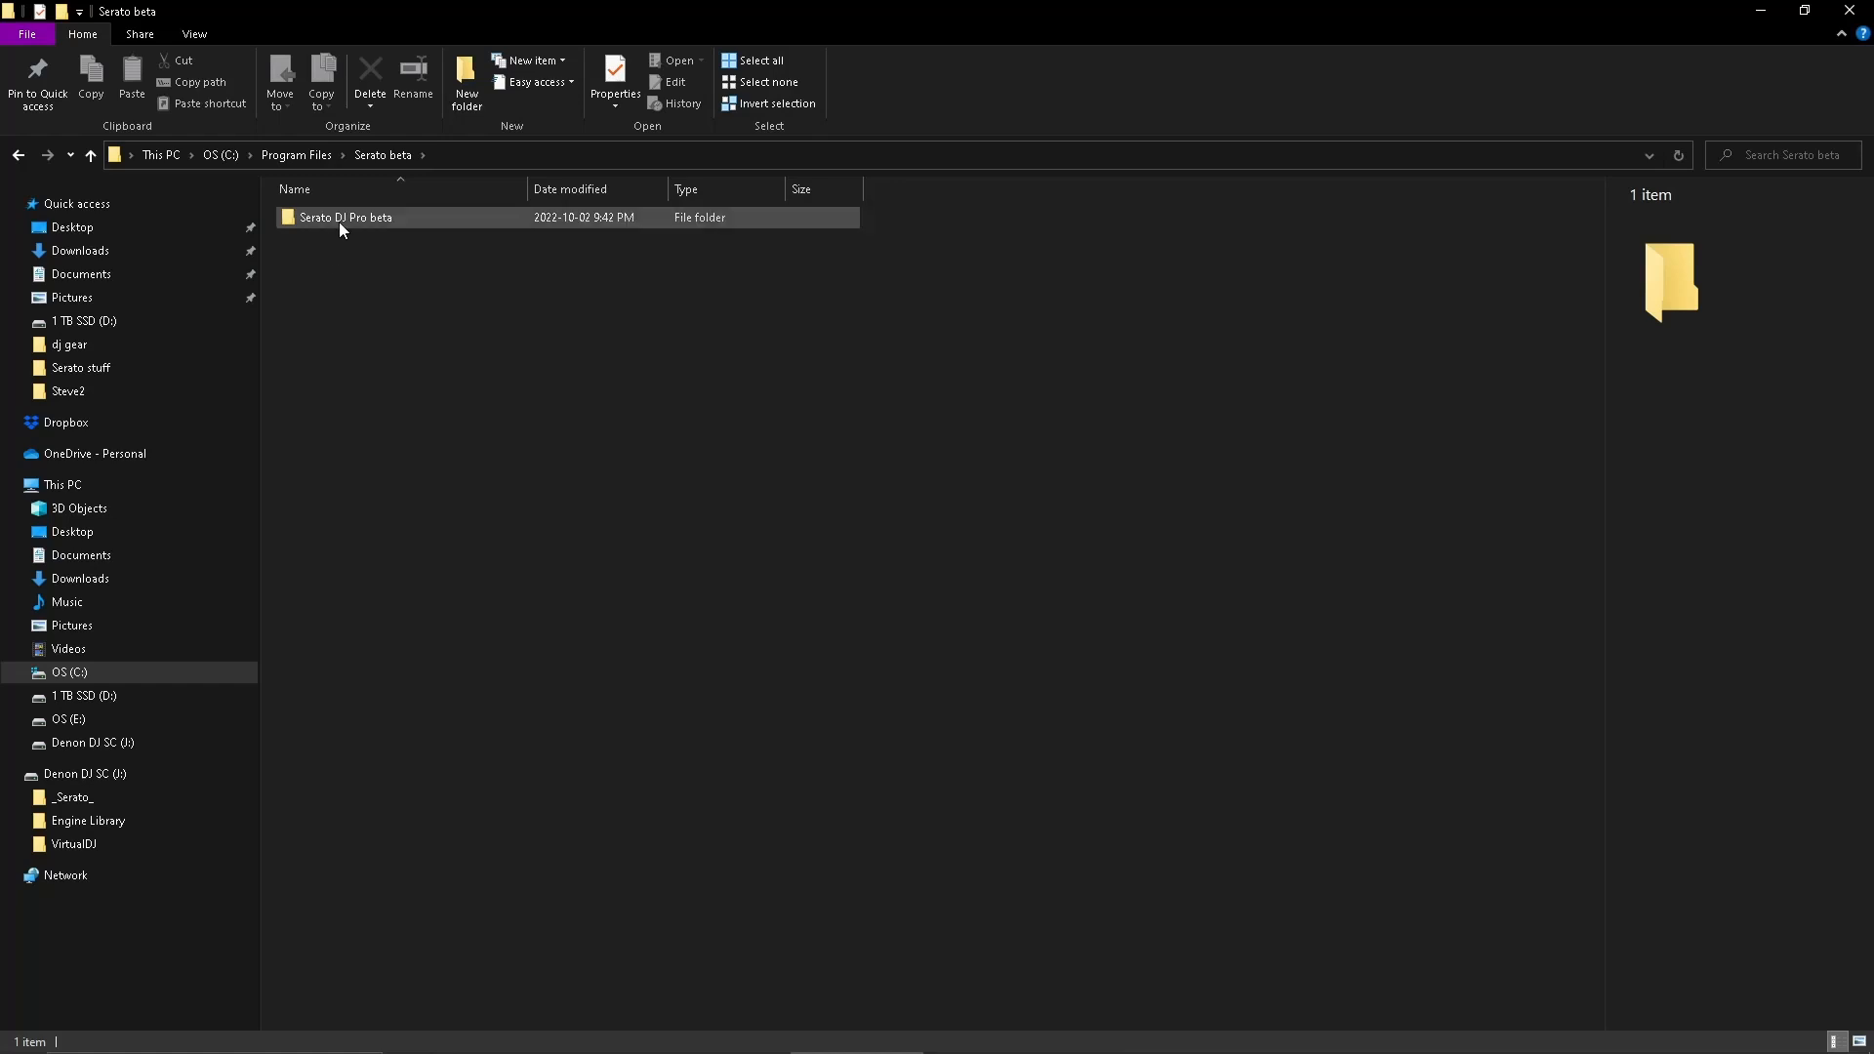
pyautogui.doubleClick(345, 216)
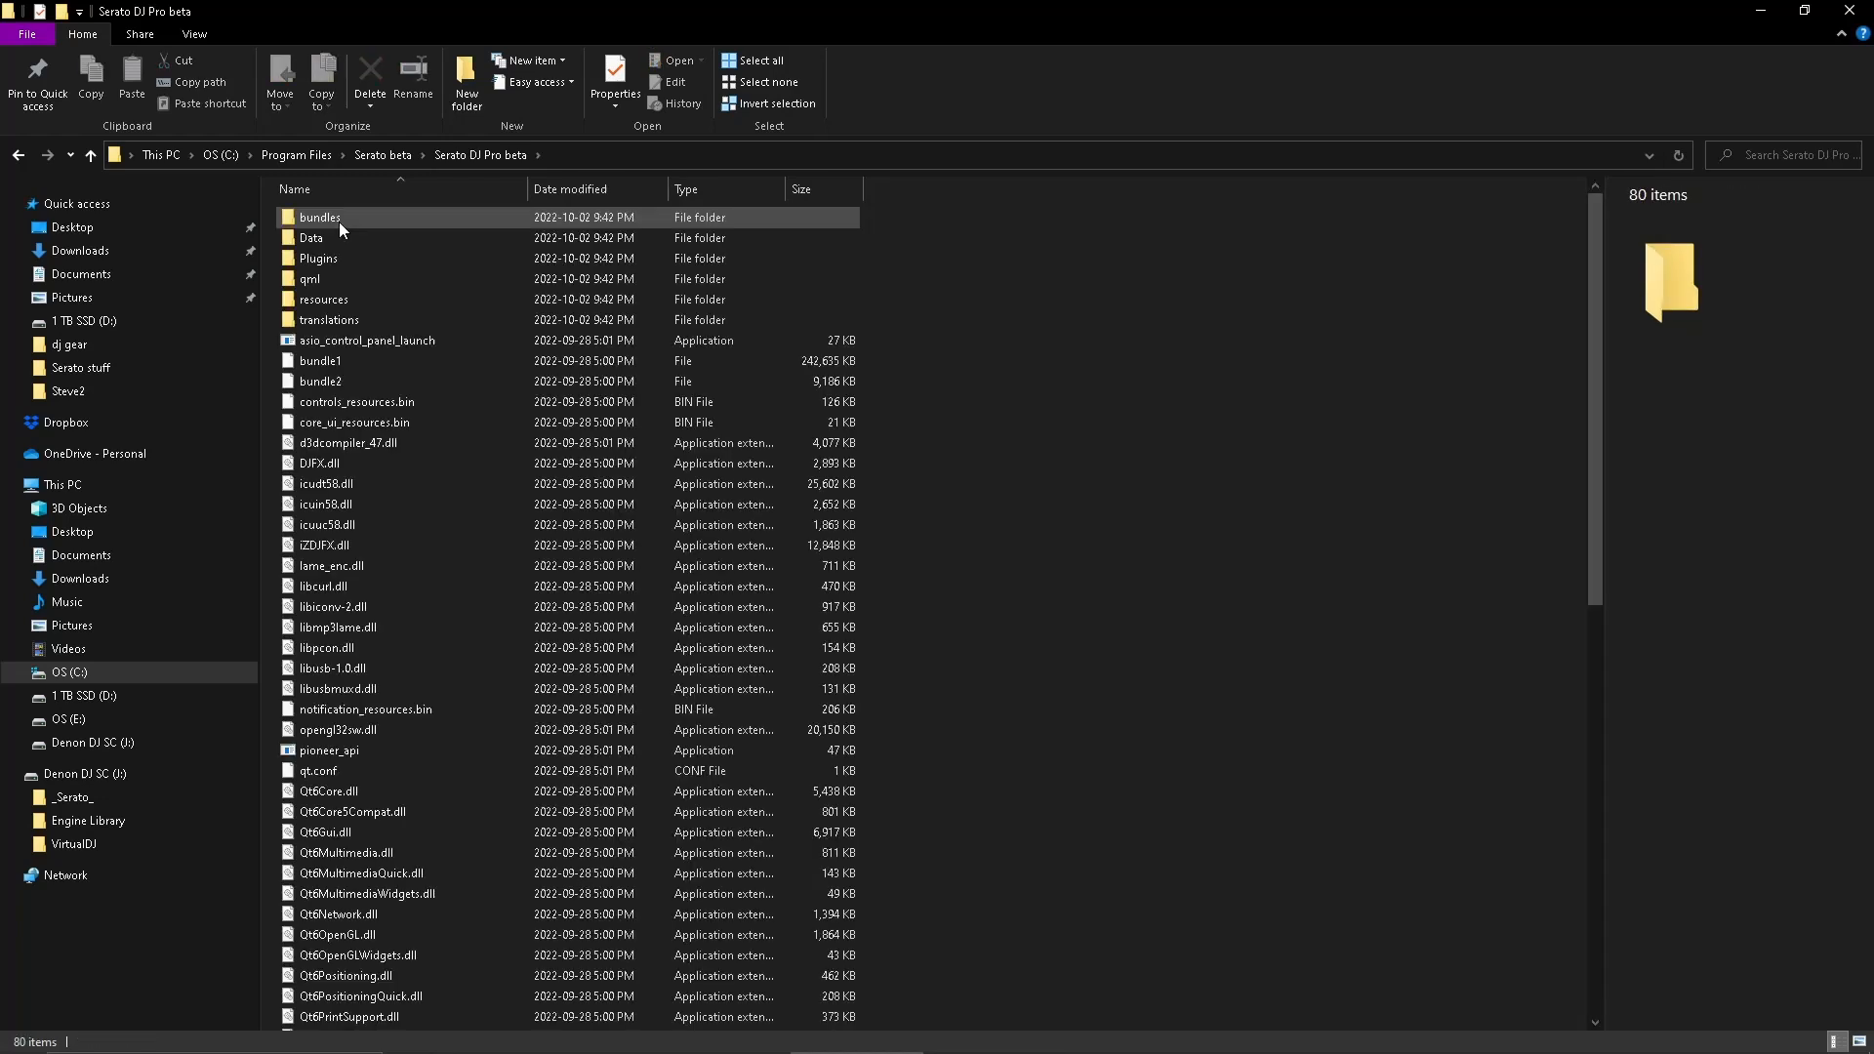
pyautogui.scroll(-3)
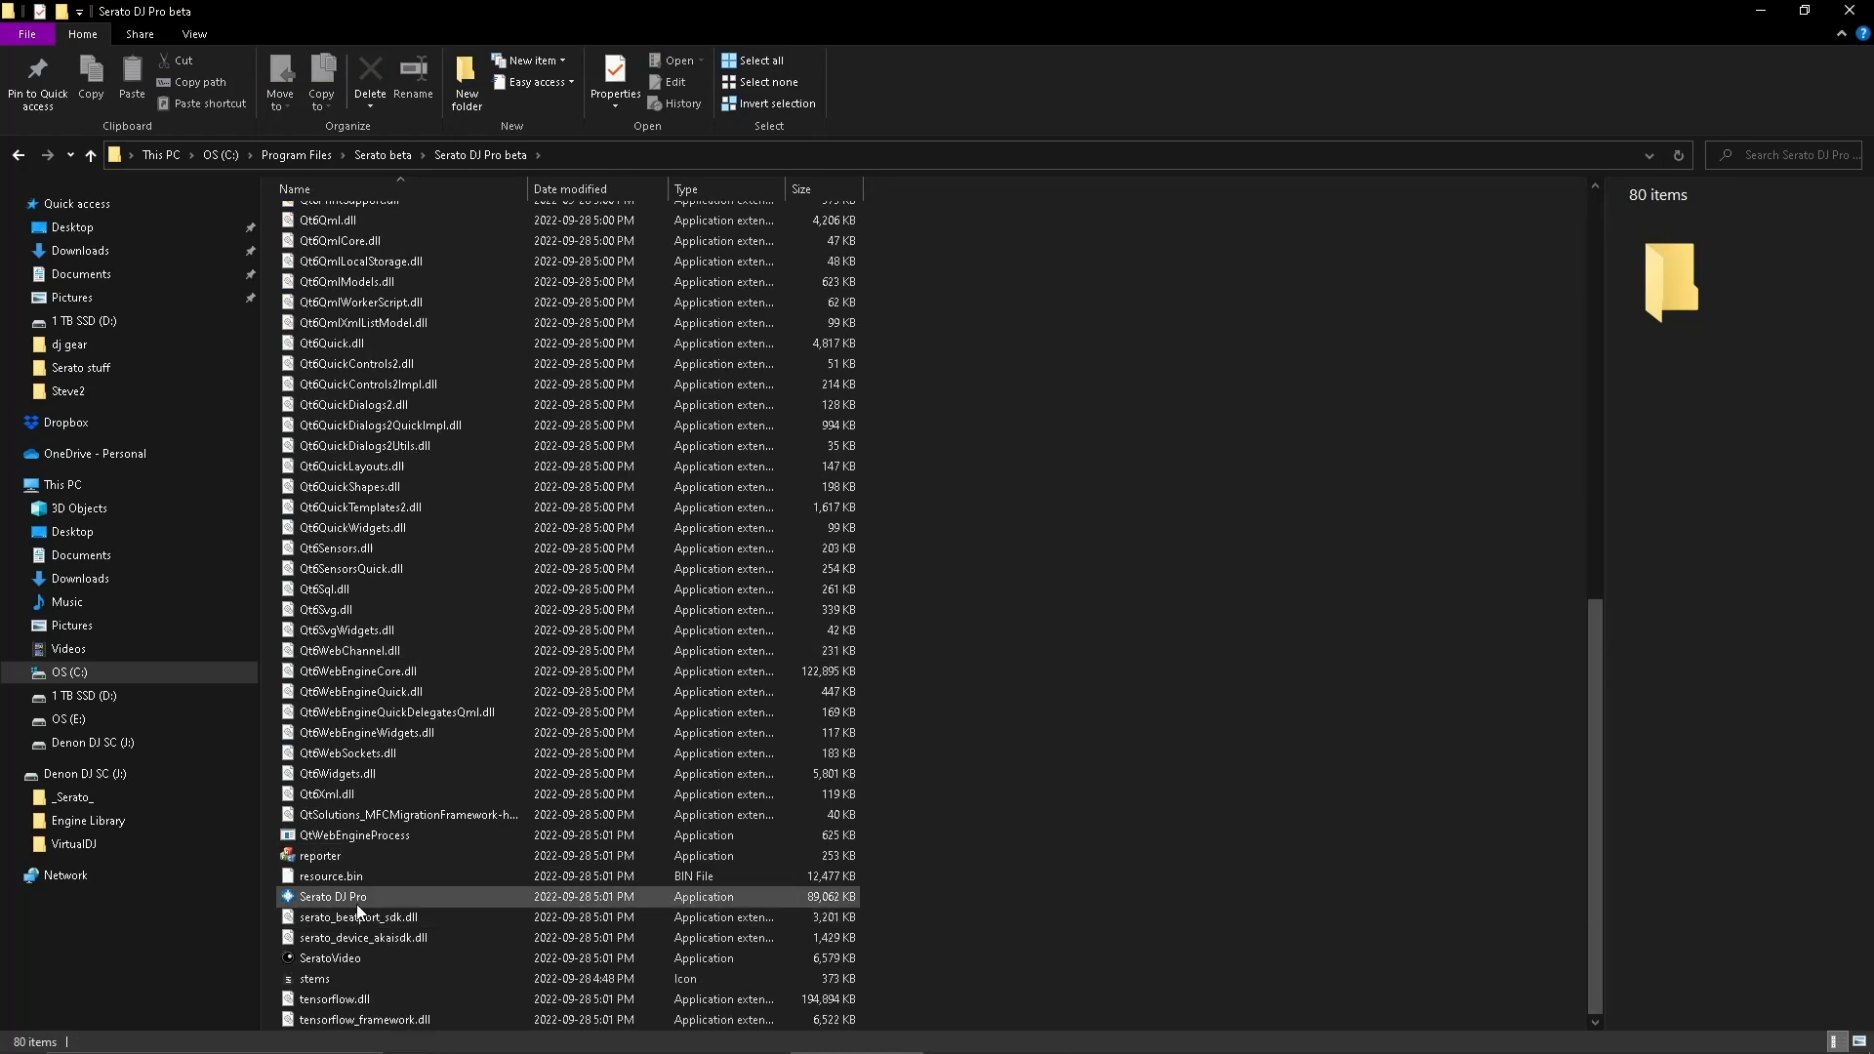
pyautogui.click(332, 896)
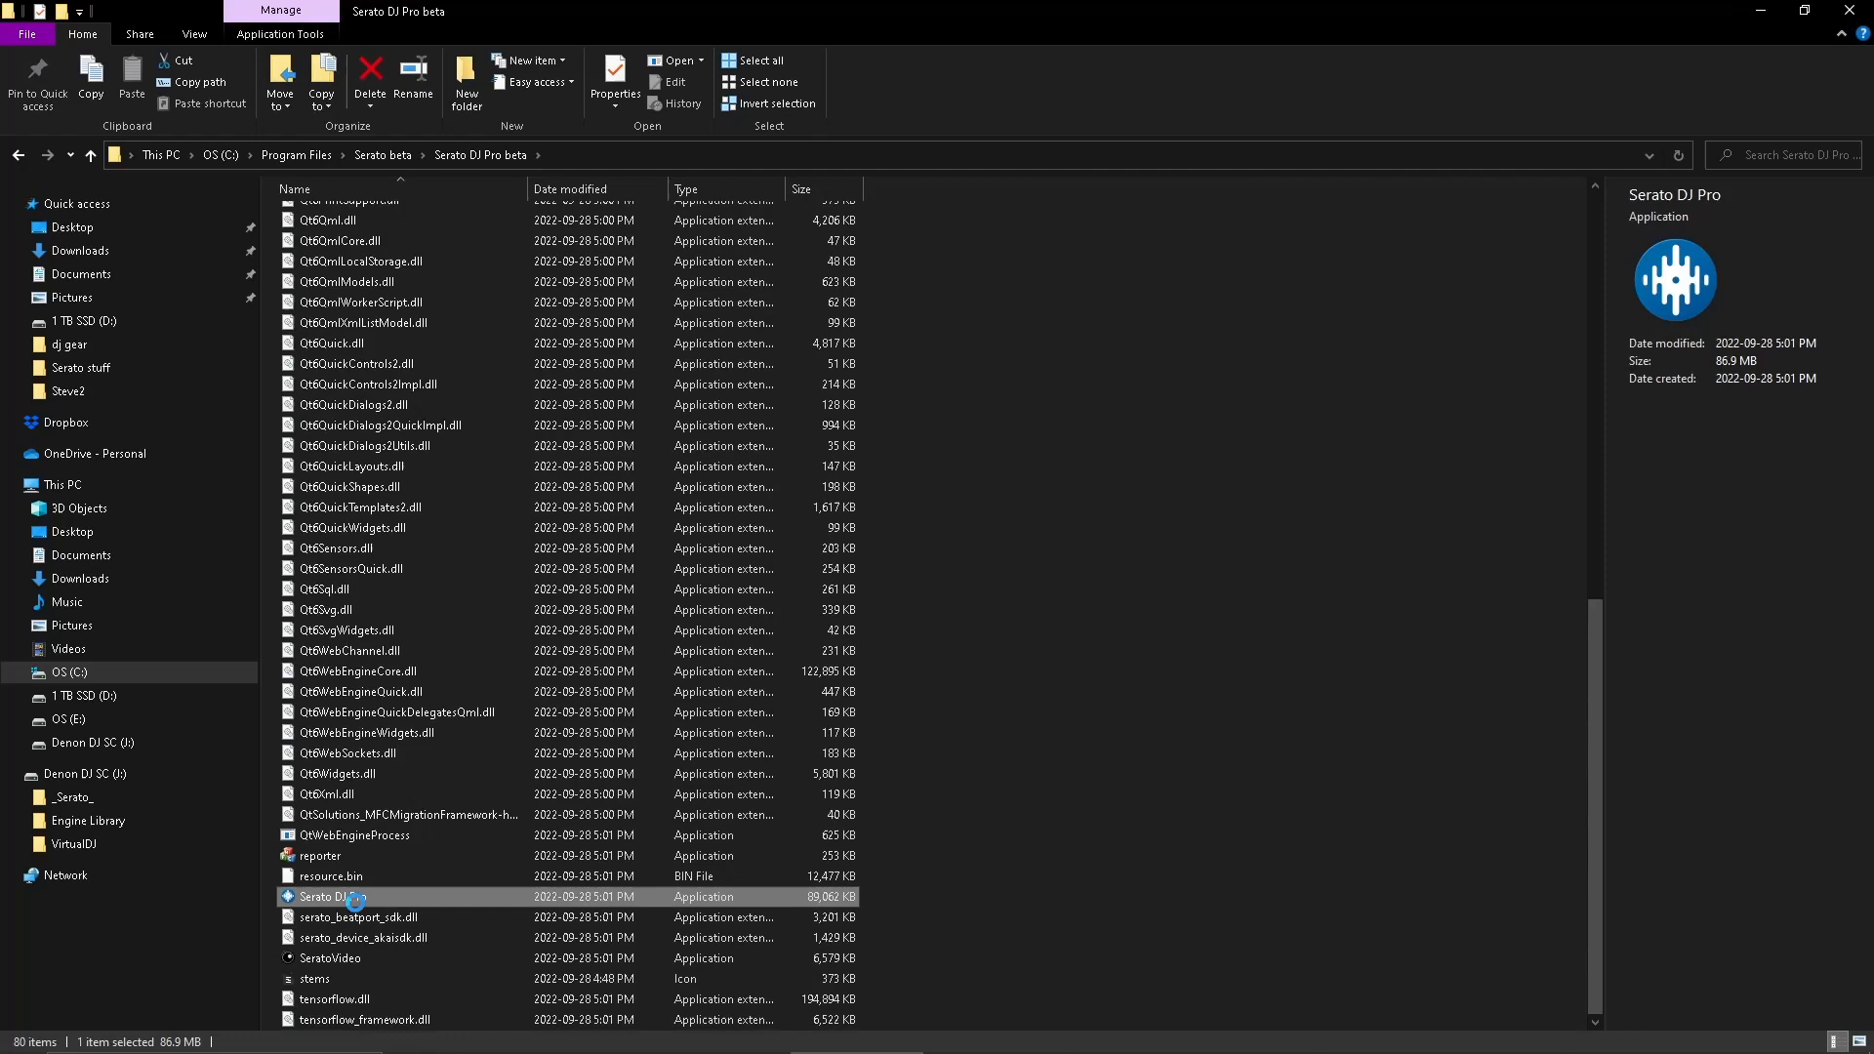
pyautogui.rightClick(345, 895)
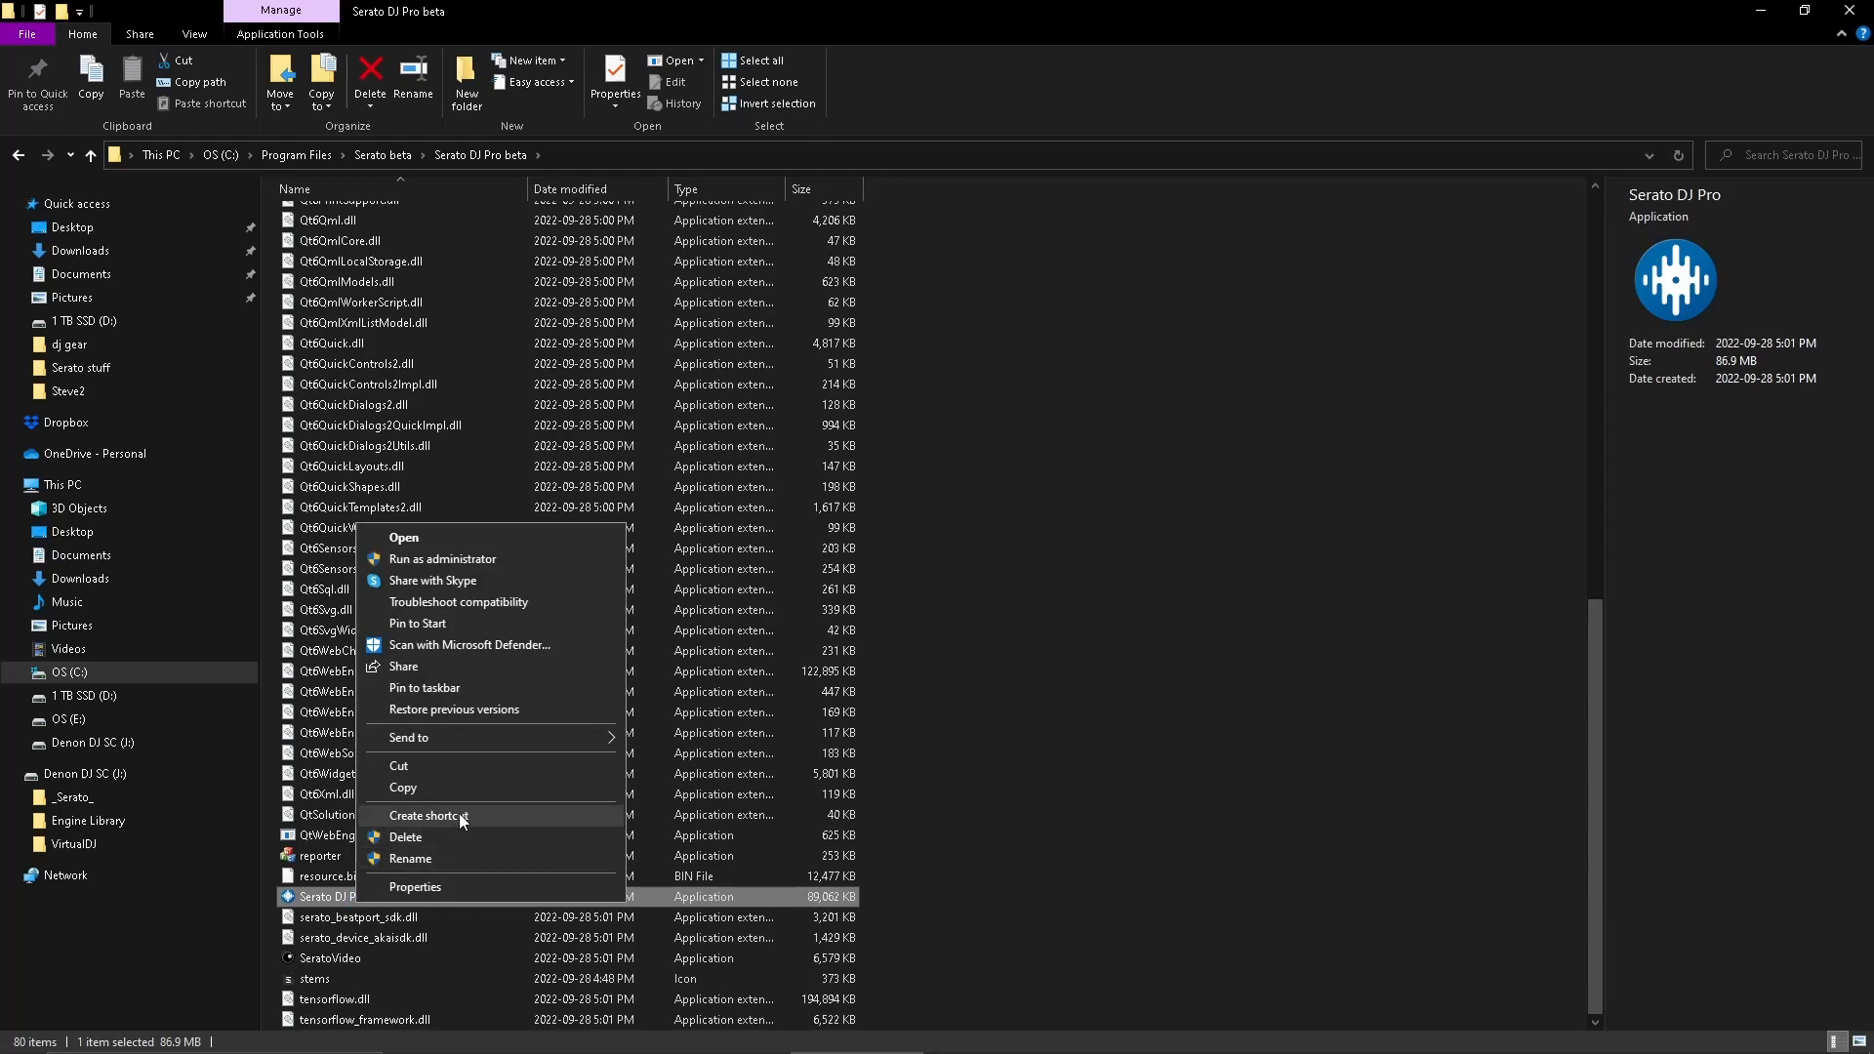
pyautogui.click(426, 815)
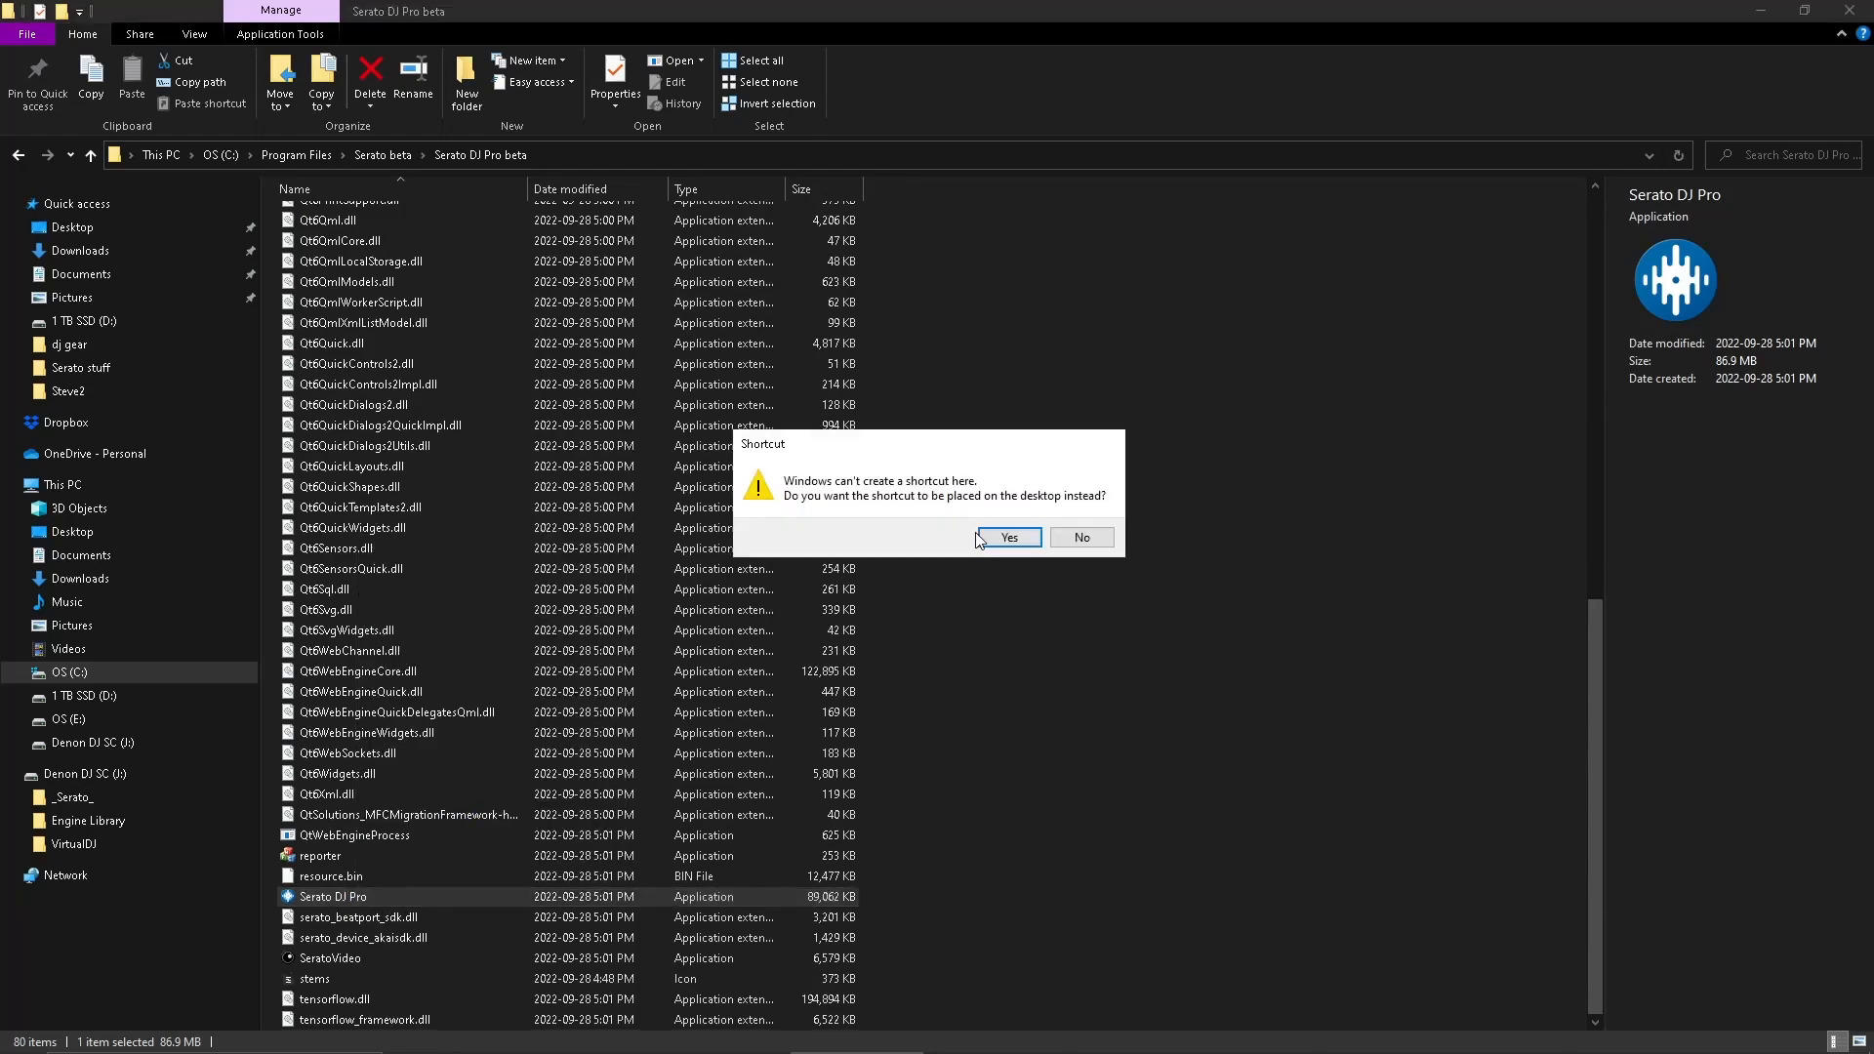
pyautogui.click(1005, 537)
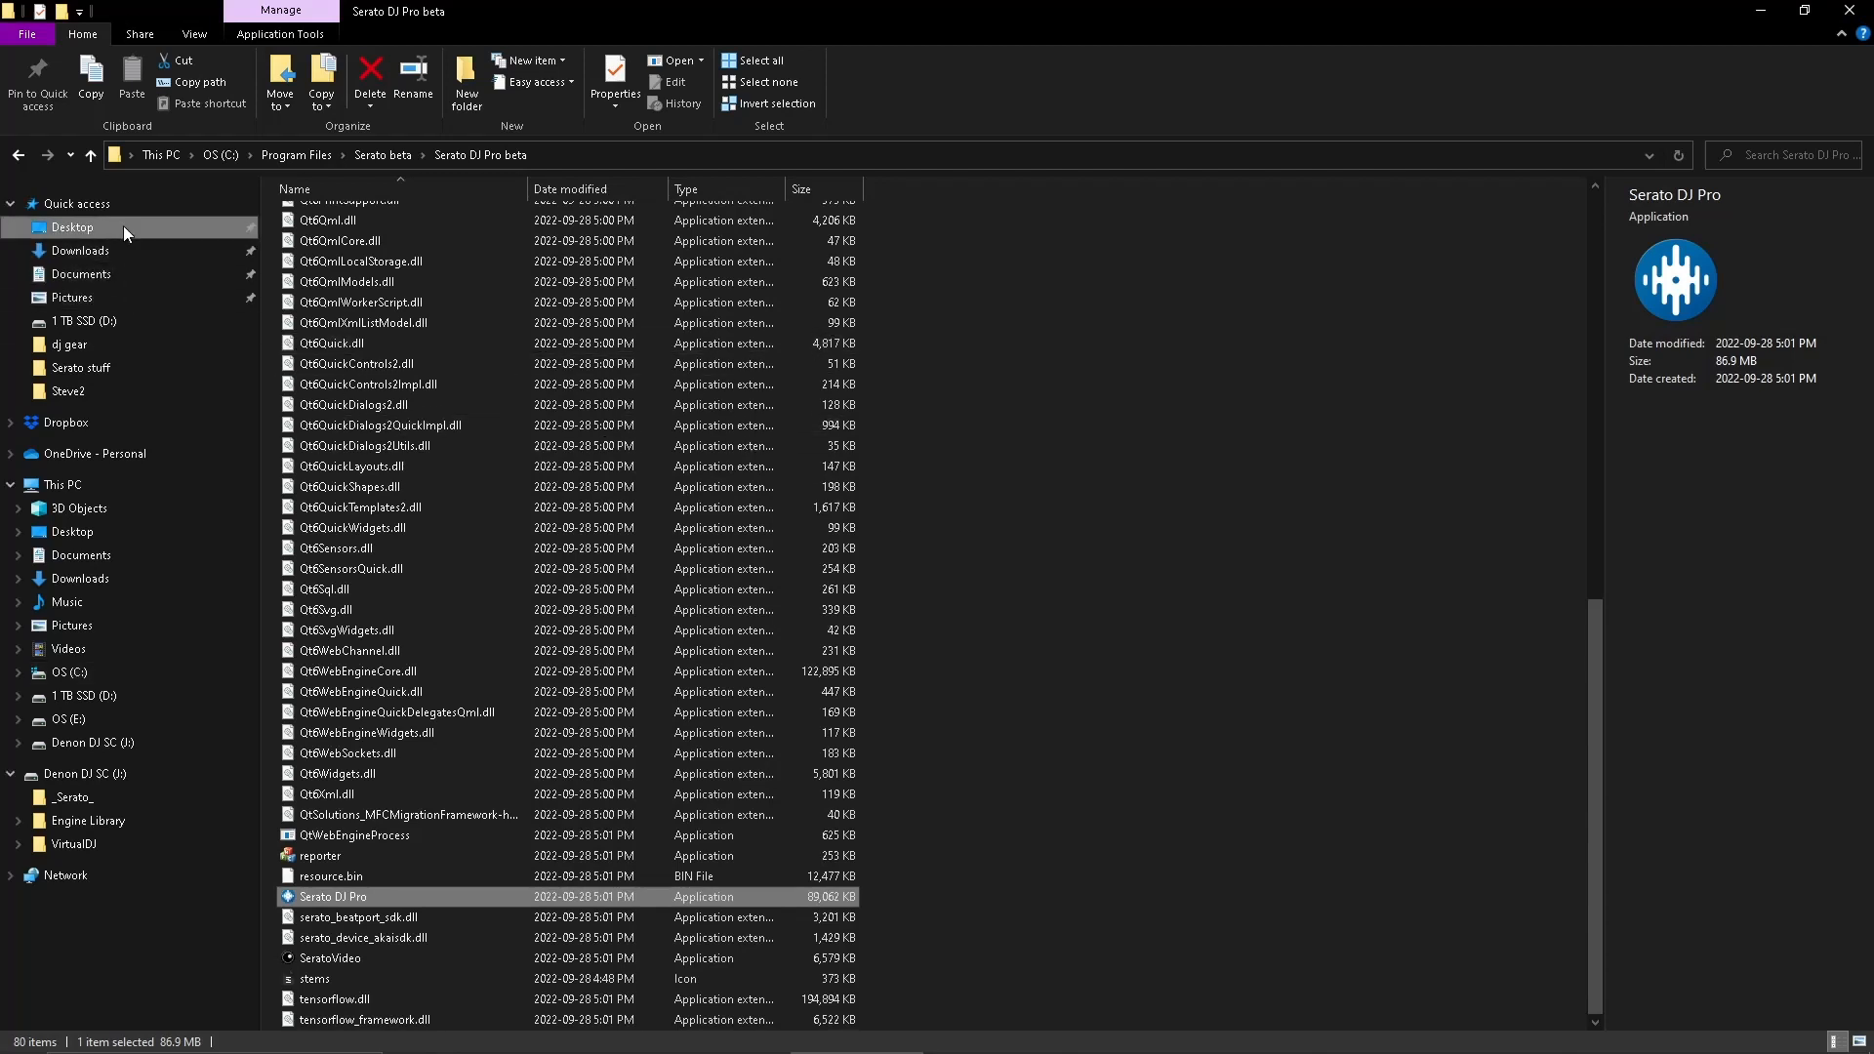
# Step: Go to Desktop and open the Serato stuff folder
pyautogui.click(71, 227)
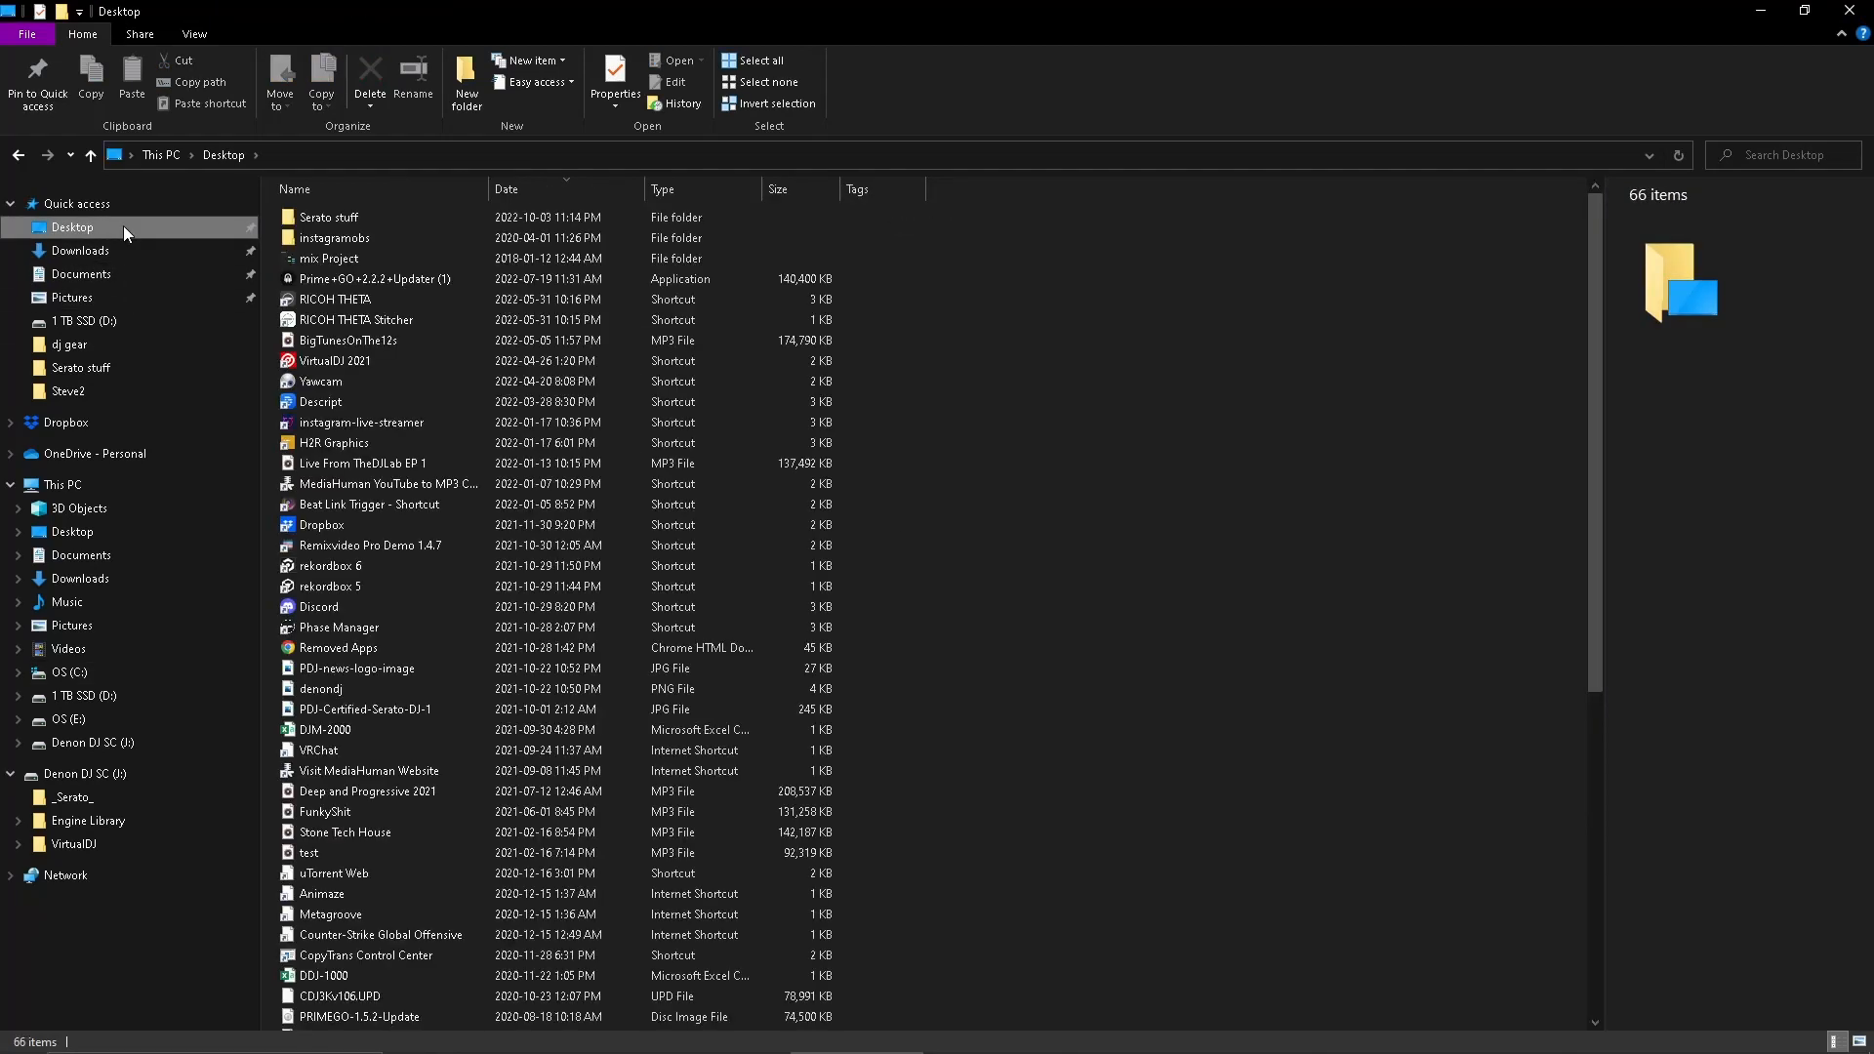
pyautogui.doubleClick(325, 217)
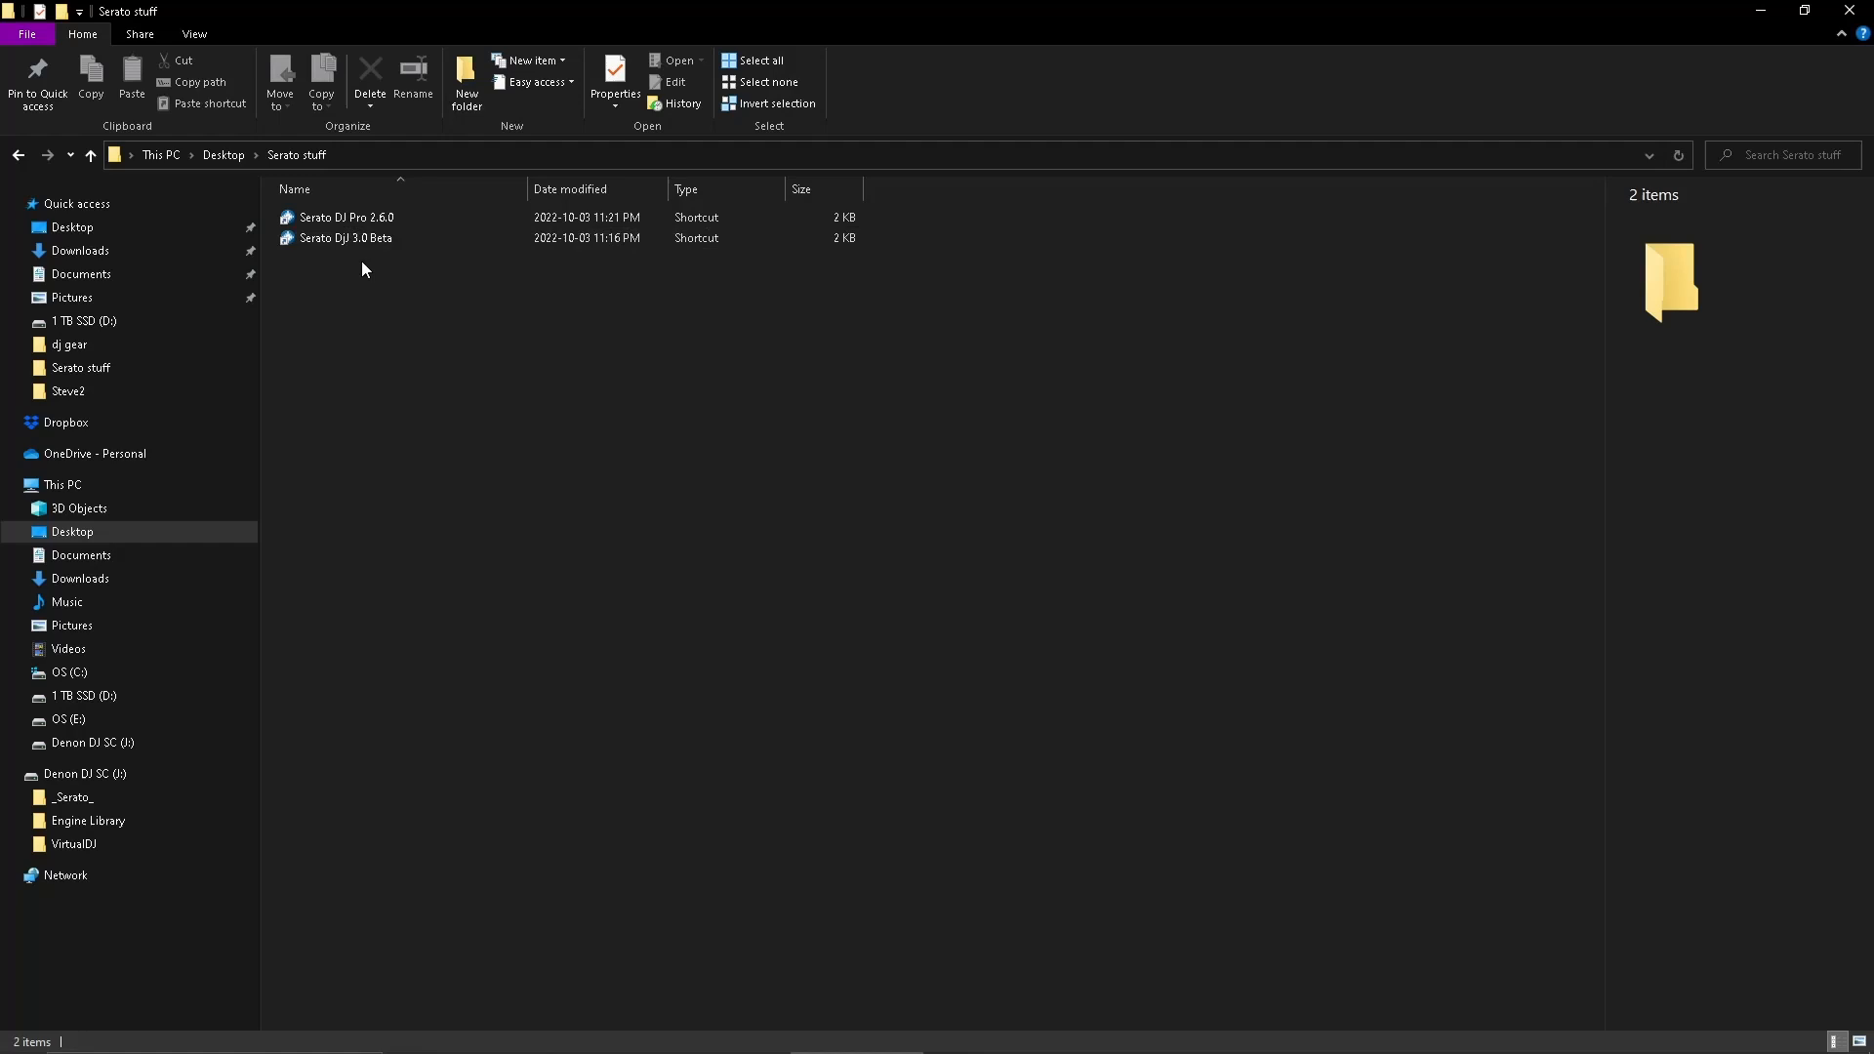
pyautogui.moveTo(340, 300)
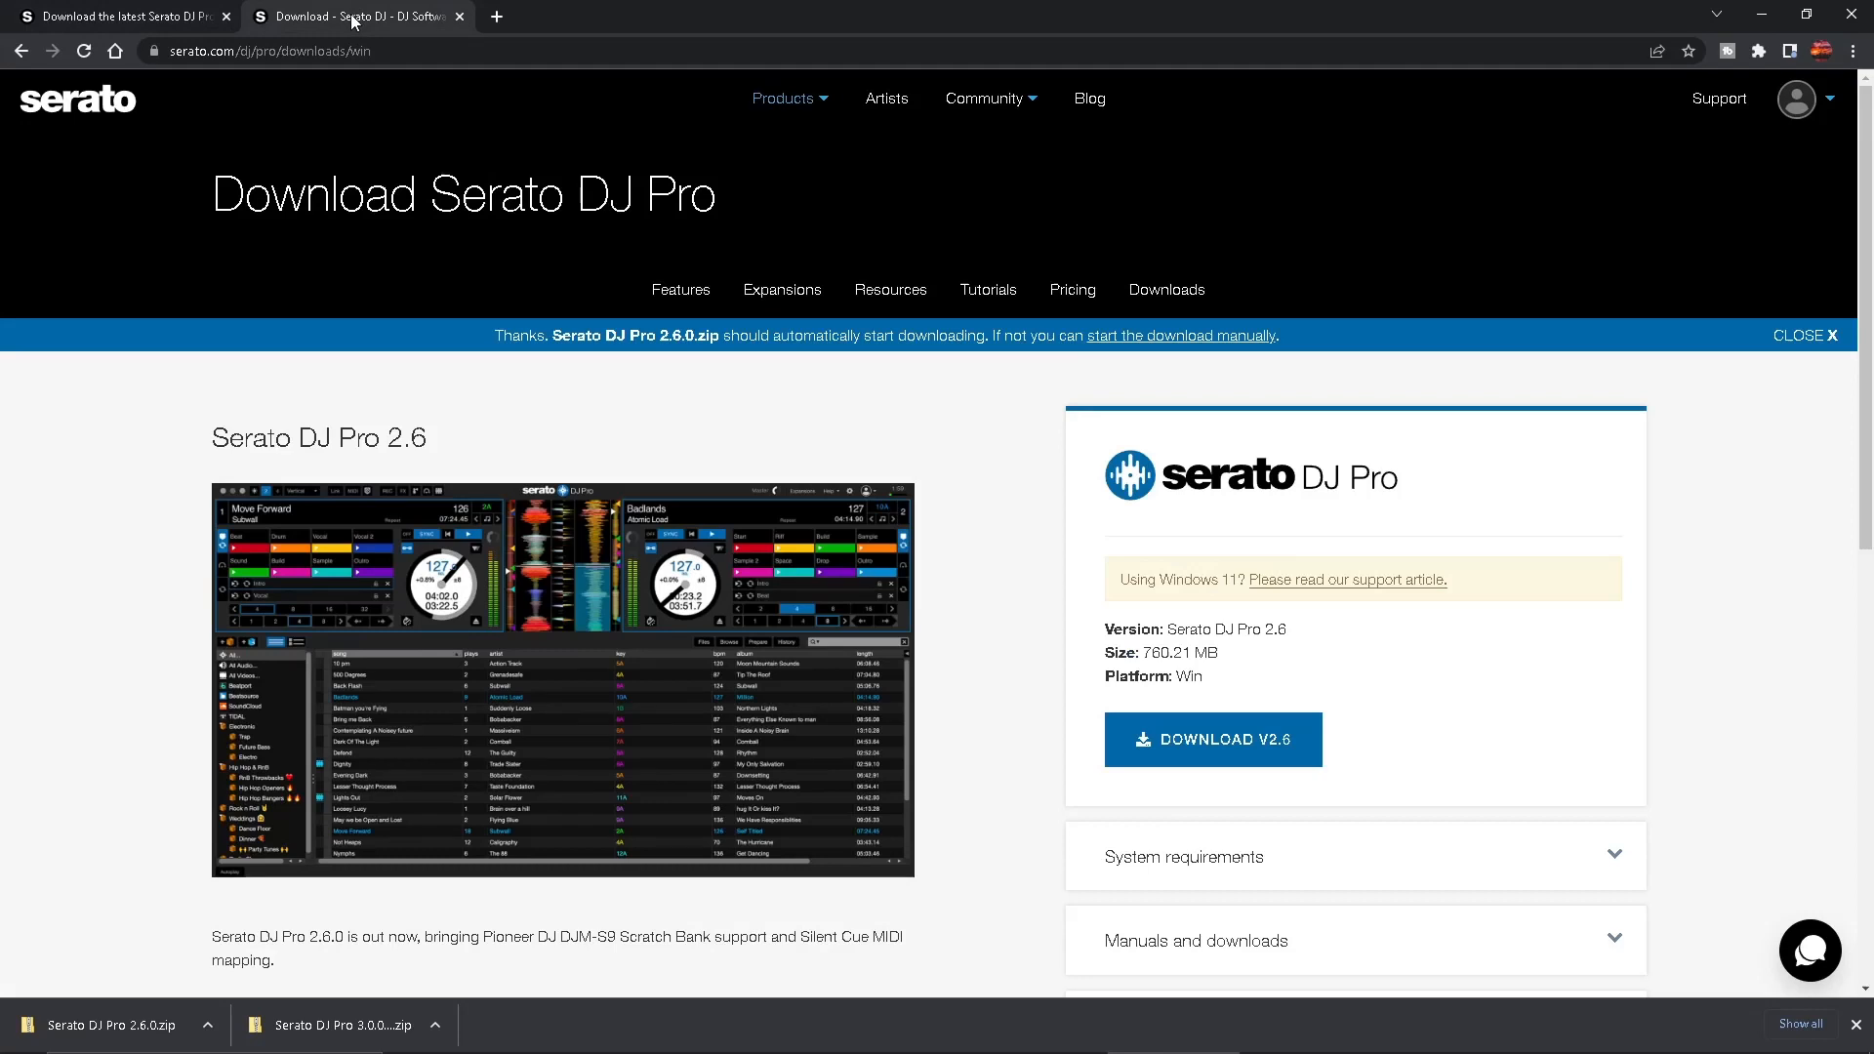
pyautogui.moveTo(1157, 714)
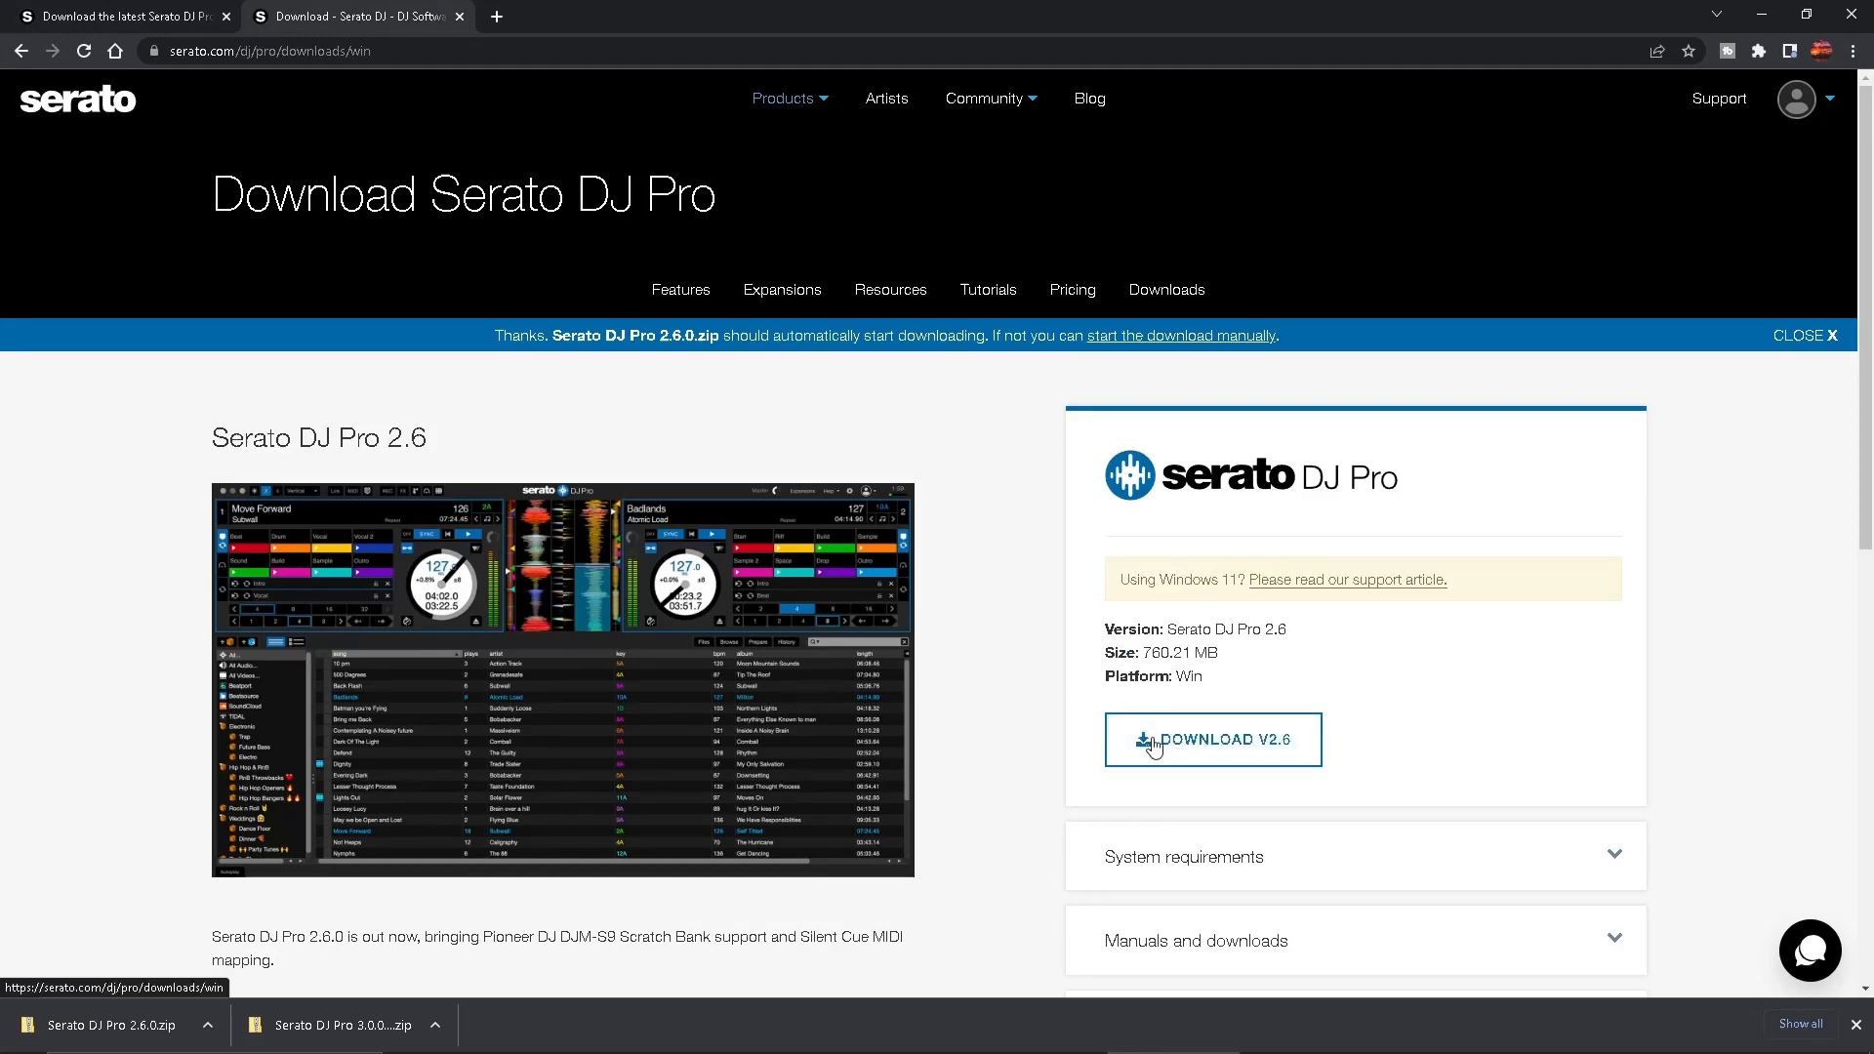
pyautogui.moveTo(1051, 712)
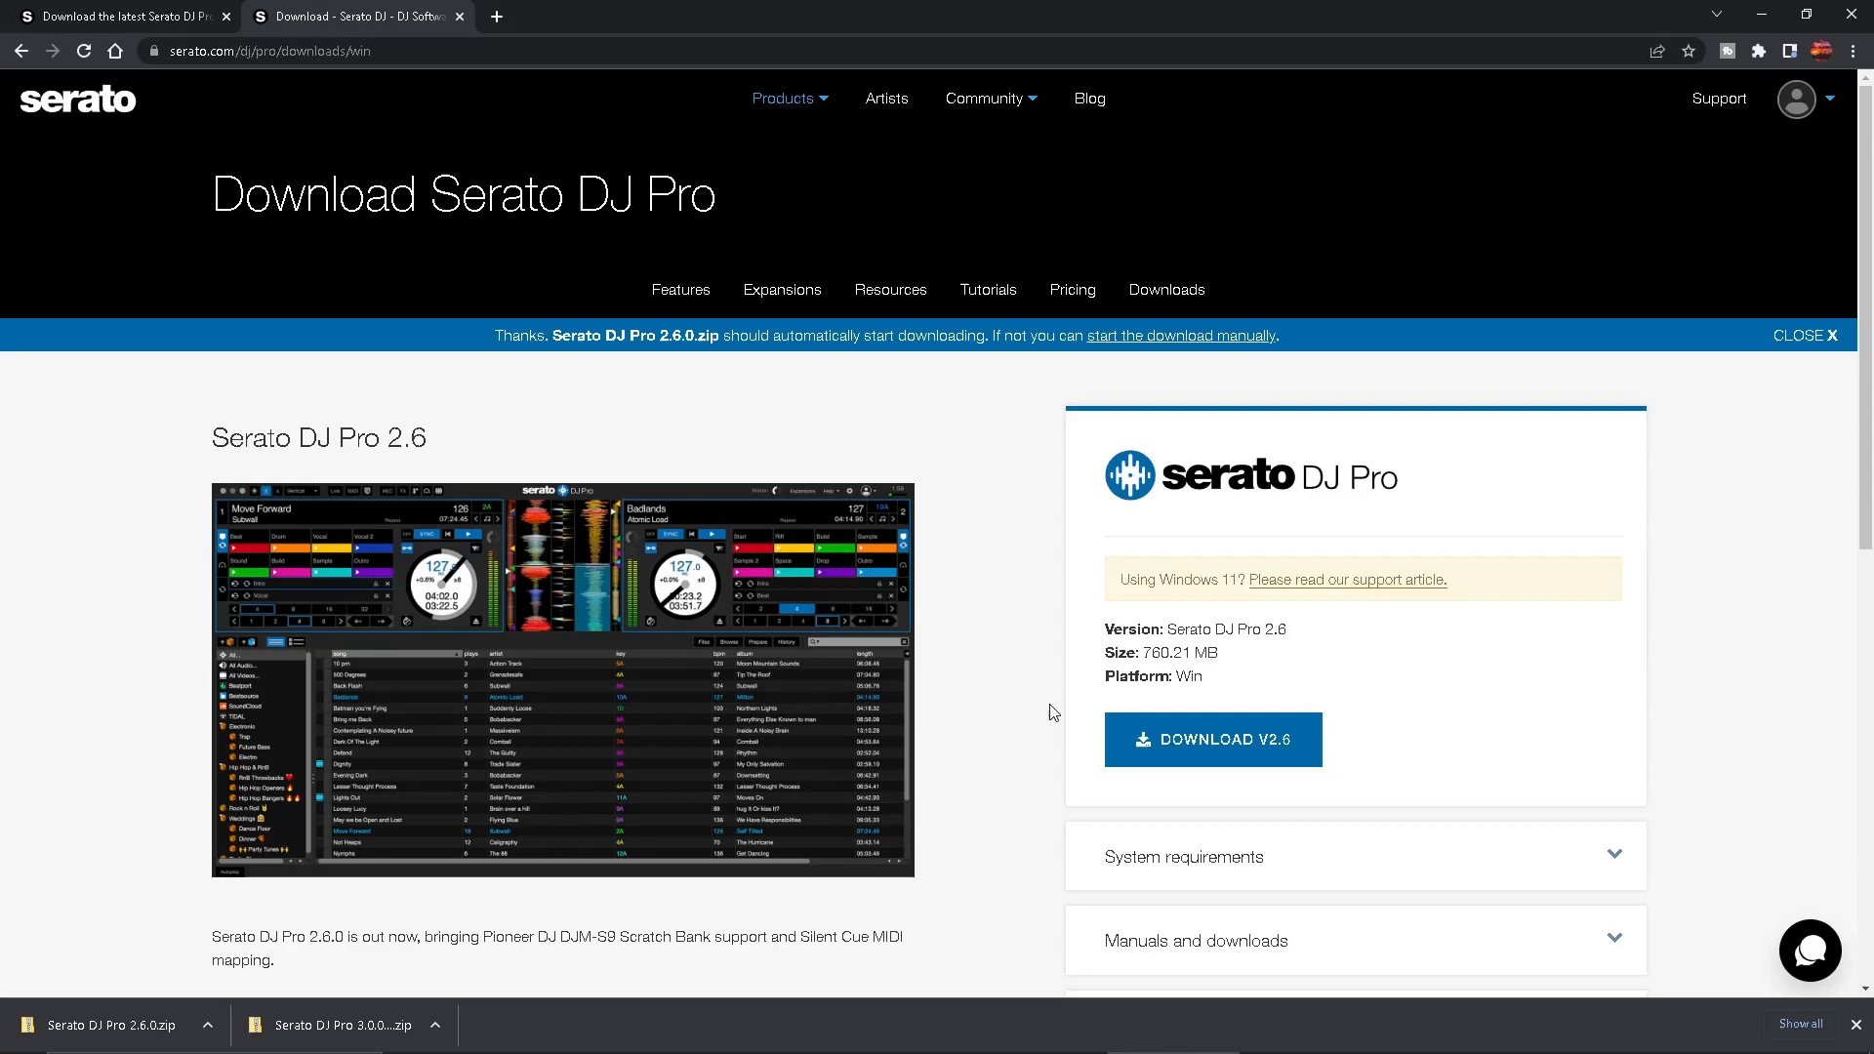
pyautogui.moveTo(451, 763)
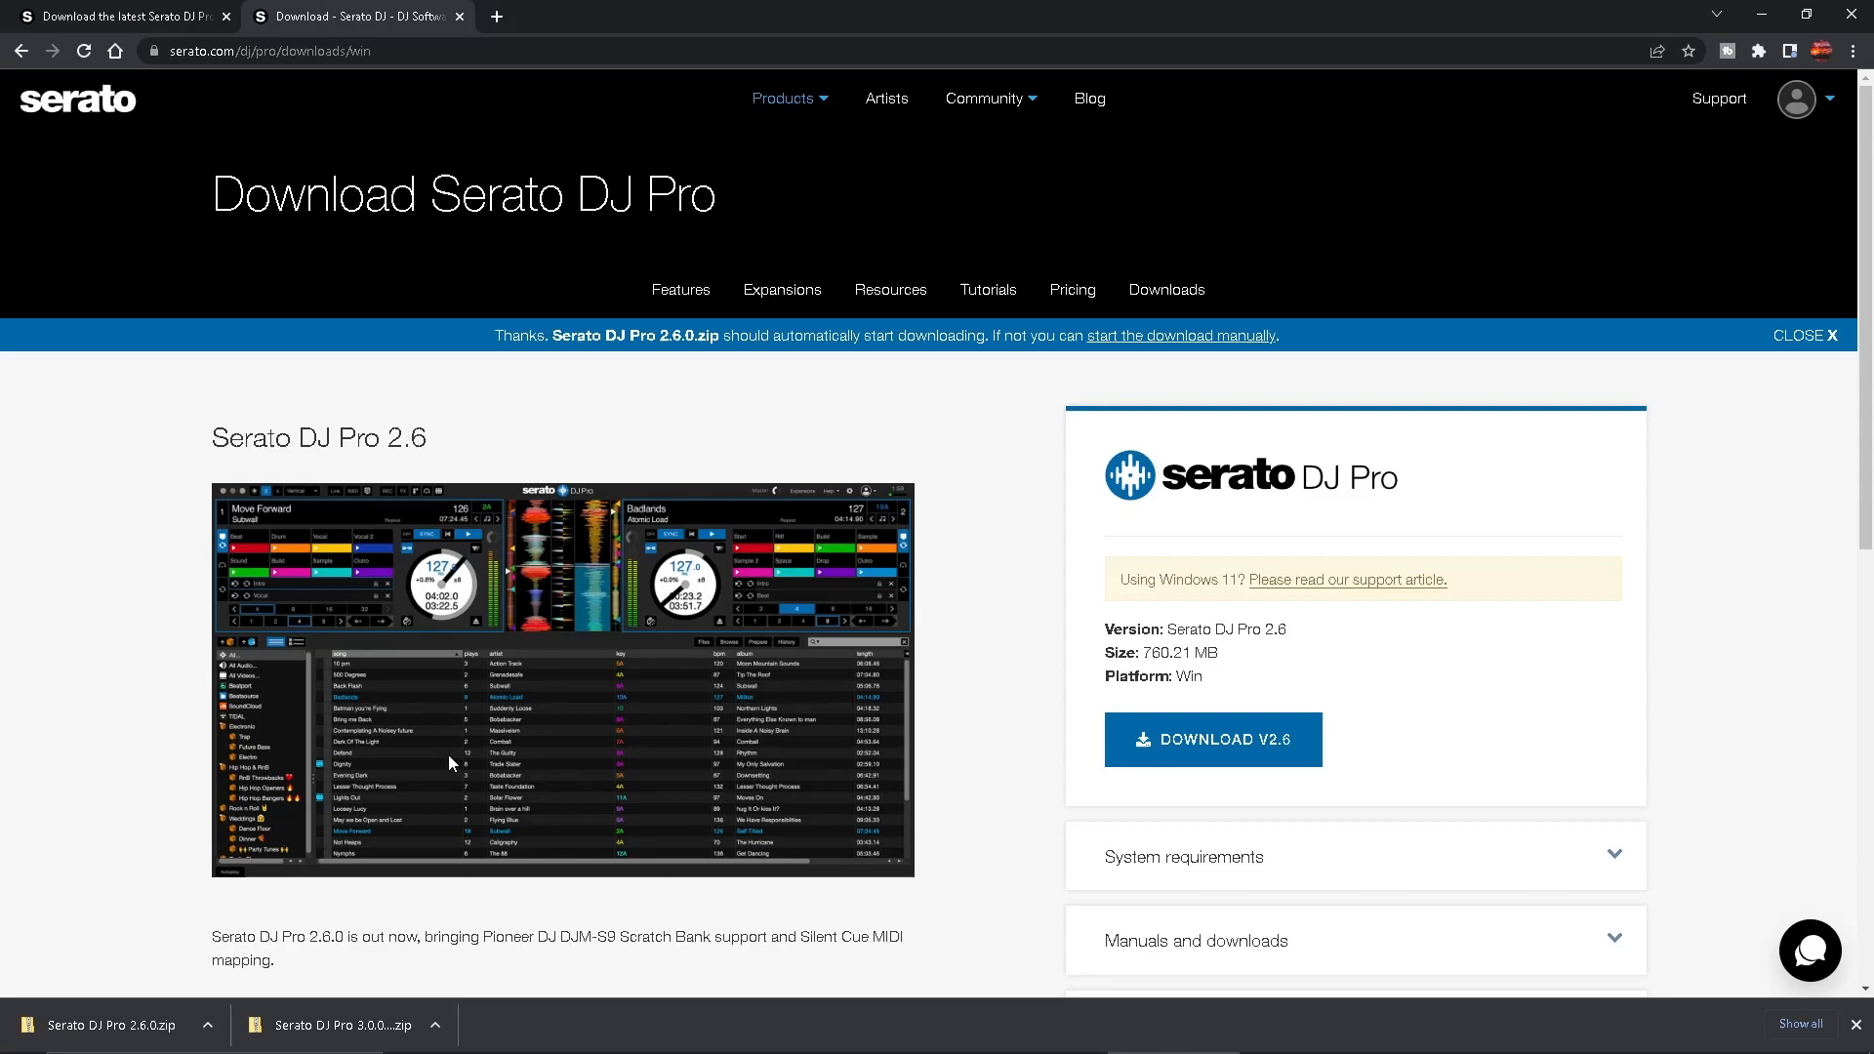
# Step: Search 'add' and open Add or remove programs
pyautogui.click(22, 1033)
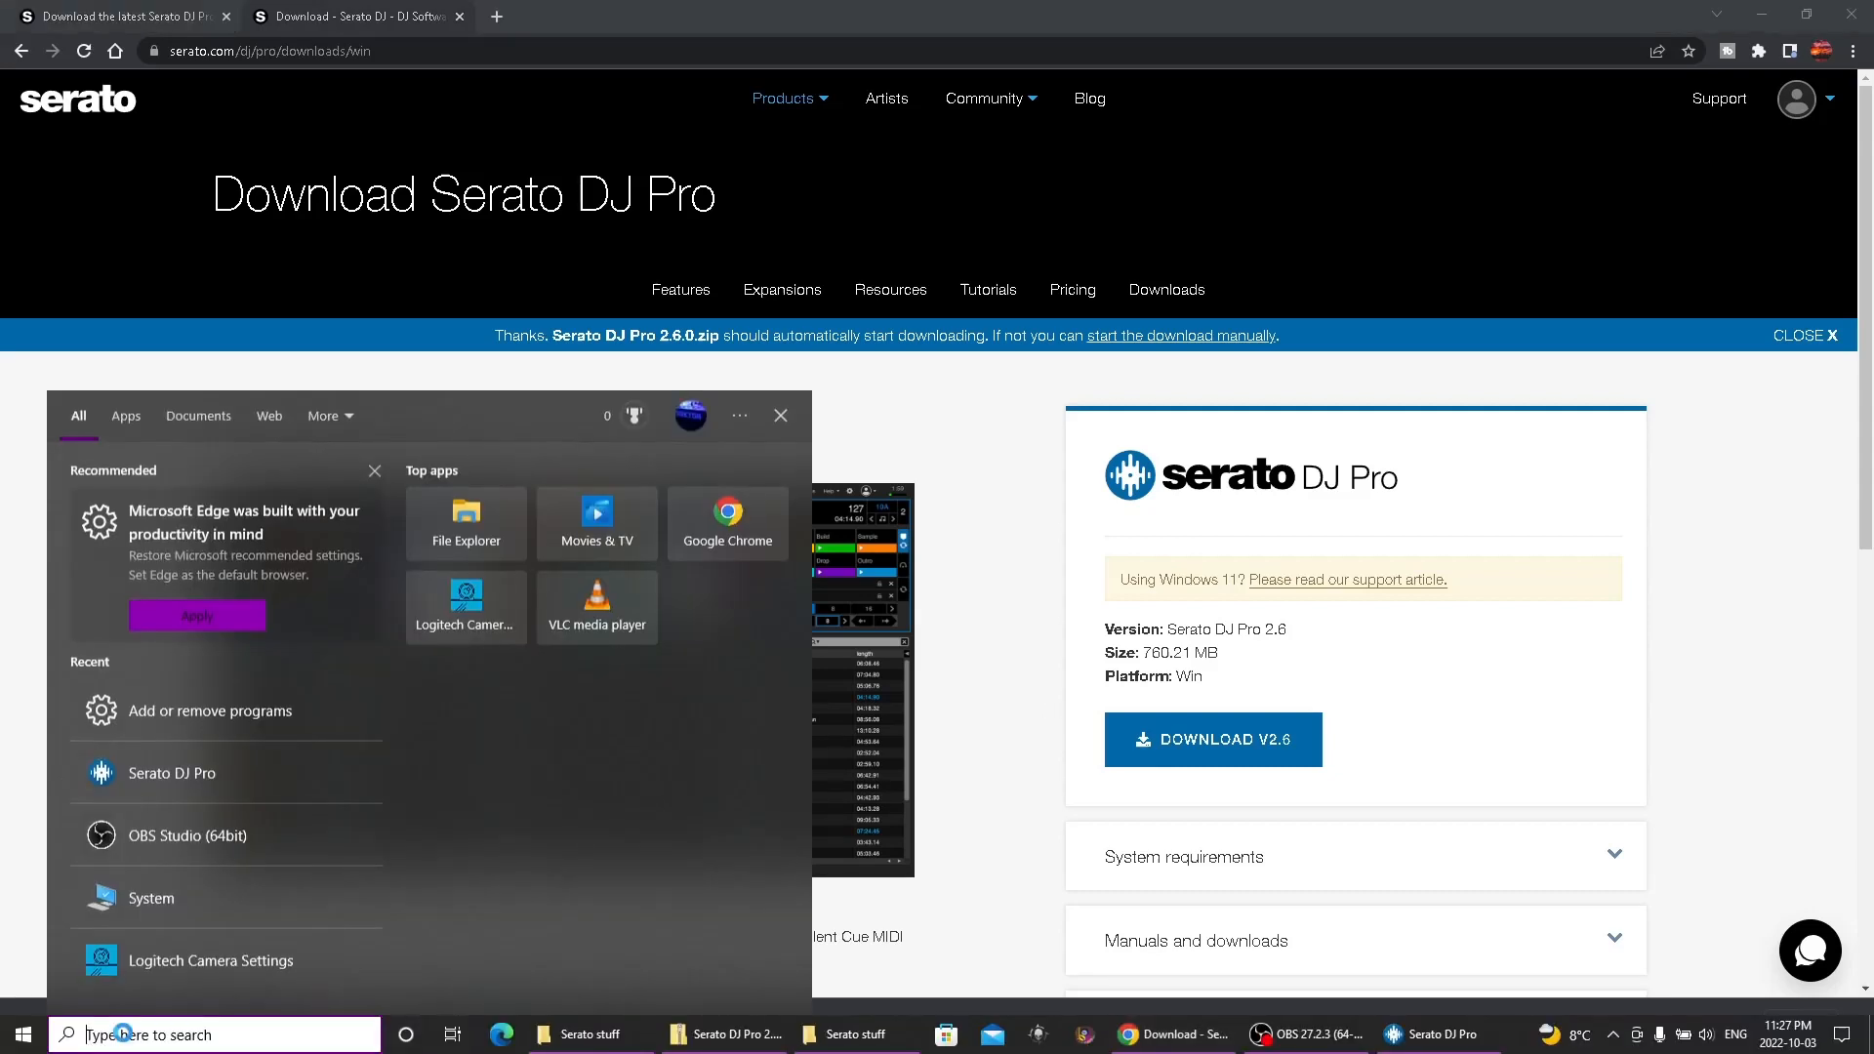
pyautogui.write('add')
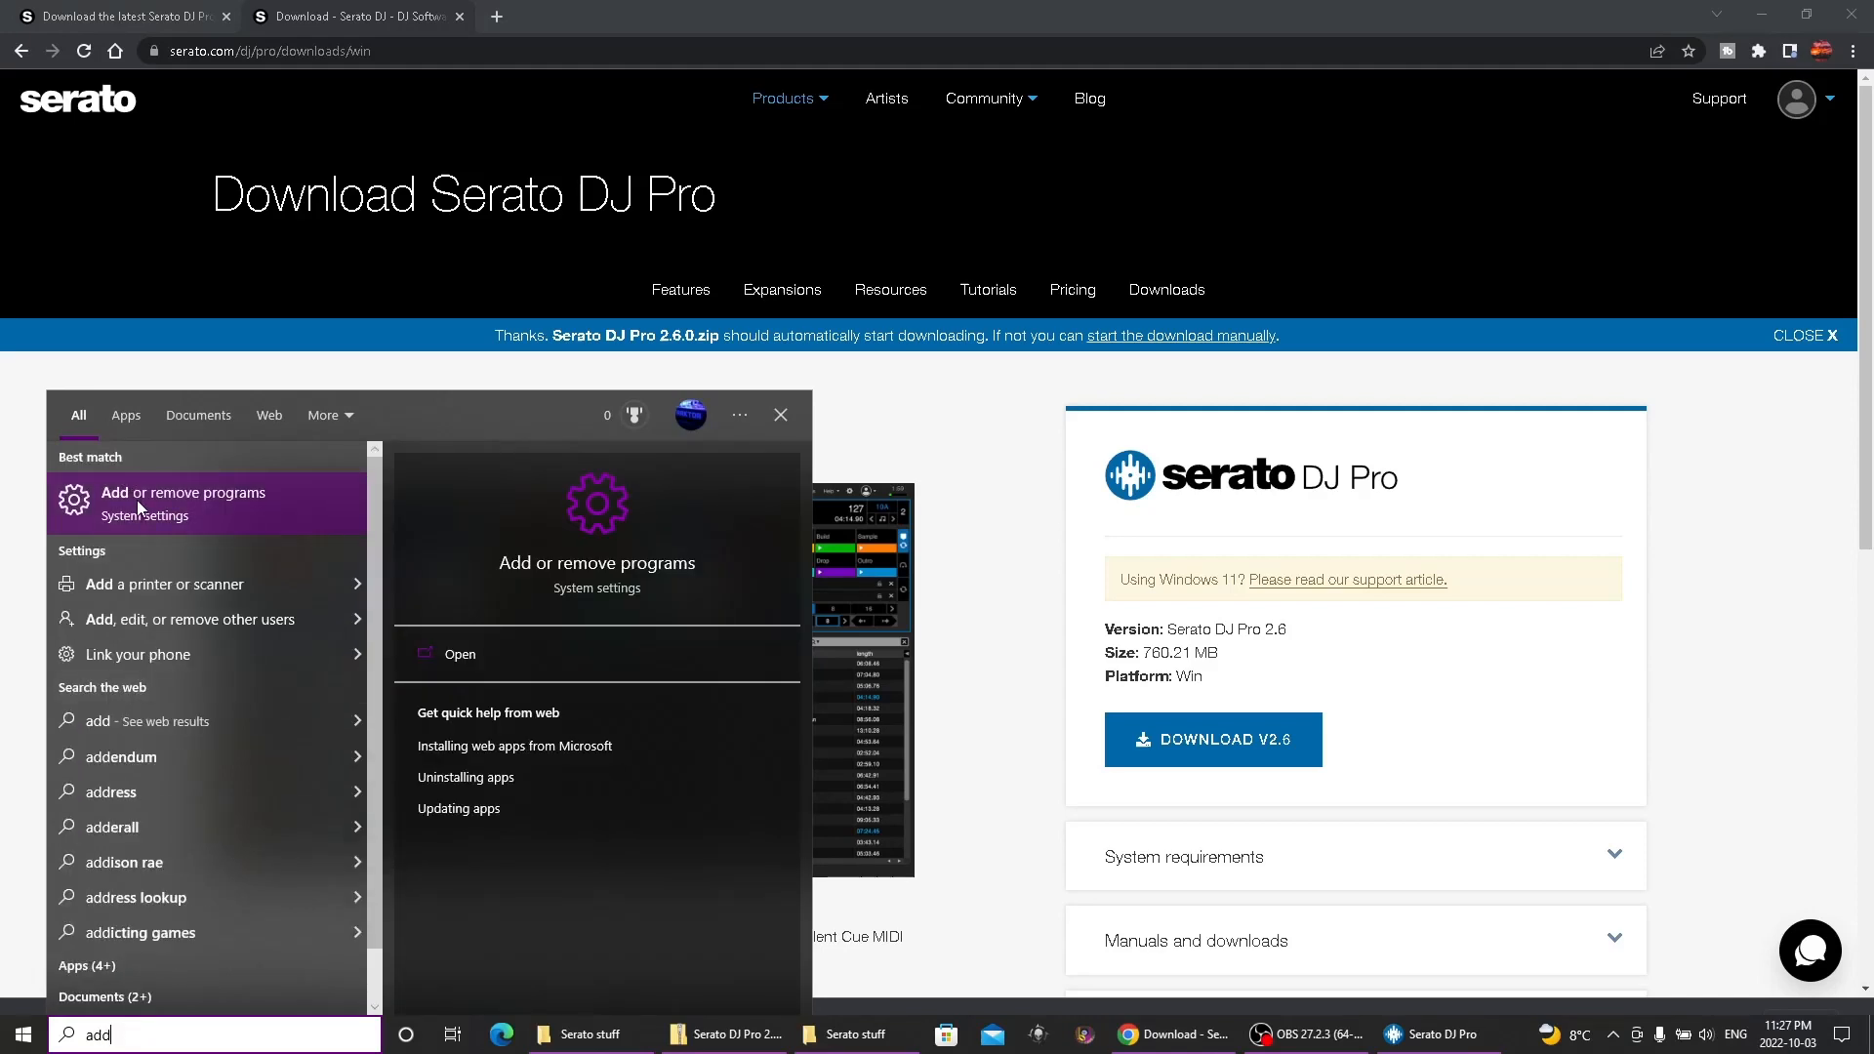
pyautogui.click(182, 501)
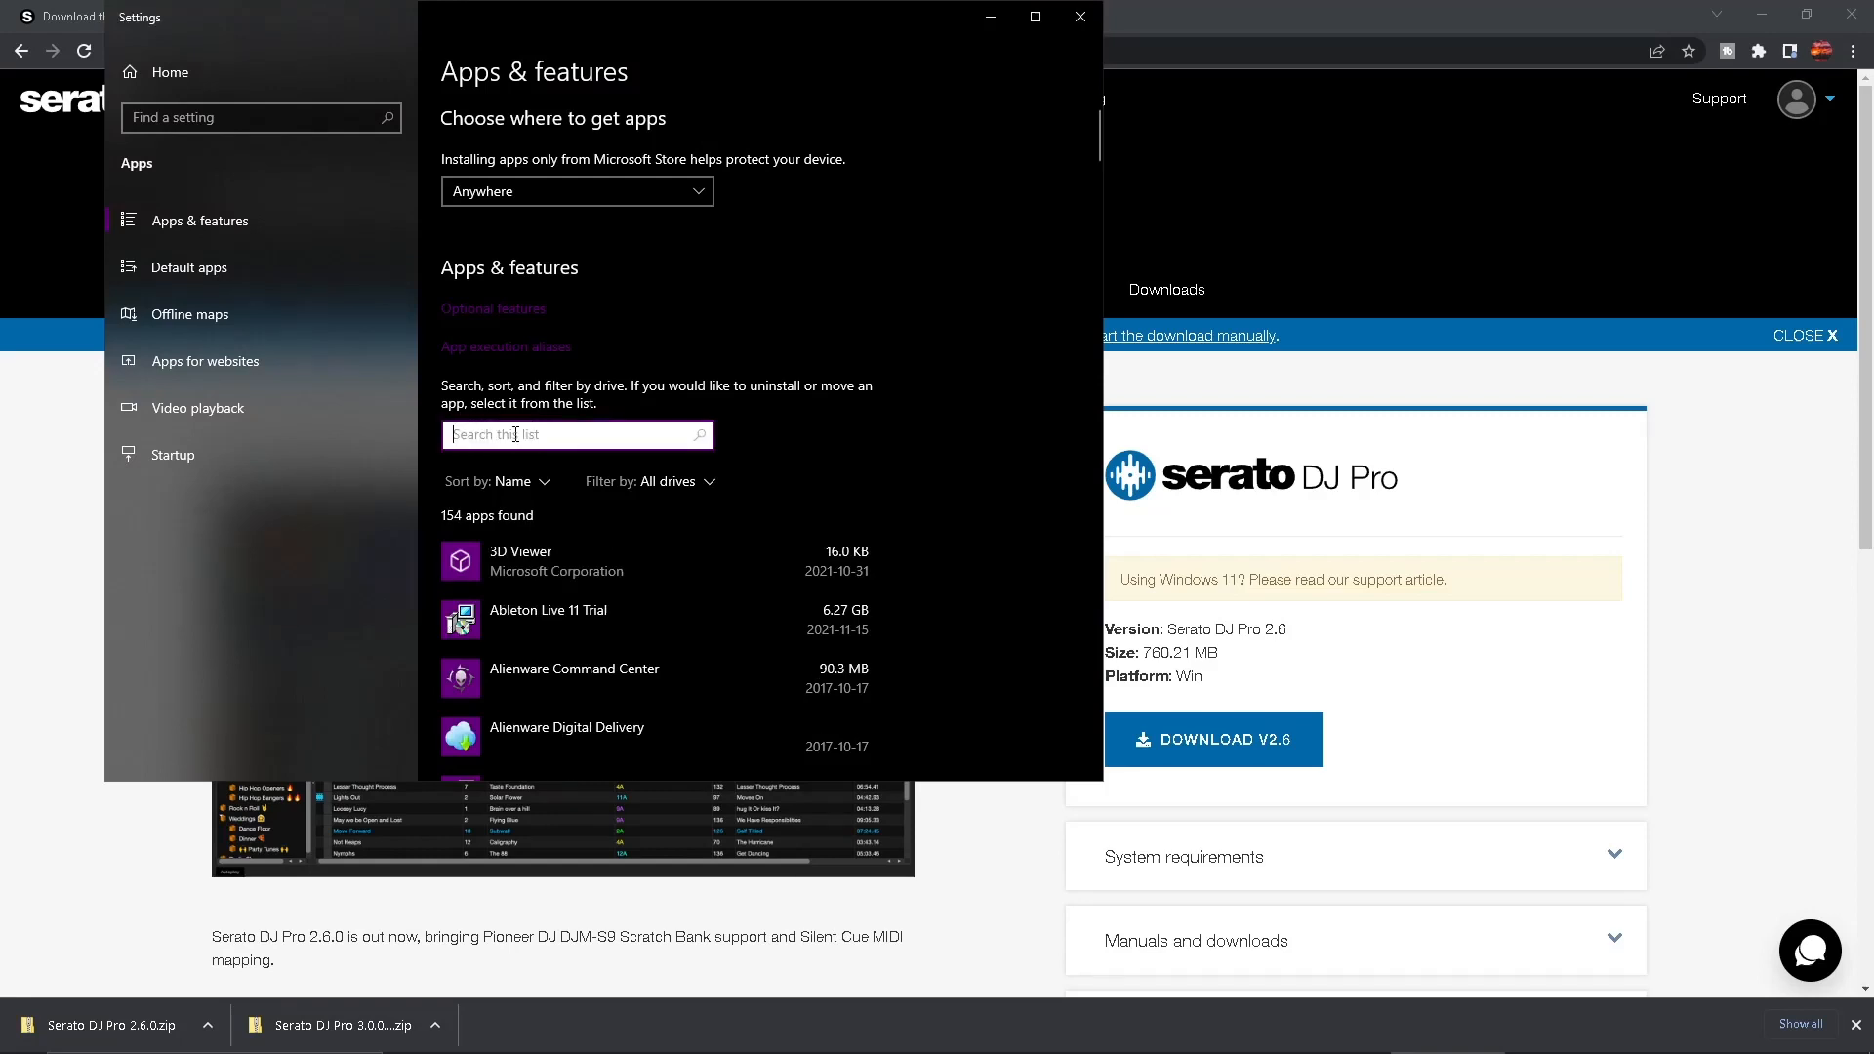
# Step: Filter Apps & features by 'sera' to show only Serato DJ Pro (1.72 GB)
pyautogui.write('sera')
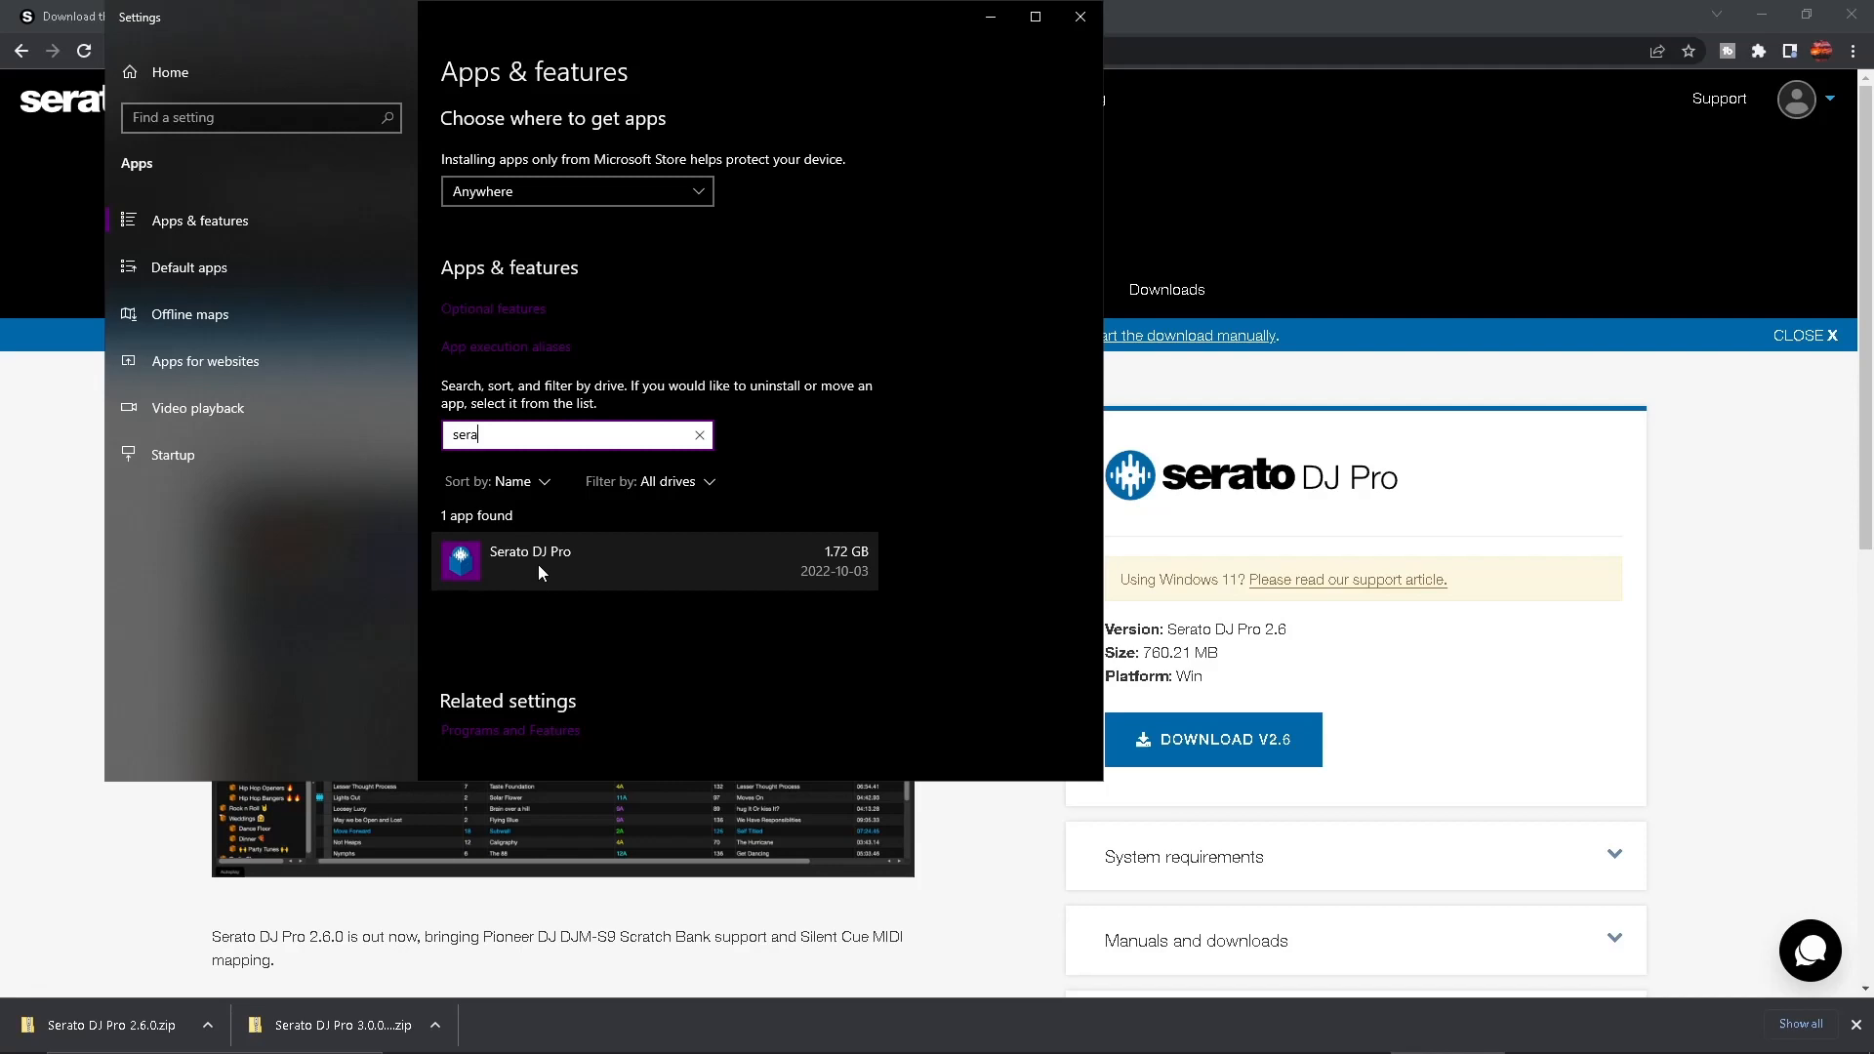
pyautogui.moveTo(720, 499)
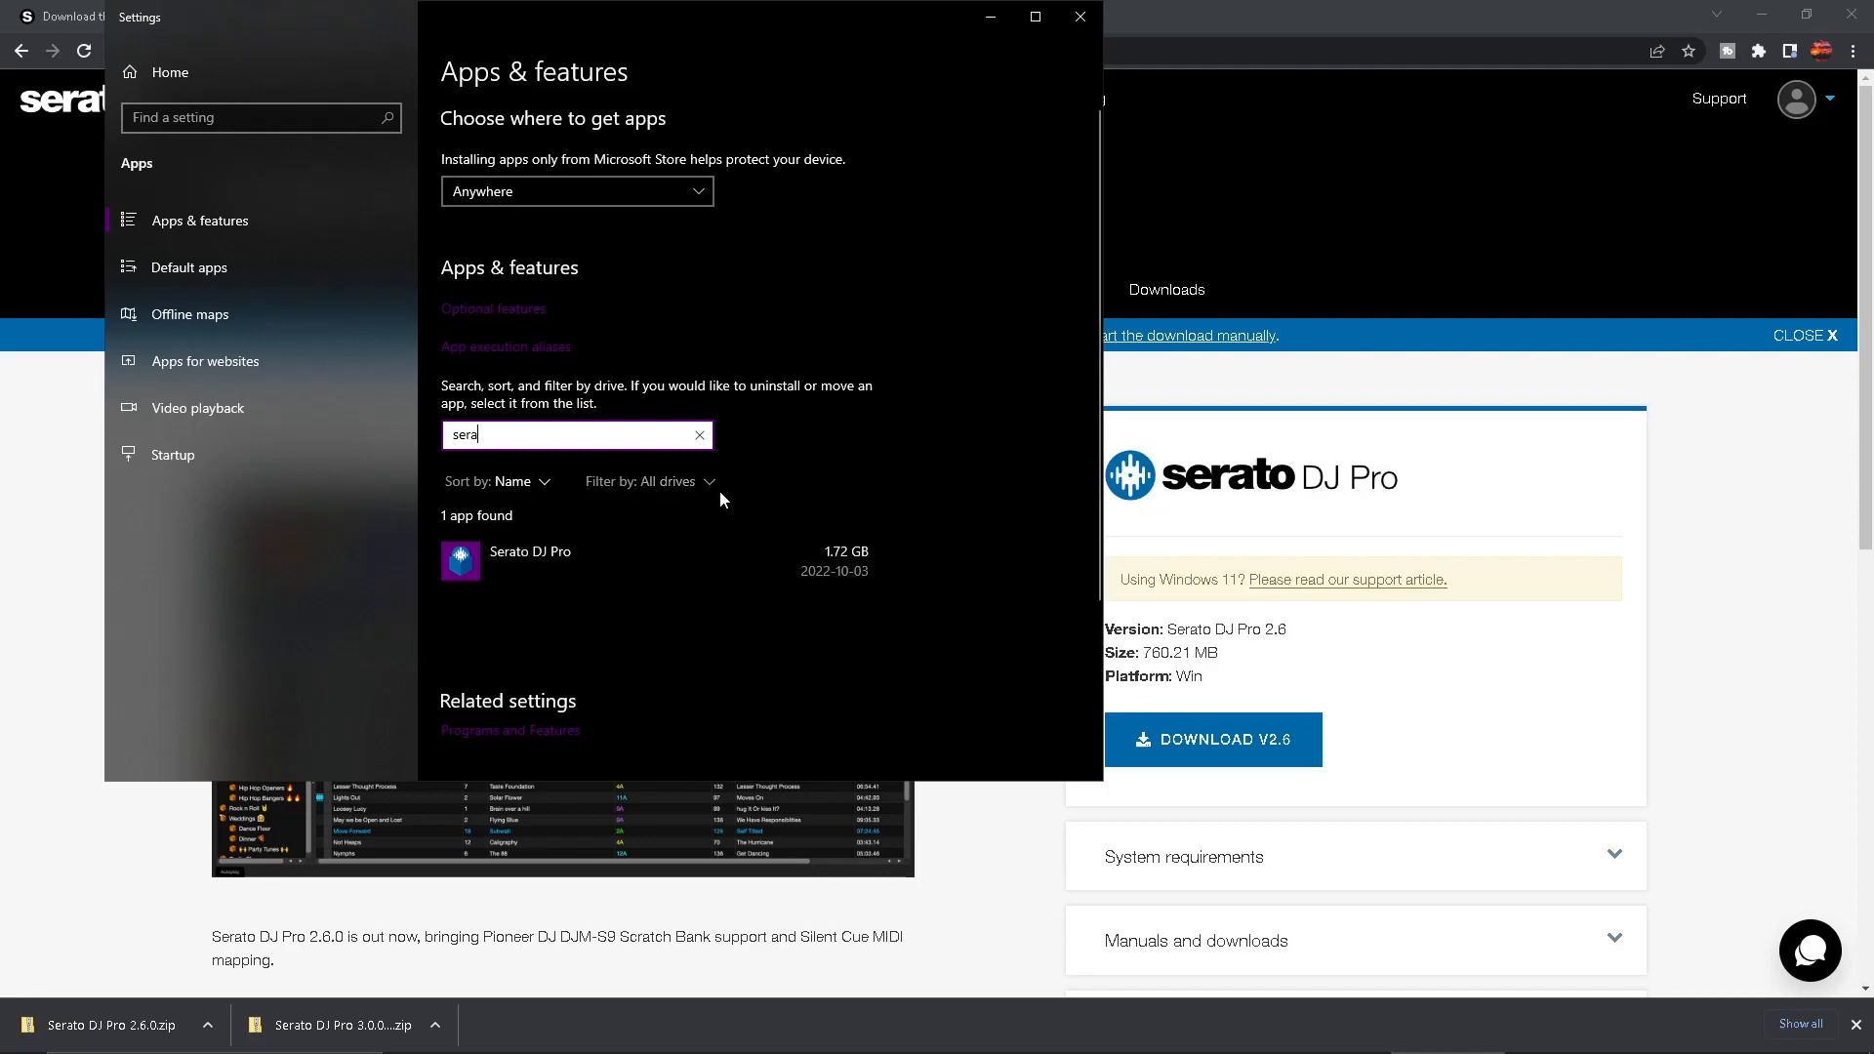
pyautogui.click(1079, 17)
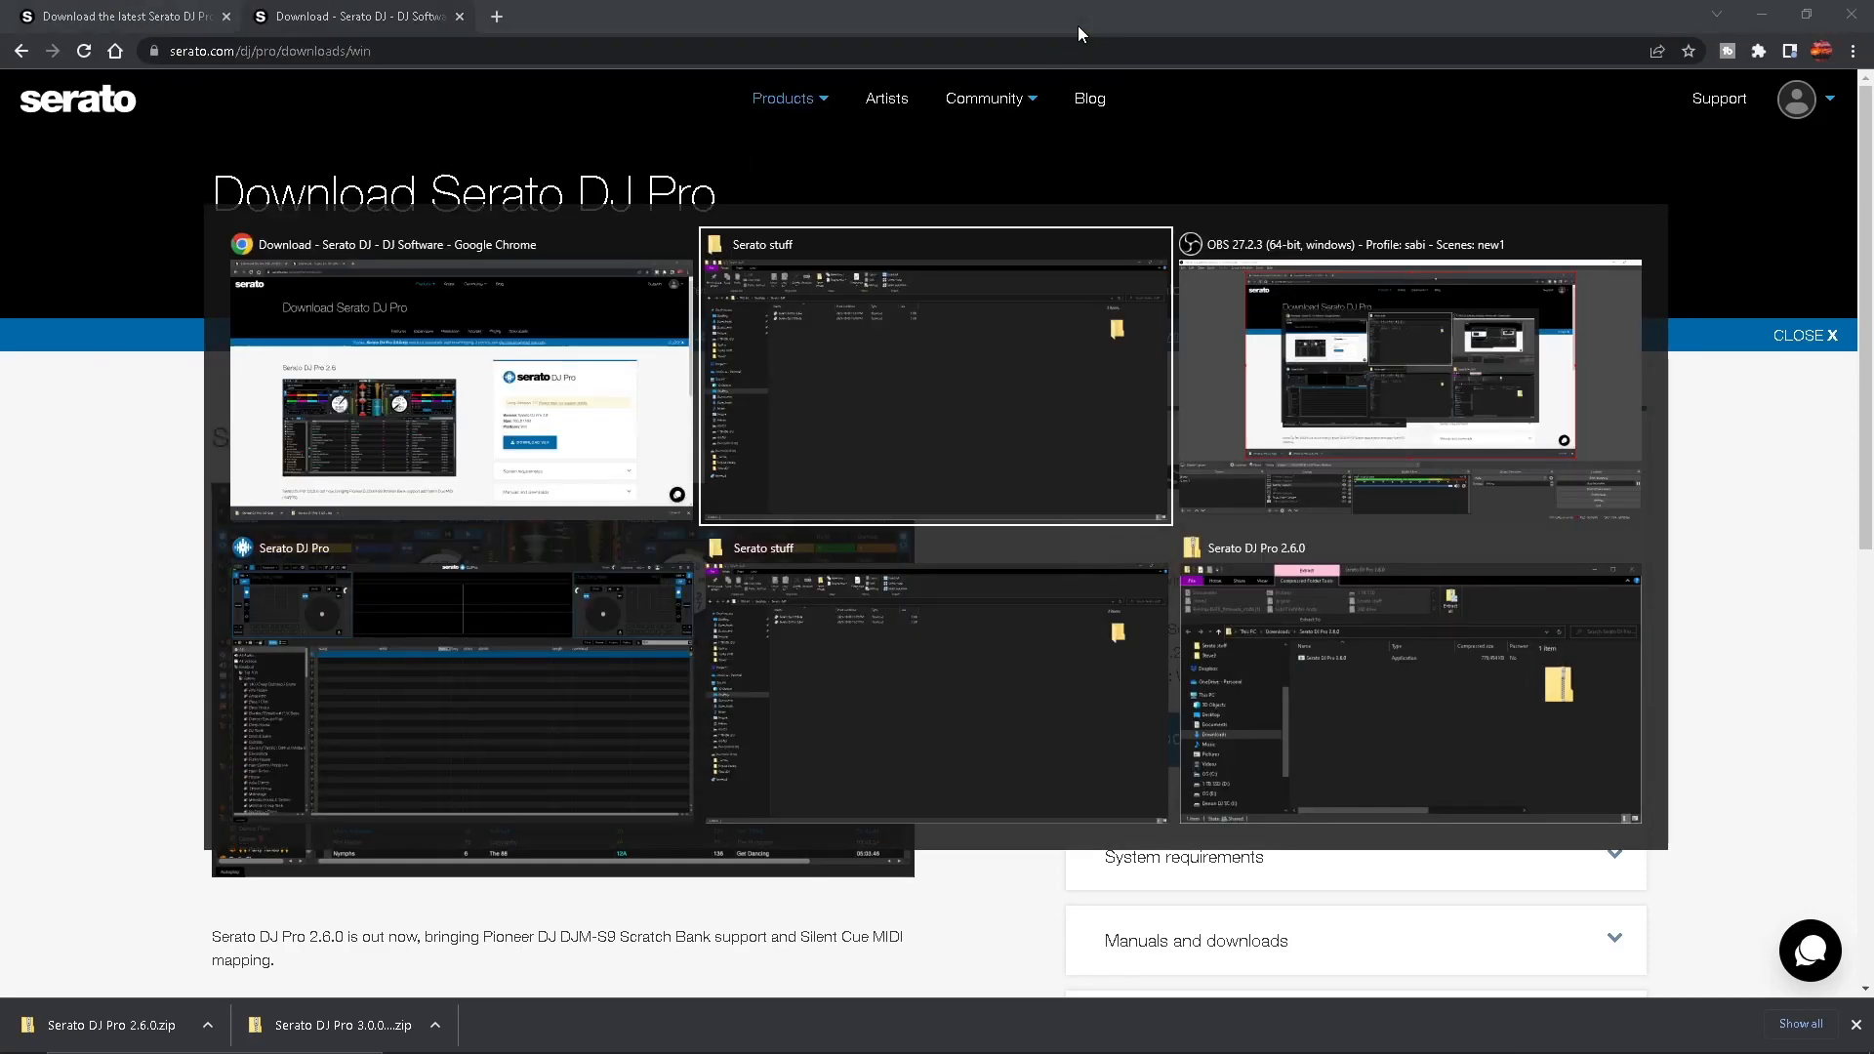
pyautogui.moveTo(462, 677)
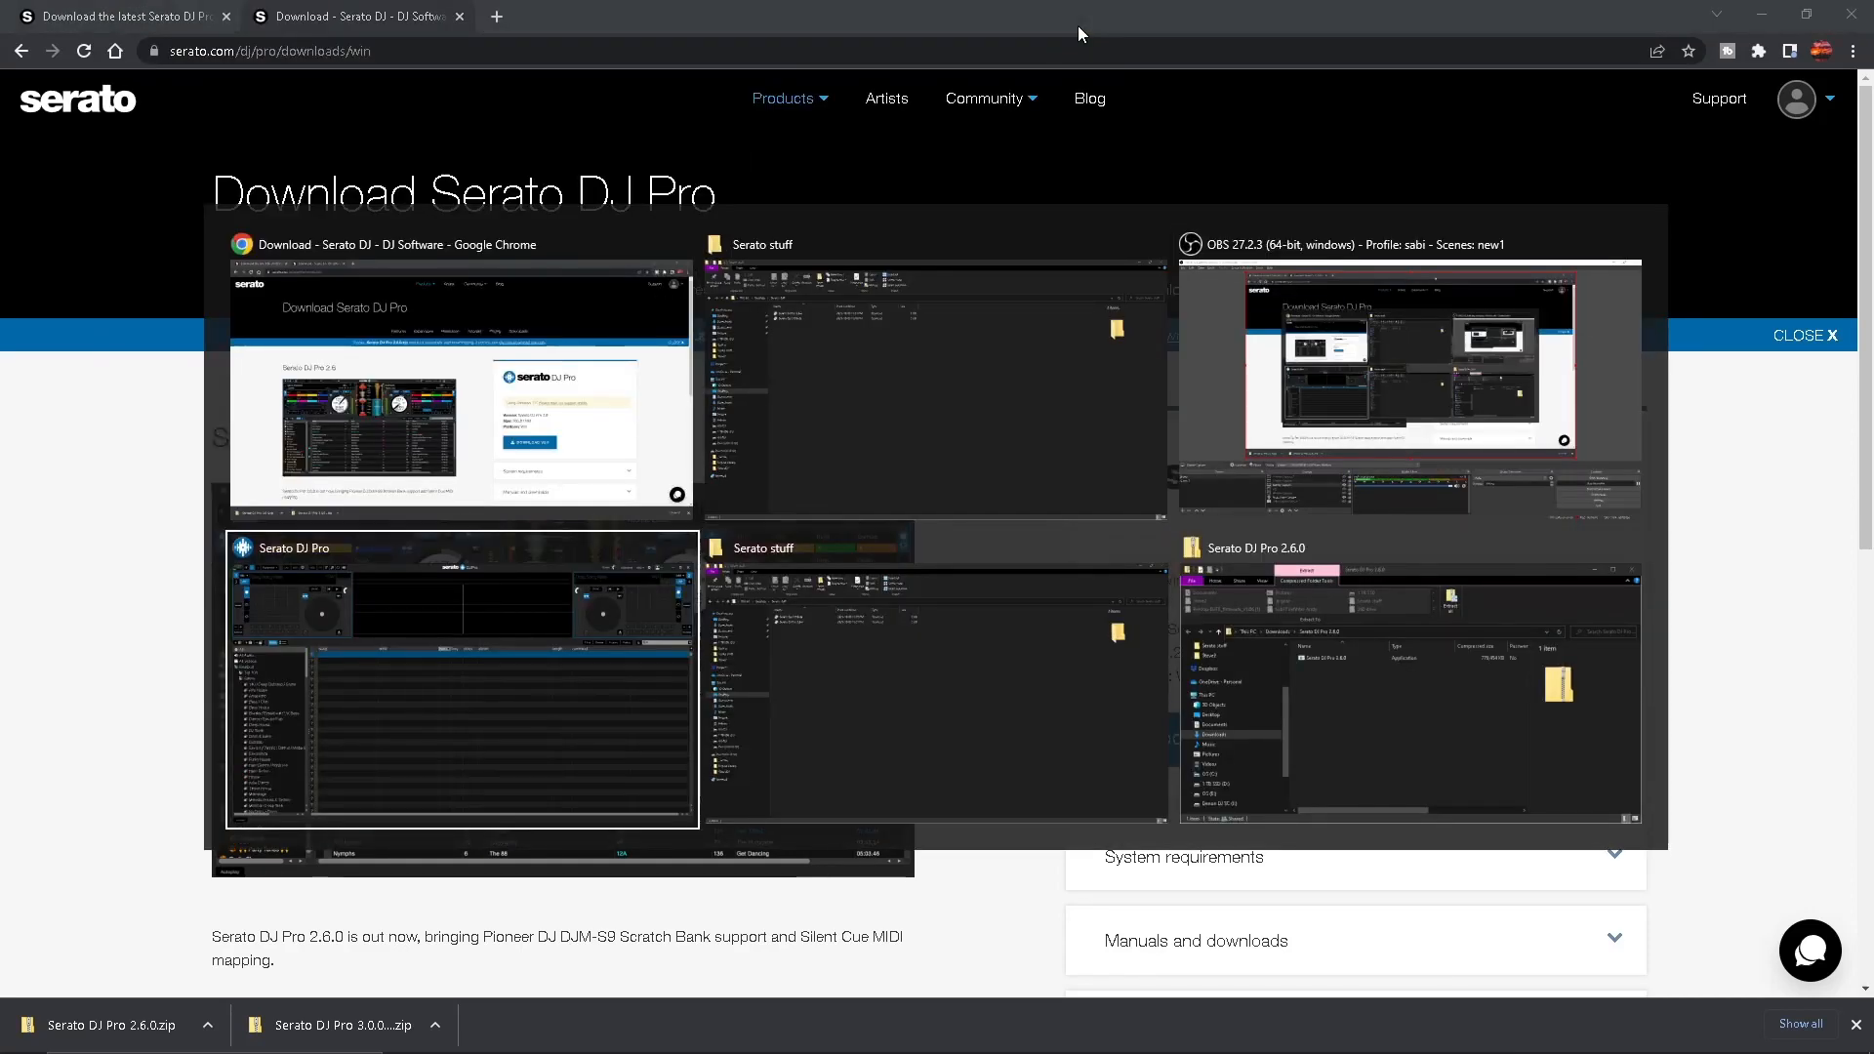
pyautogui.moveTo(935, 383)
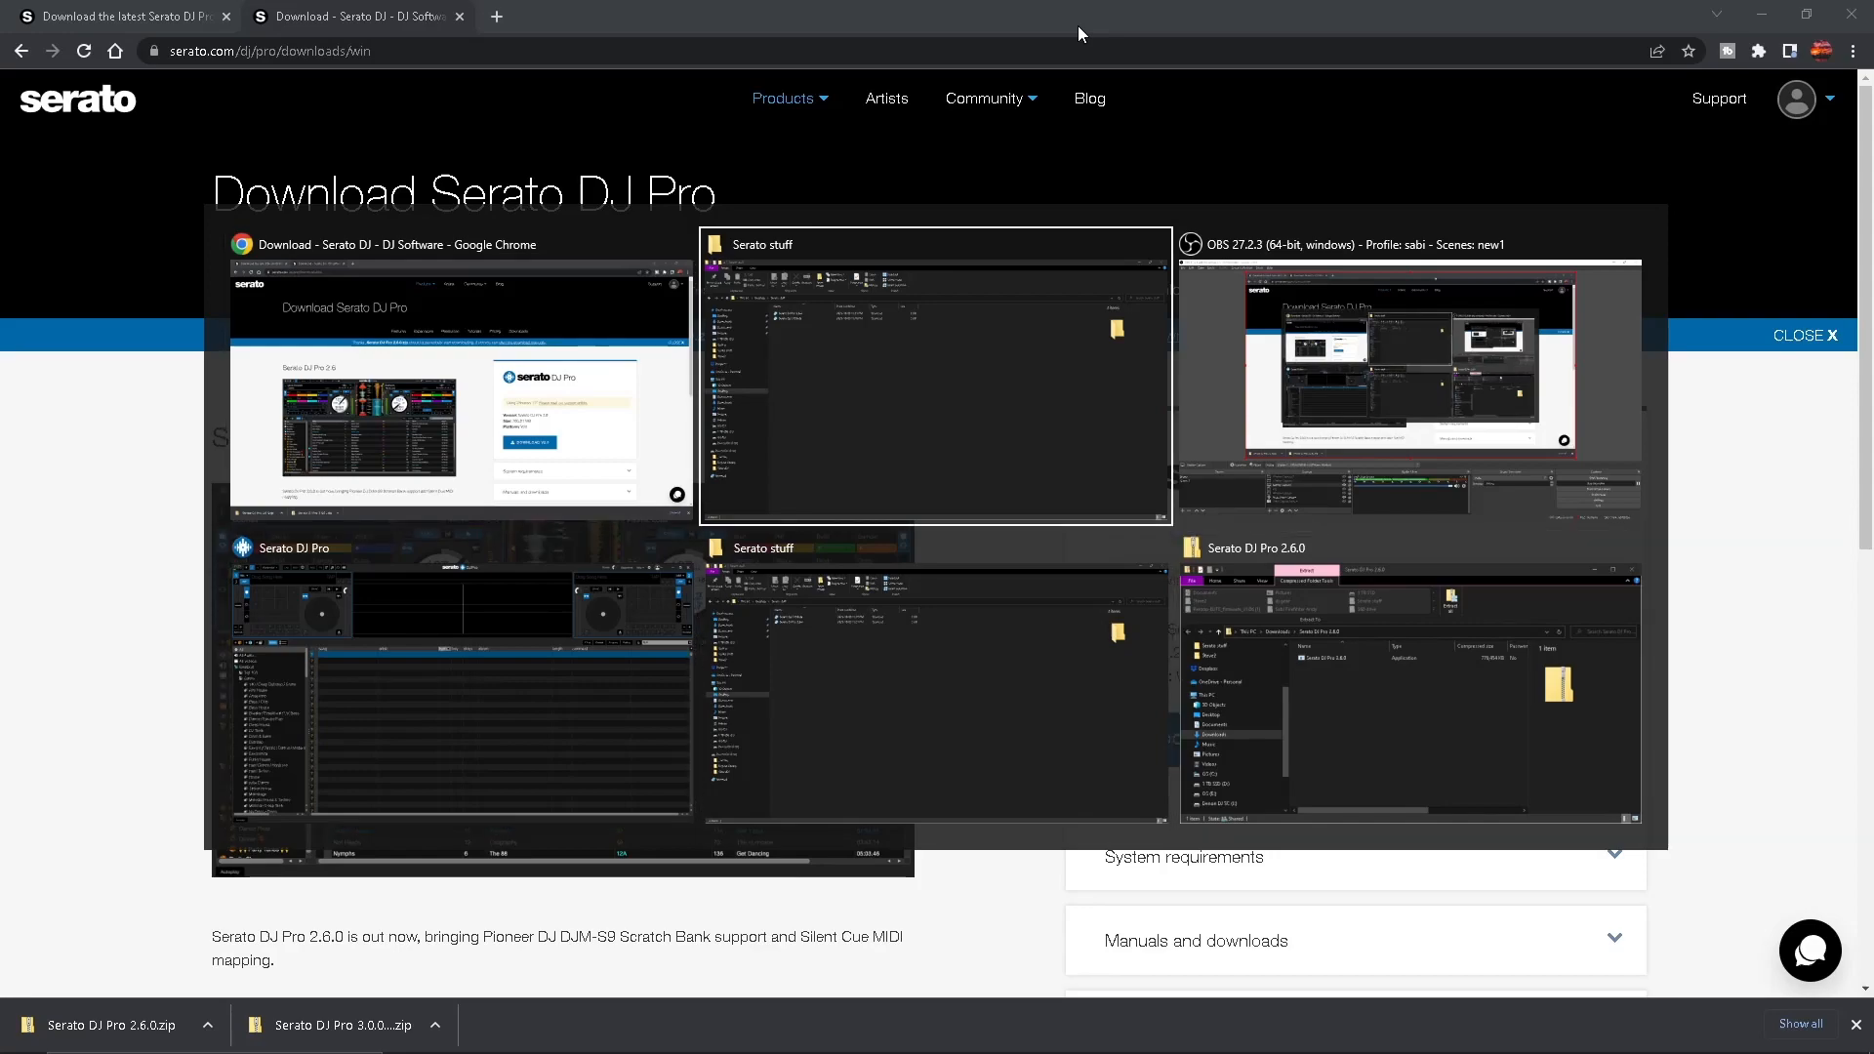
# Step: Pick the Serato stuff File Explorer window from Task View
pyautogui.click(935, 377)
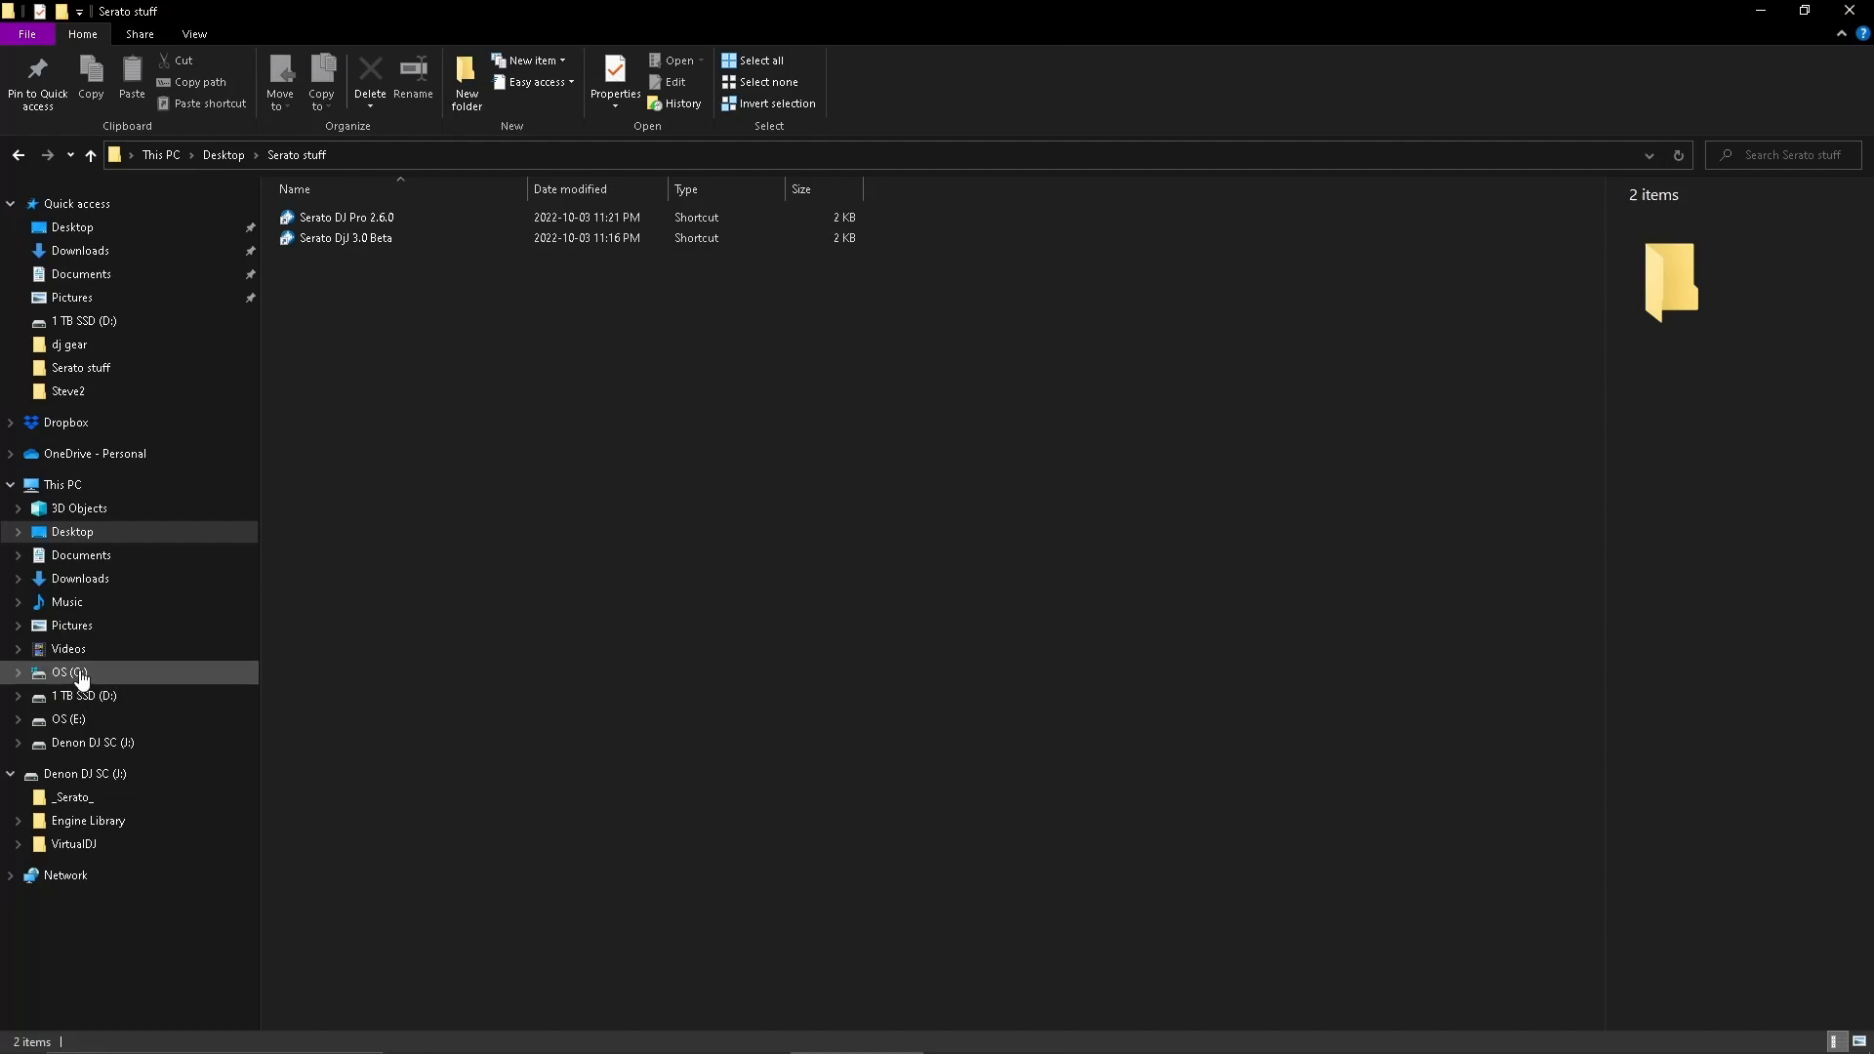
# Step: Navigate C:\Program Files\Serato\Serato DJ Pro and select the Serato DJ Pro application
pyautogui.click(68, 671)
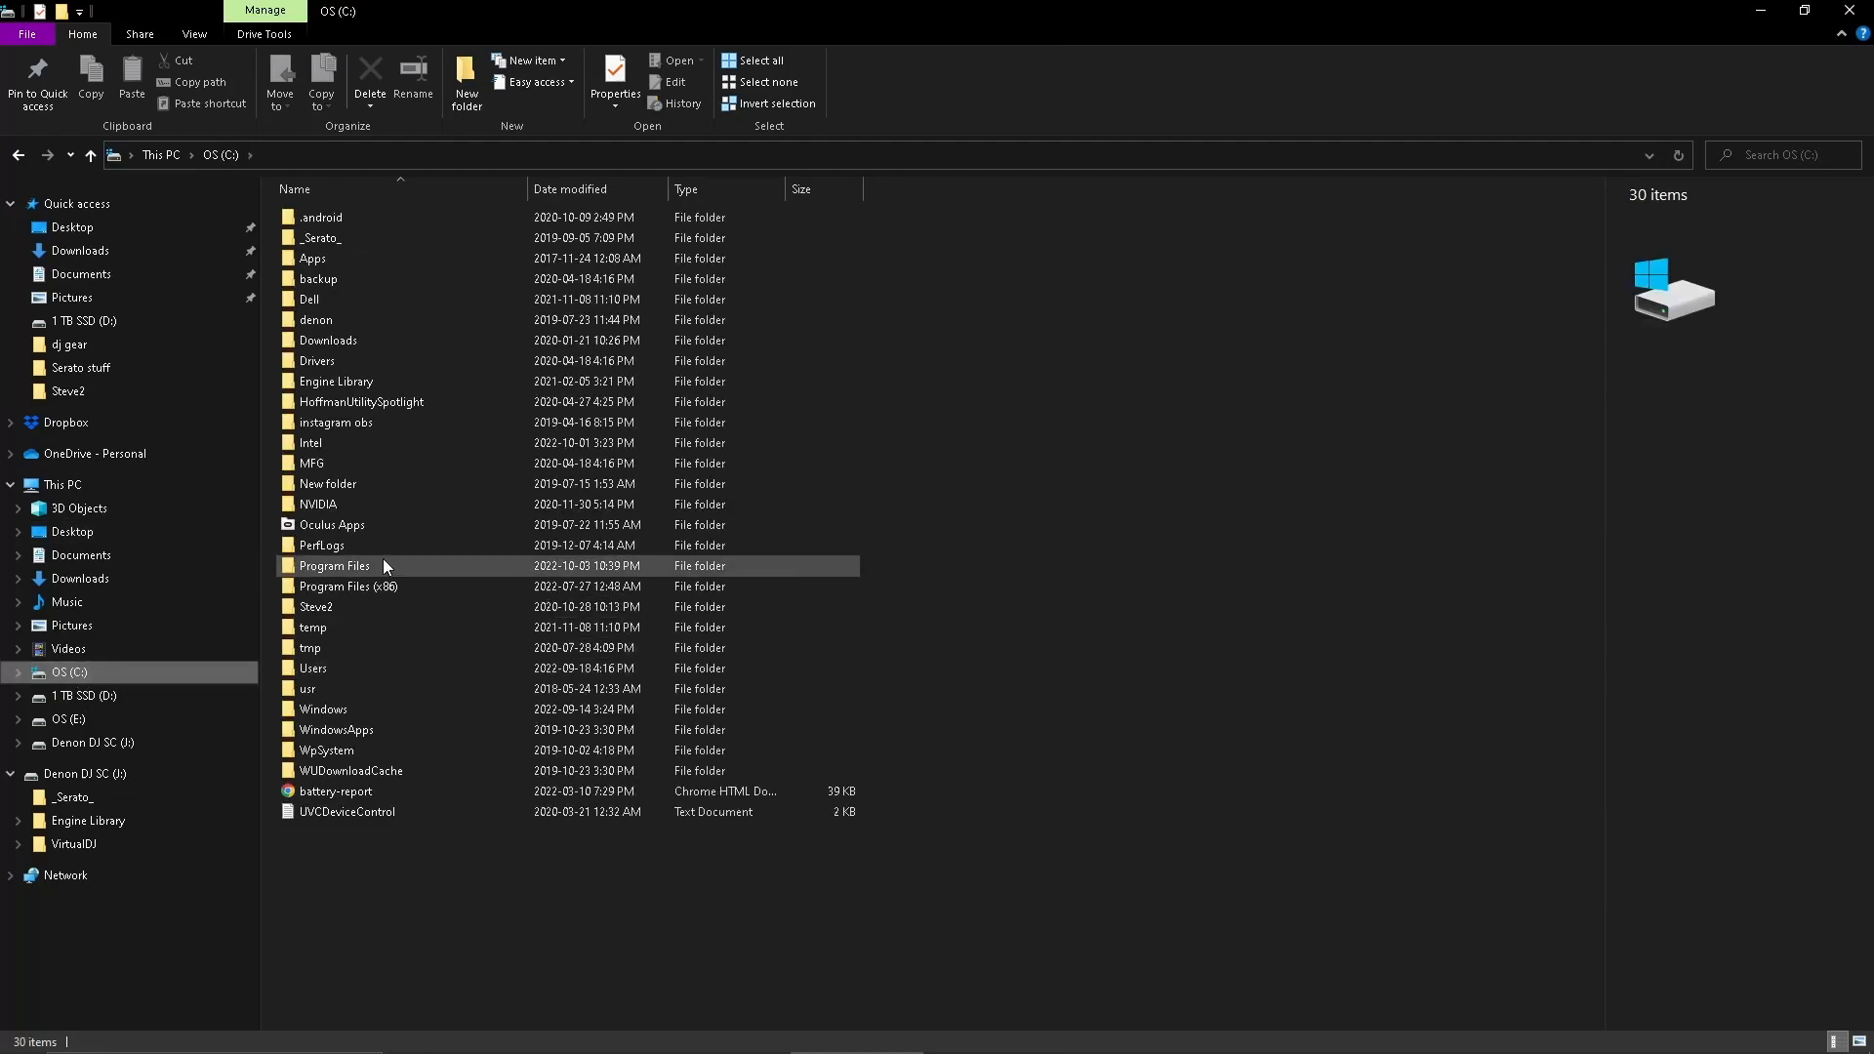
pyautogui.doubleClick(334, 565)
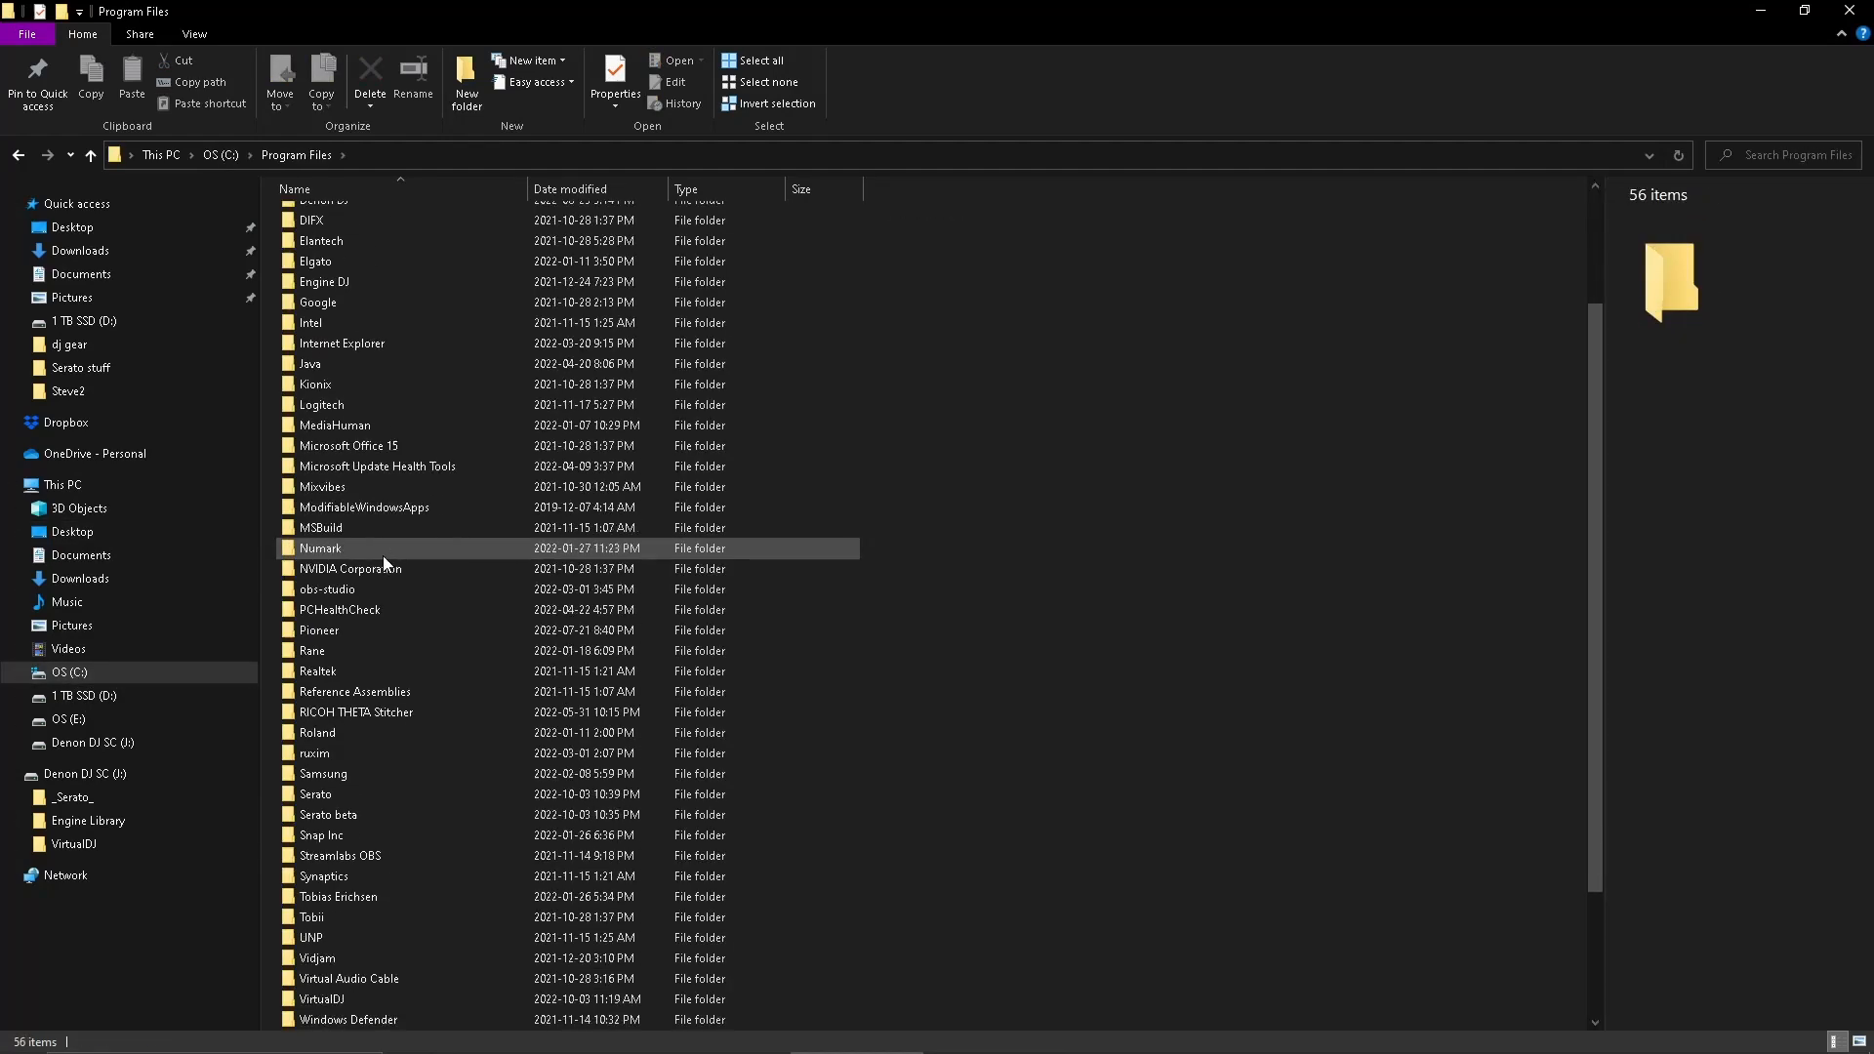
pyautogui.doubleClick(314, 794)
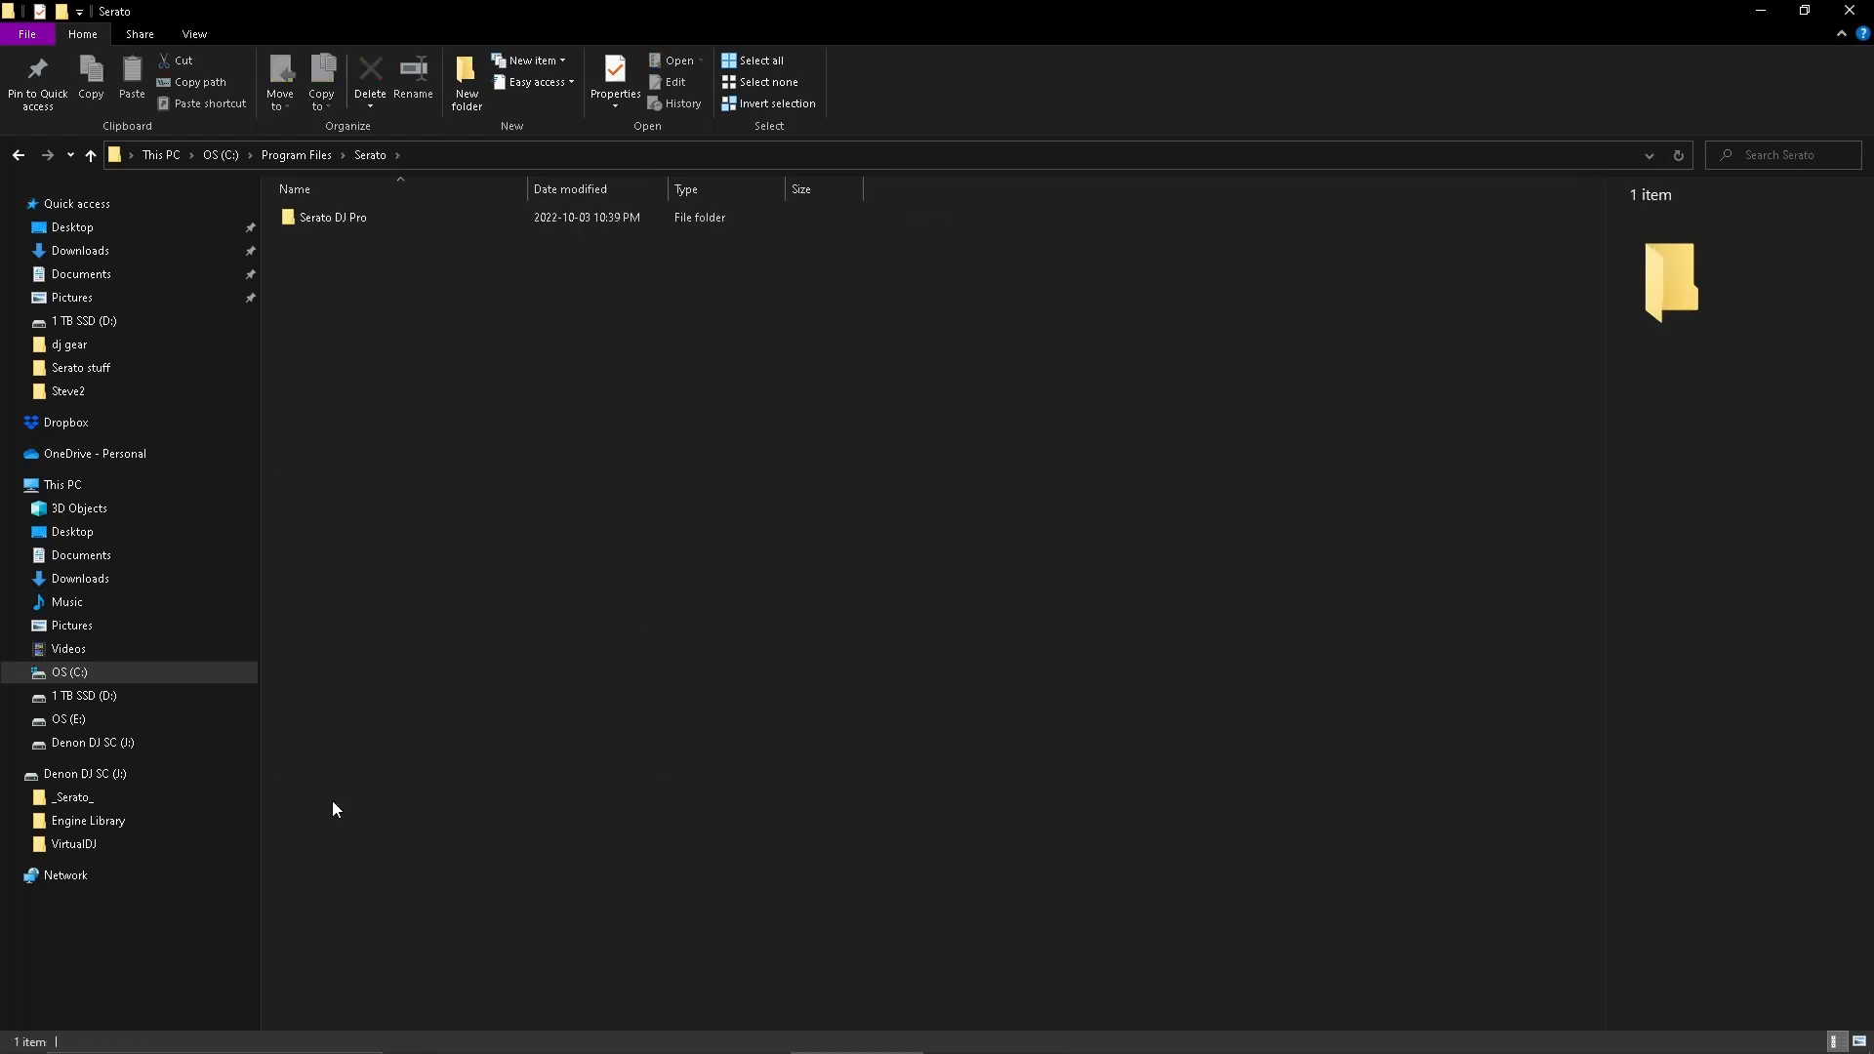
pyautogui.click(331, 217)
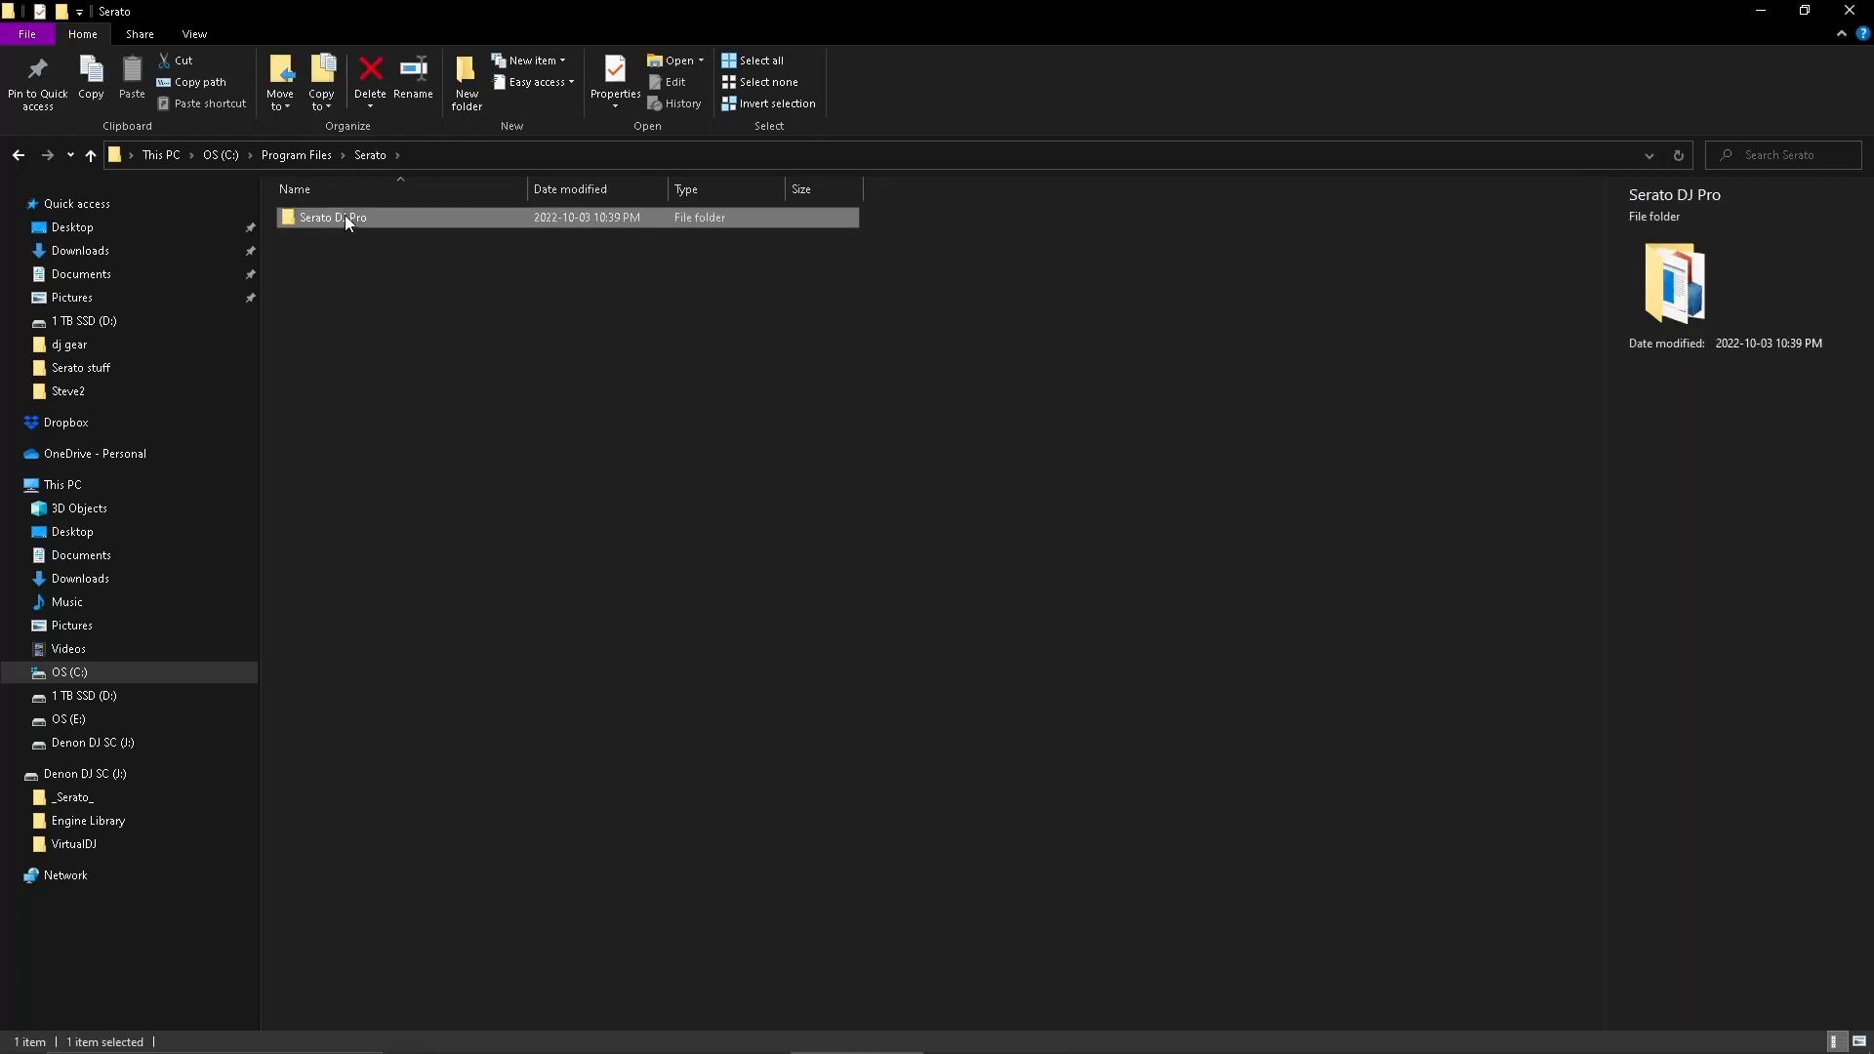
pyautogui.doubleClick(332, 217)
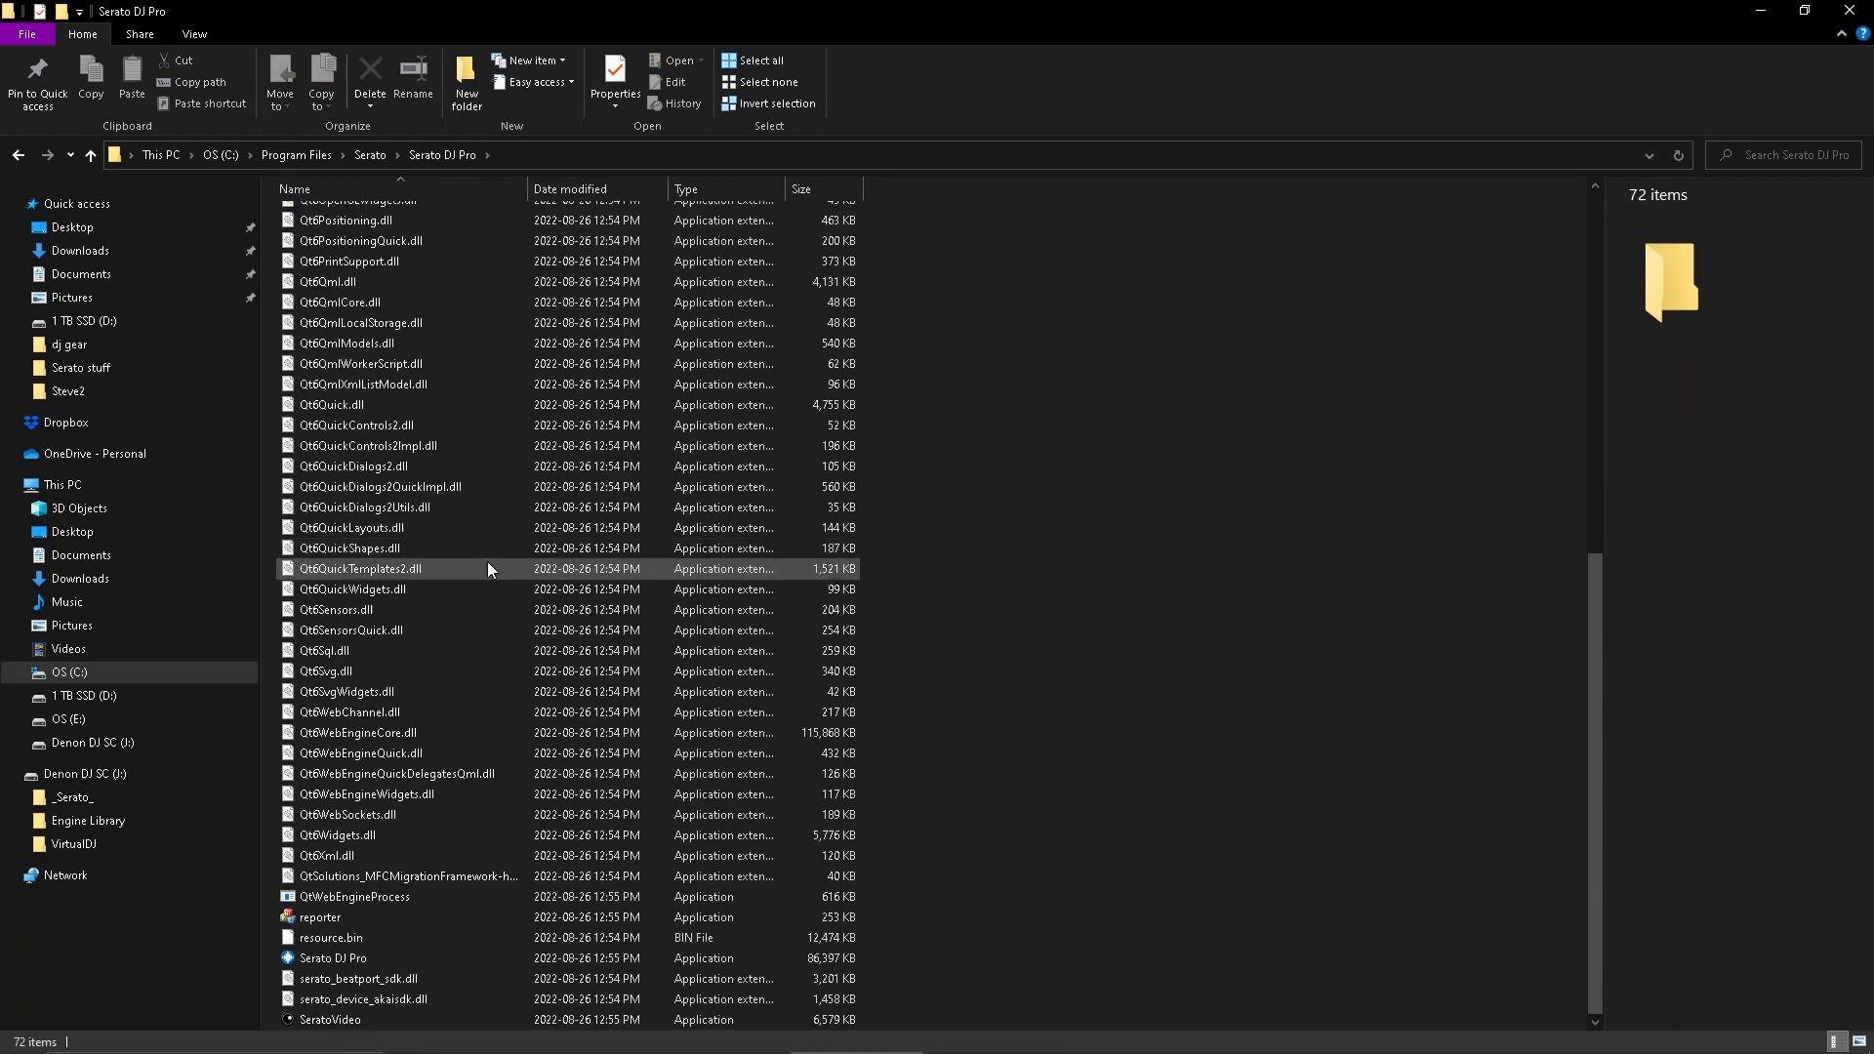
pyautogui.click(334, 957)
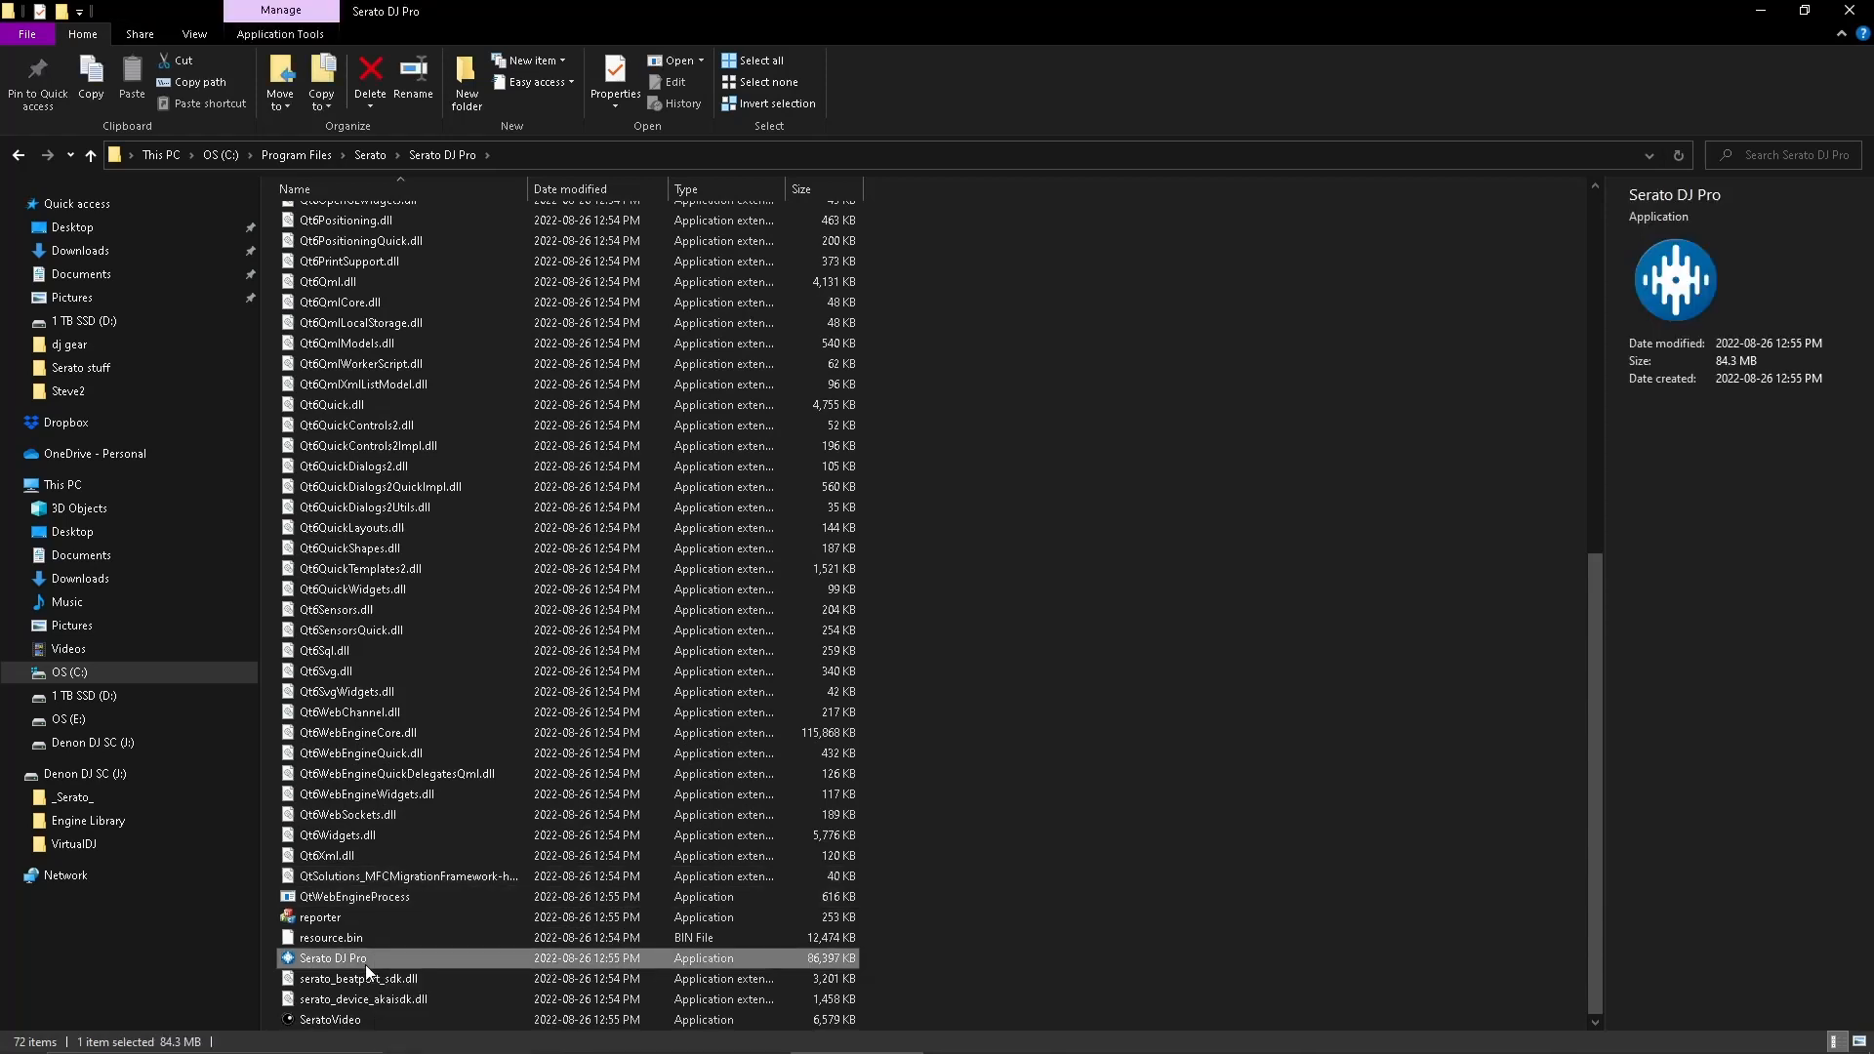
# Step: Create a shortcut to Serato DJ Pro.exe and accept placing it on the desktop
pyautogui.rightClick(338, 957)
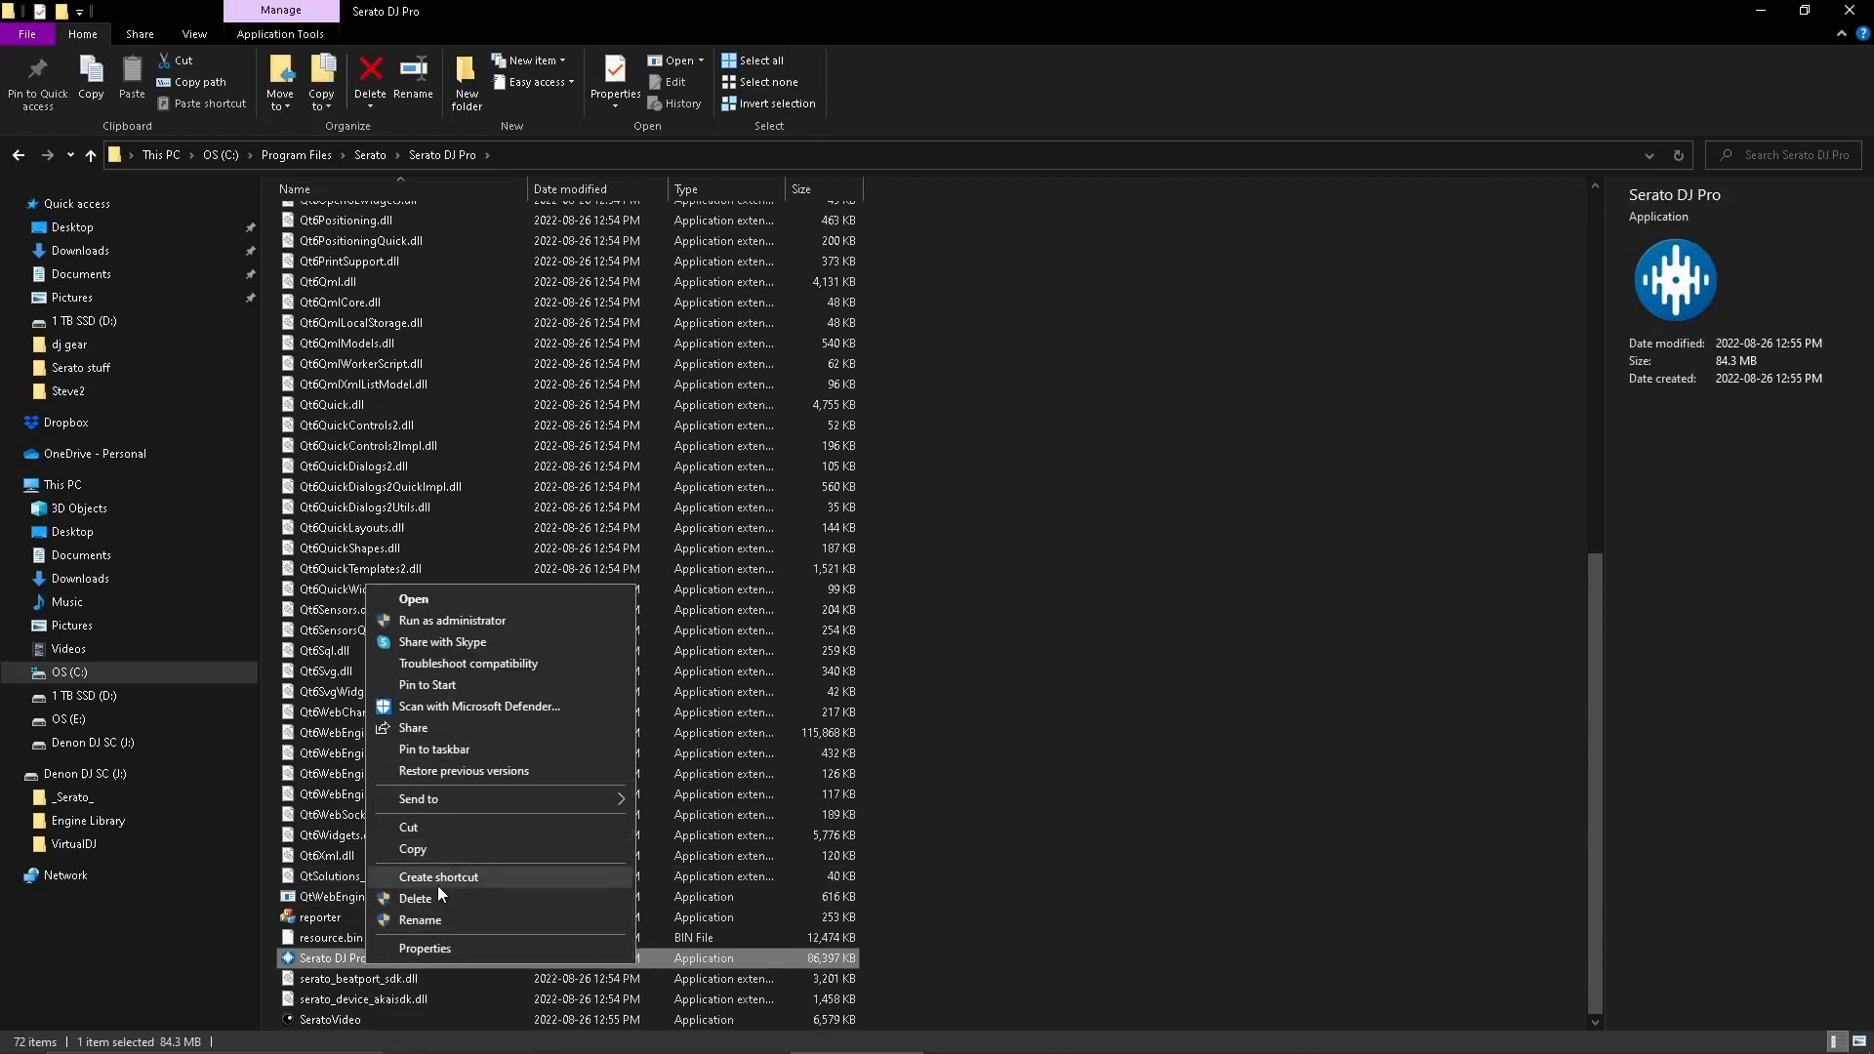
pyautogui.moveTo(460, 853)
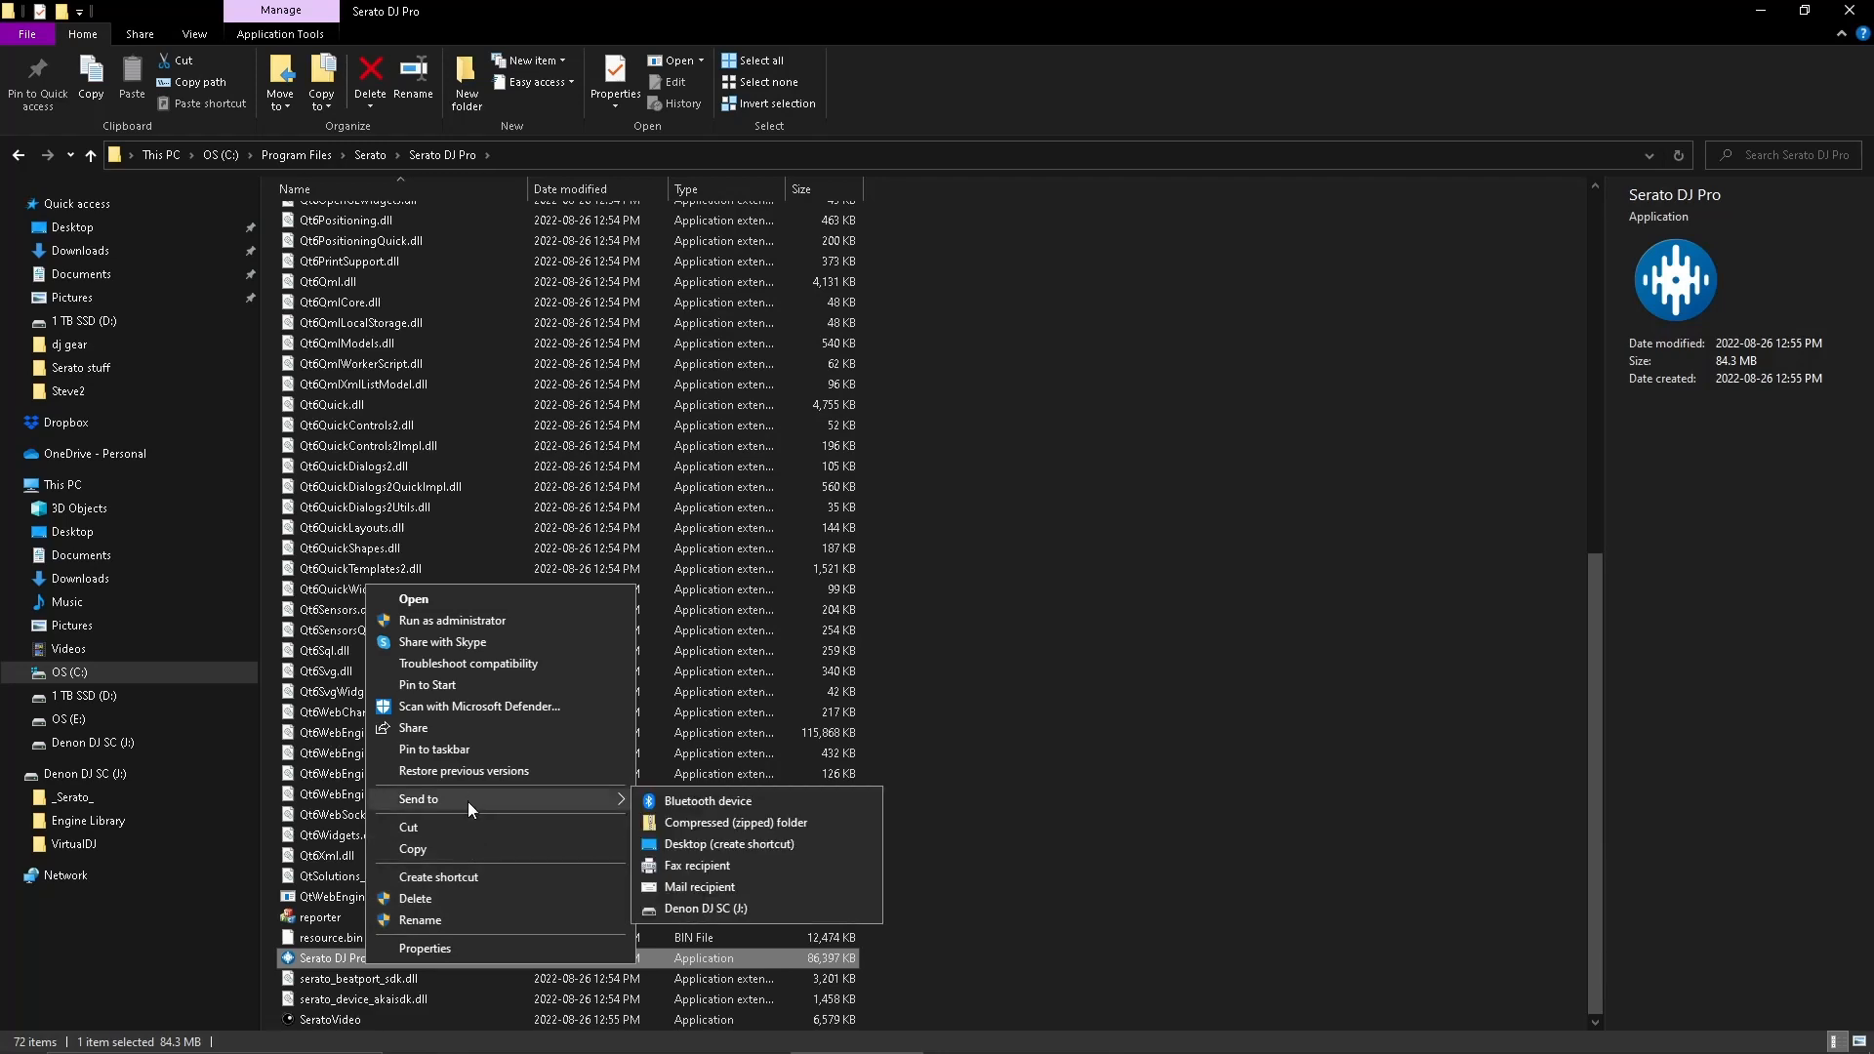
pyautogui.click(729, 843)
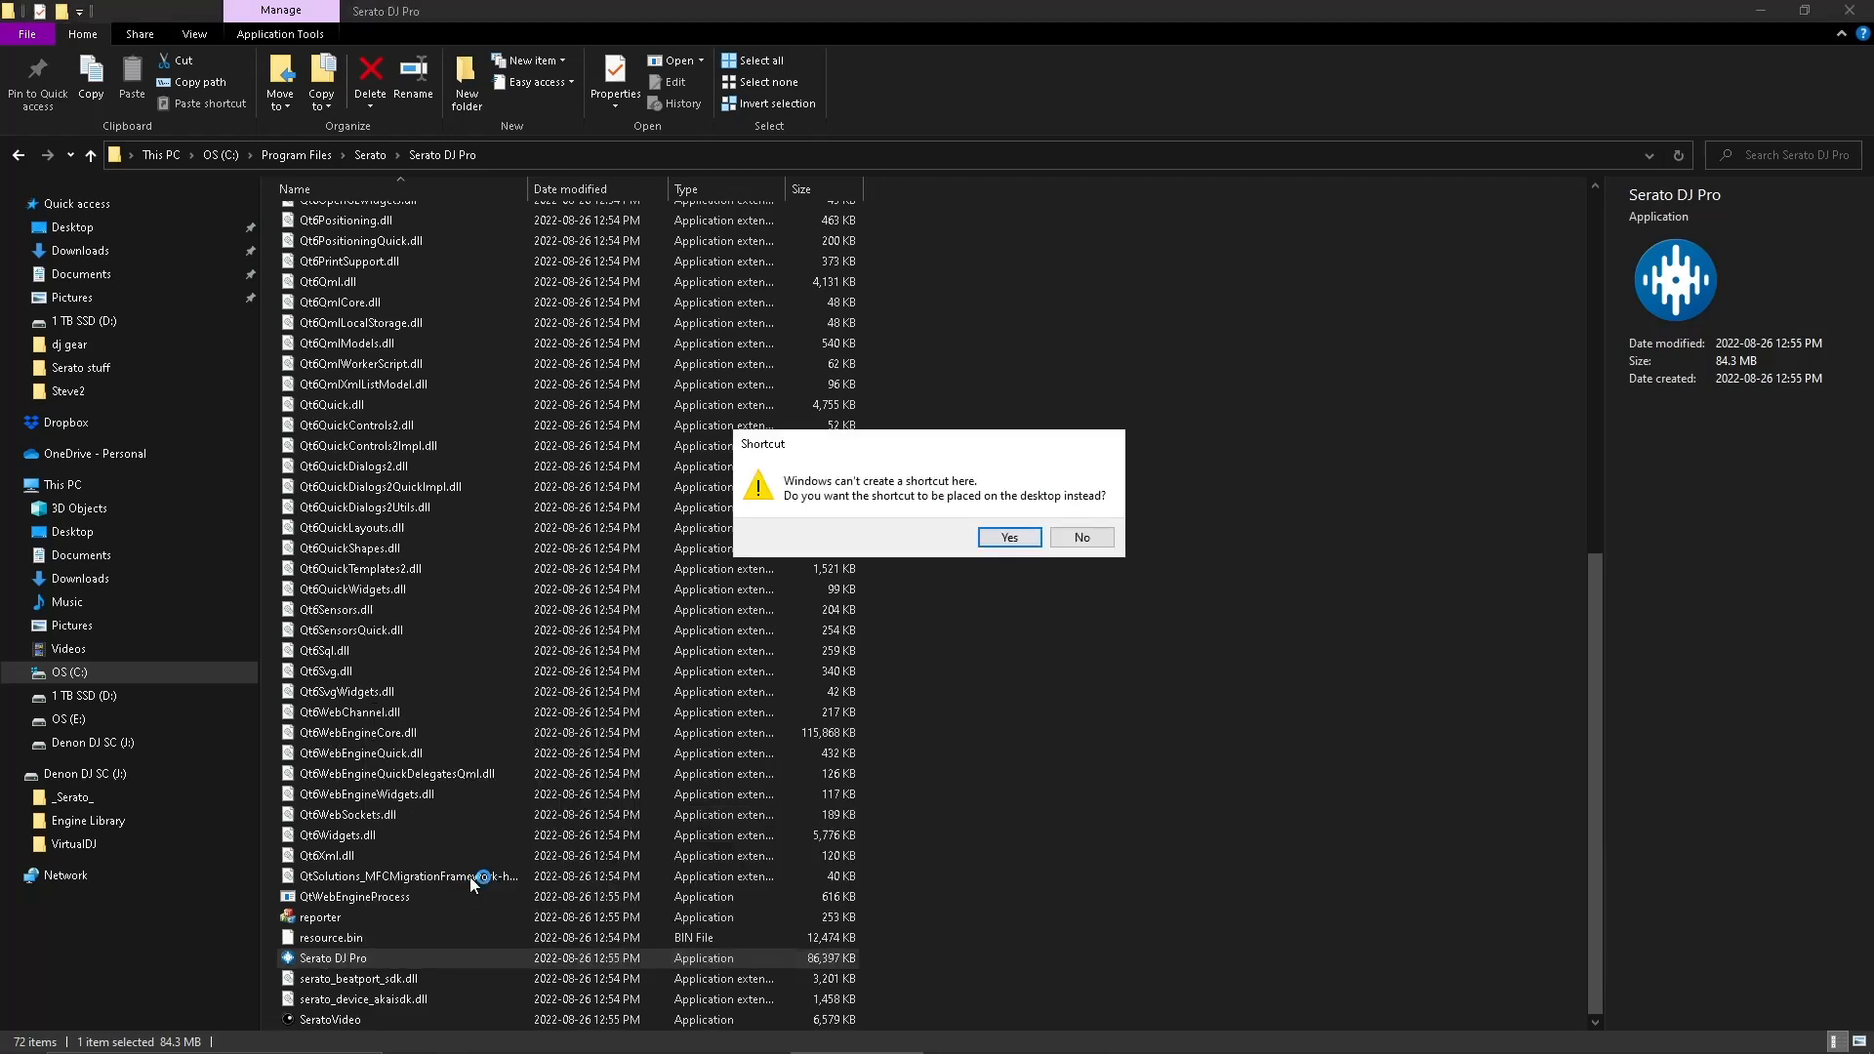
pyautogui.click(1079, 537)
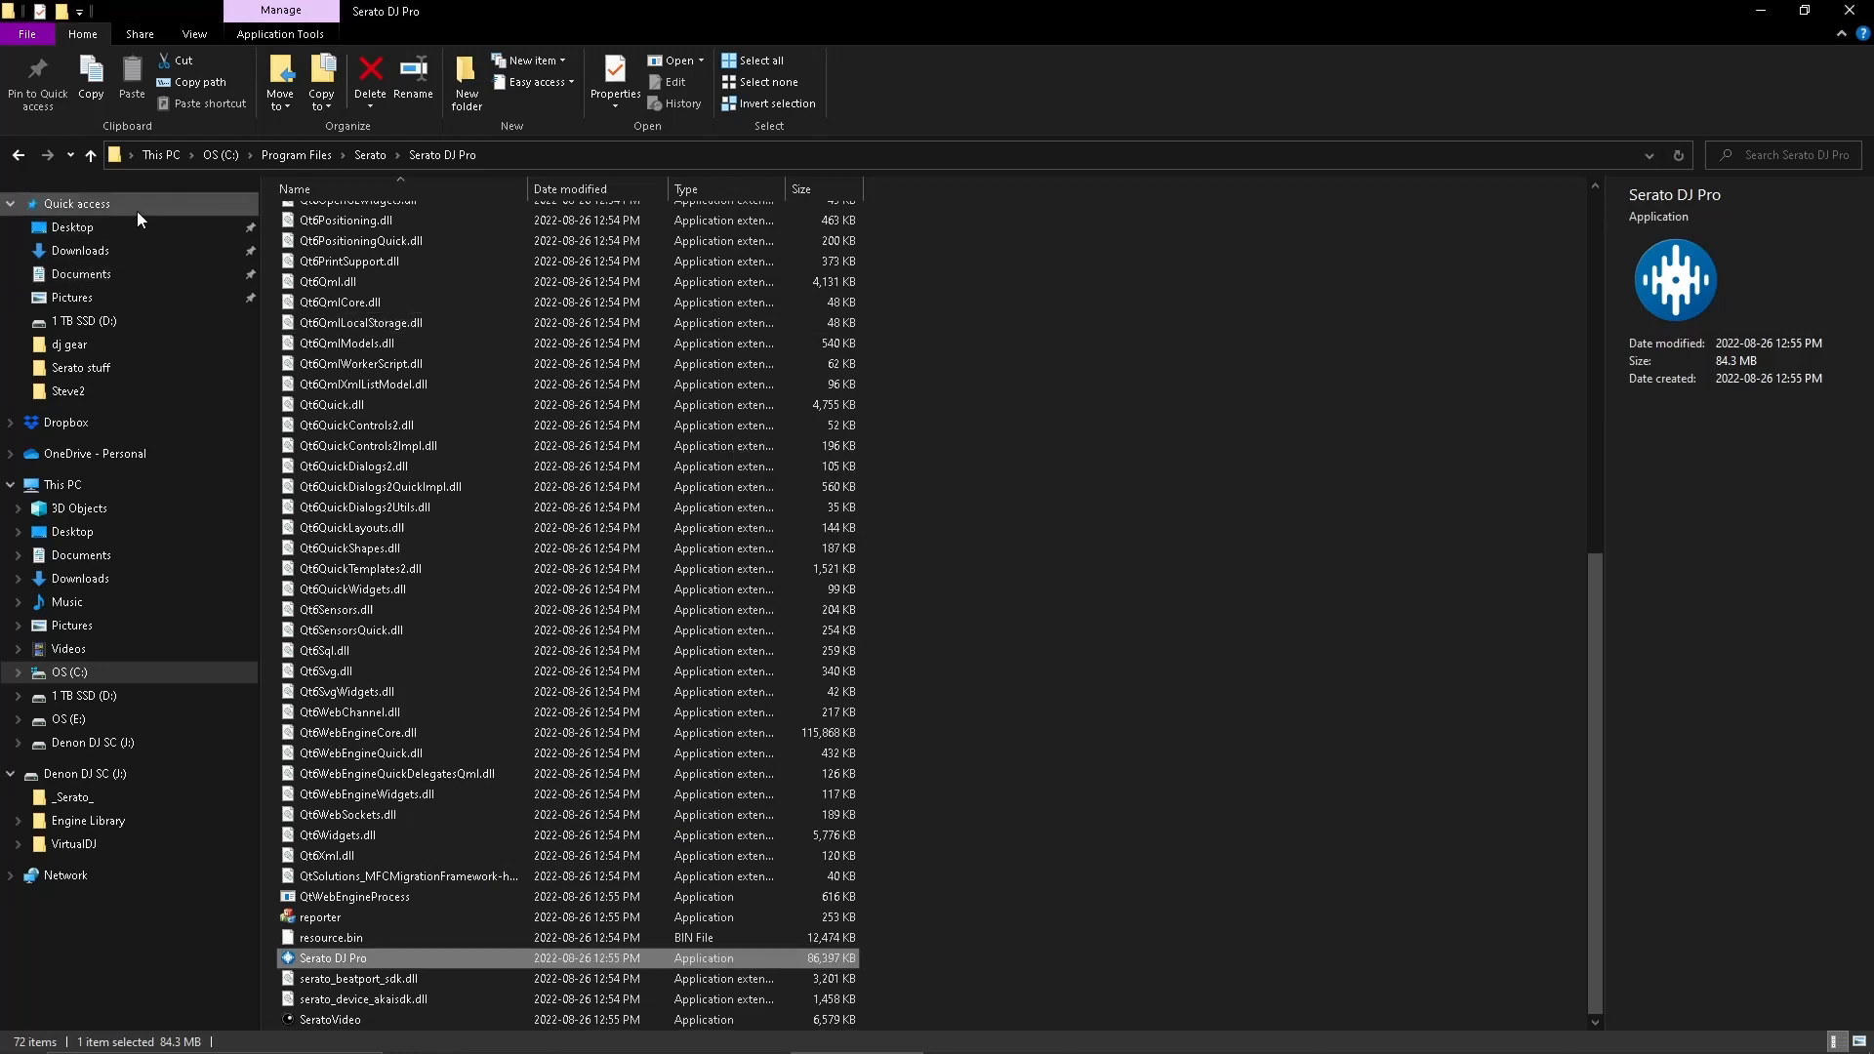
# Step: Go to Desktop and open Serato stuff, showing the 2.6.0 and 3.0 Beta shortcuts
pyautogui.click(71, 225)
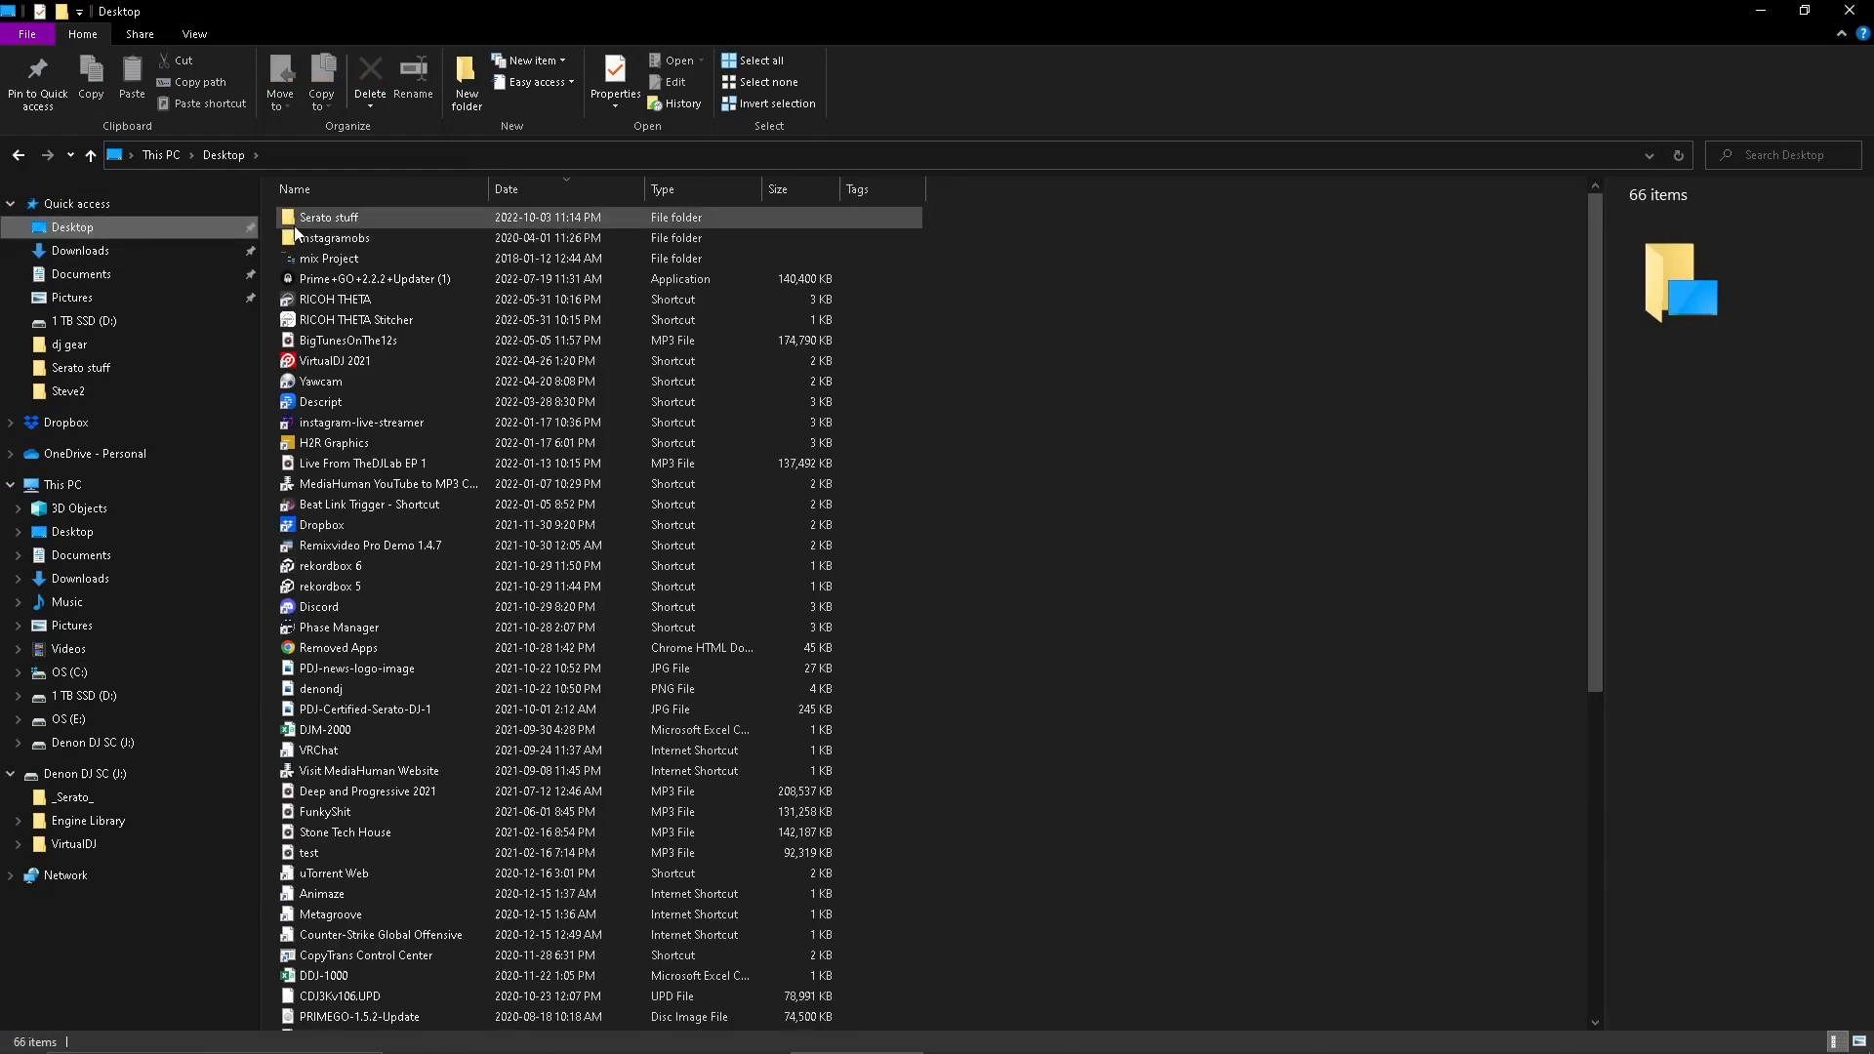
pyautogui.doubleClick(326, 217)
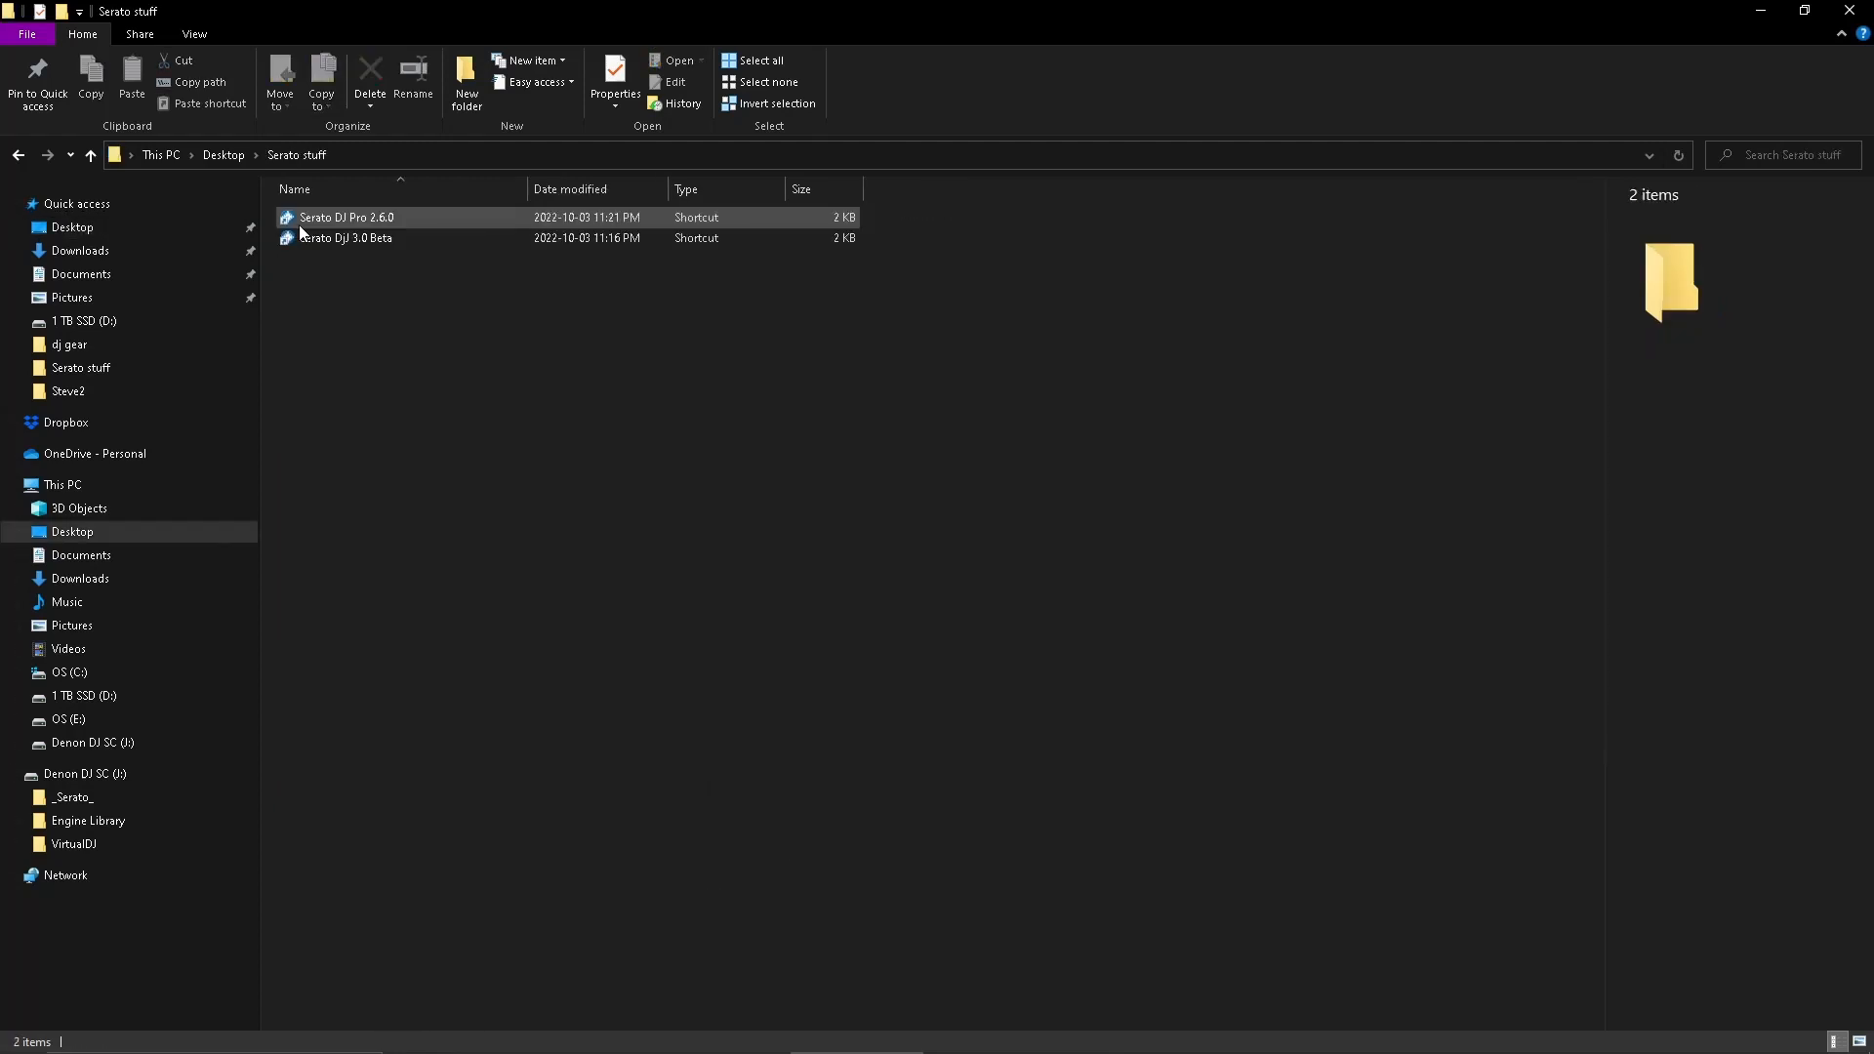
pyautogui.moveTo(347, 218)
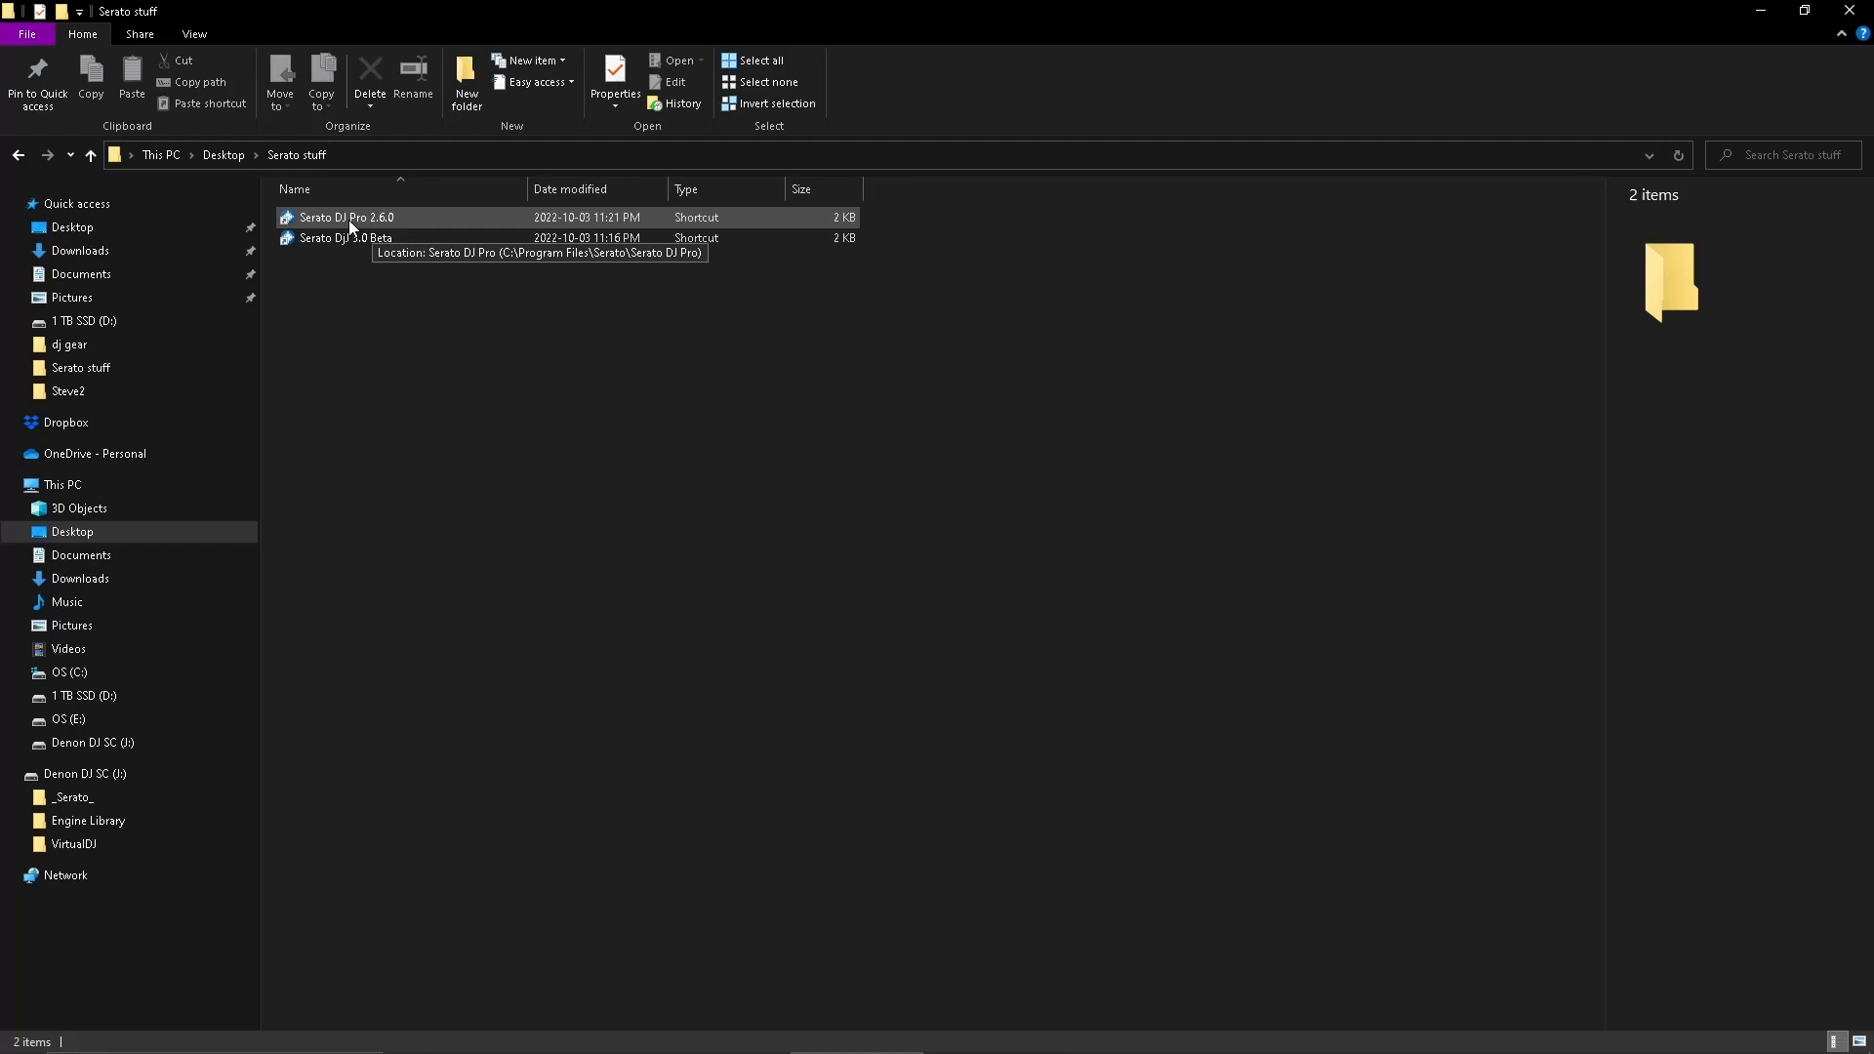
pyautogui.moveTo(507, 345)
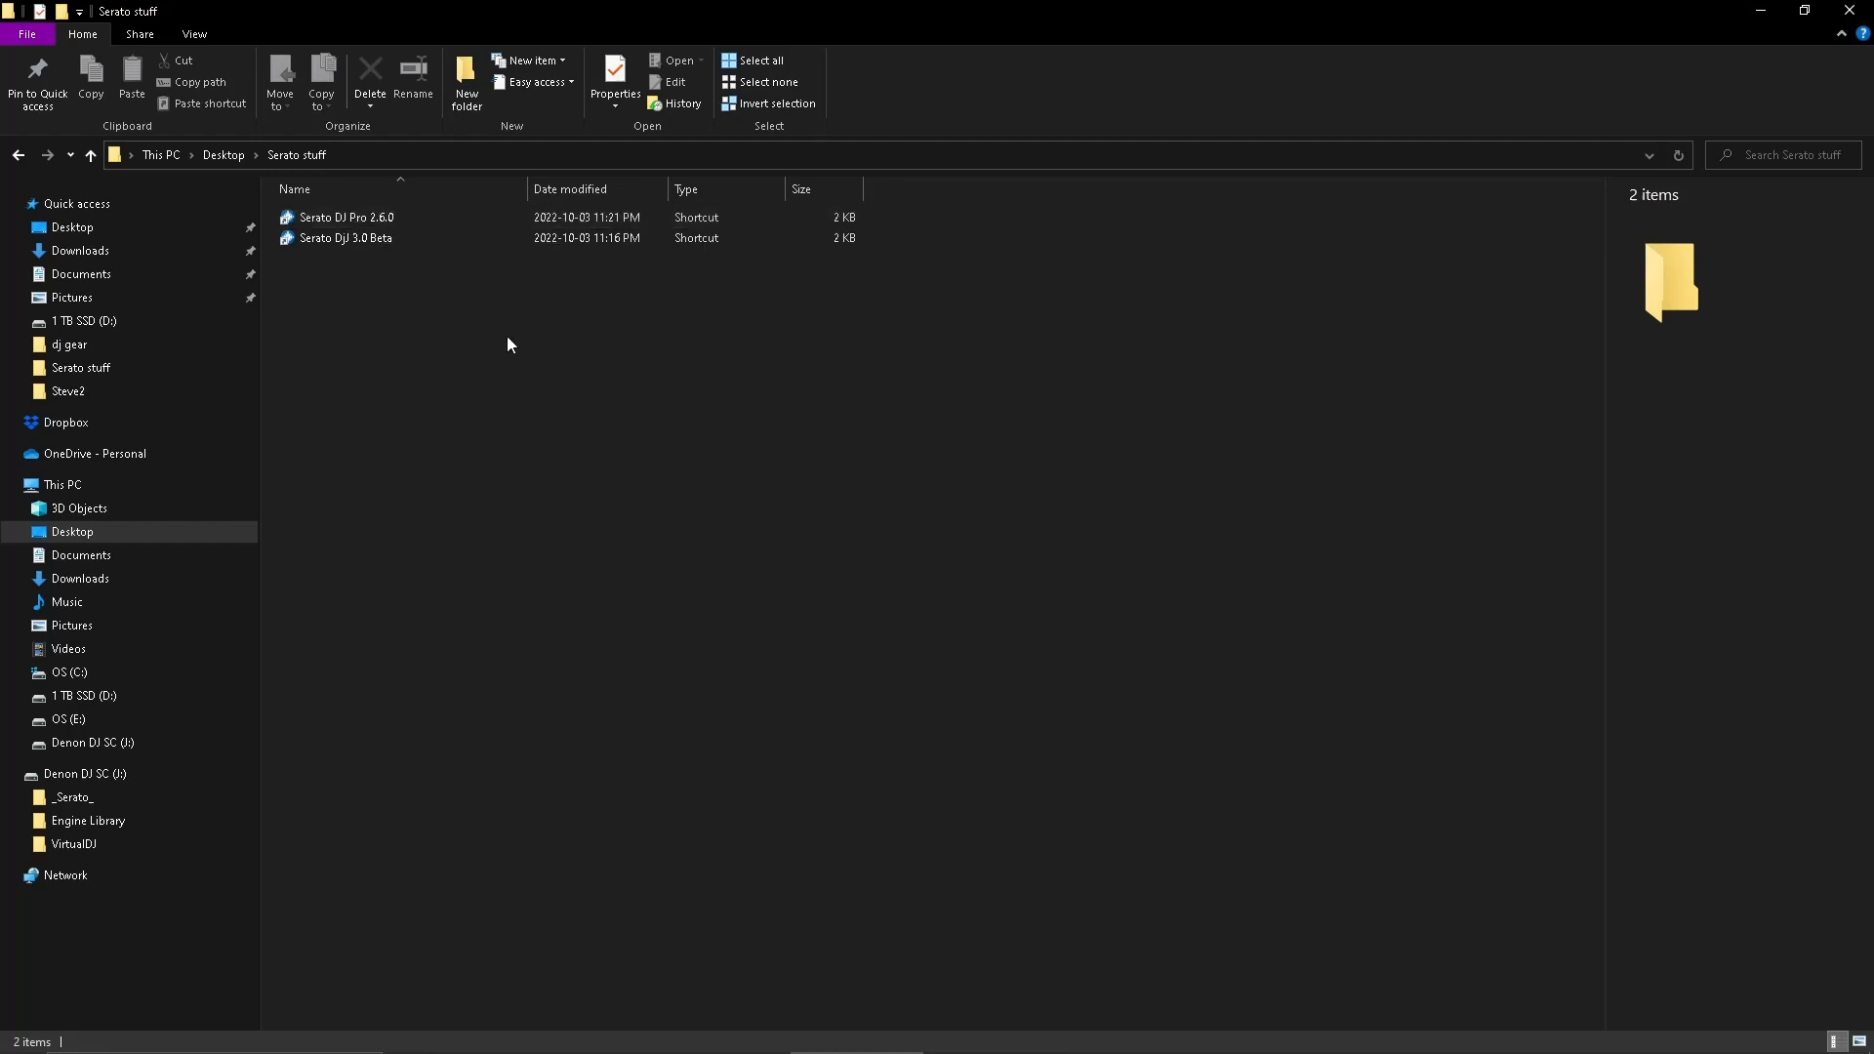